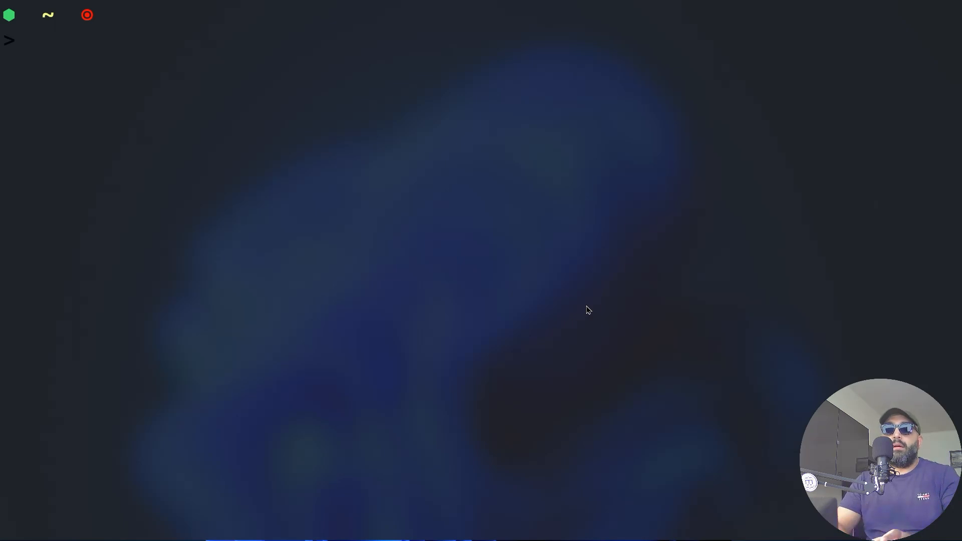
Launch Python 3.10.8 from shell history and clear the '*args **kwargs' text from the prompt
{"action": "type", "text": "p"}
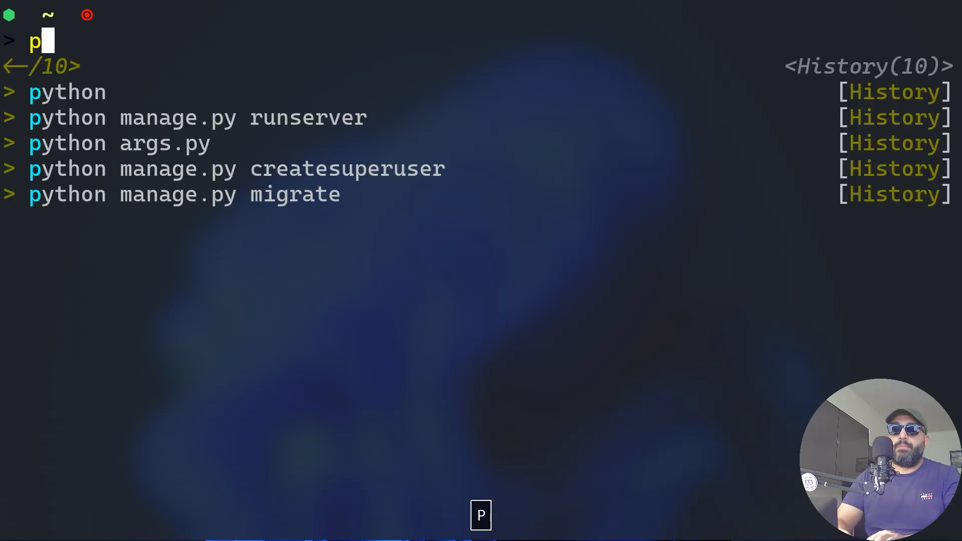
{"action": "key", "text": "Return"}
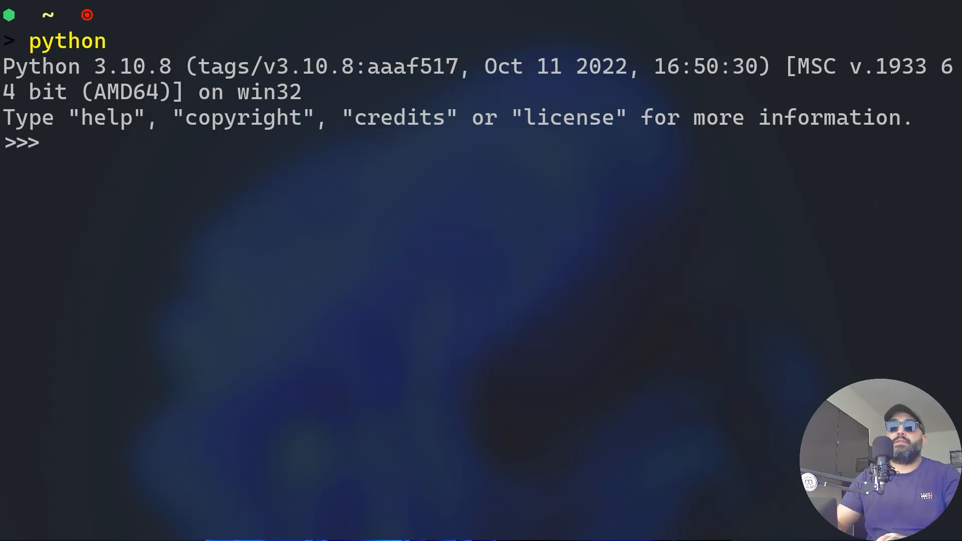
{"action": "type", "text": "*args"}
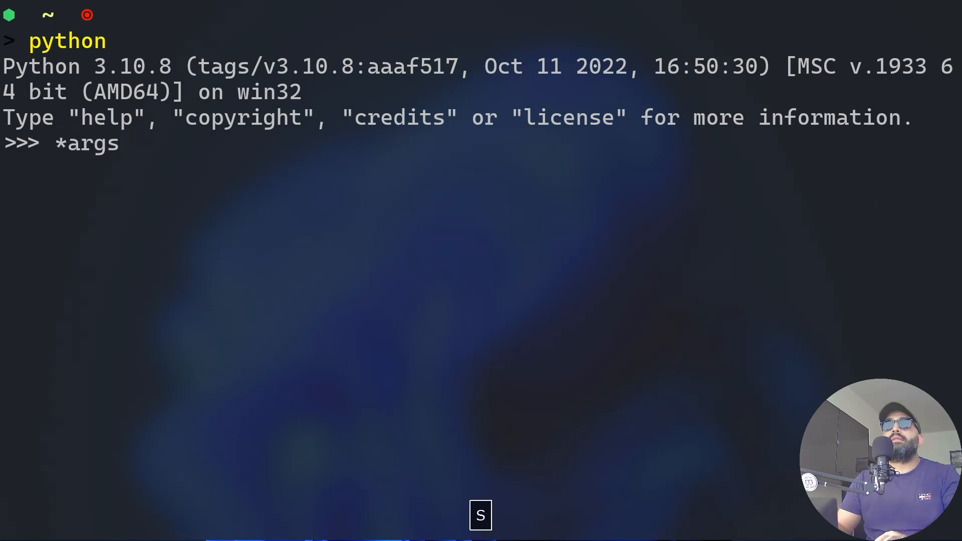
{"action": "type", "text": "**kwargs"}
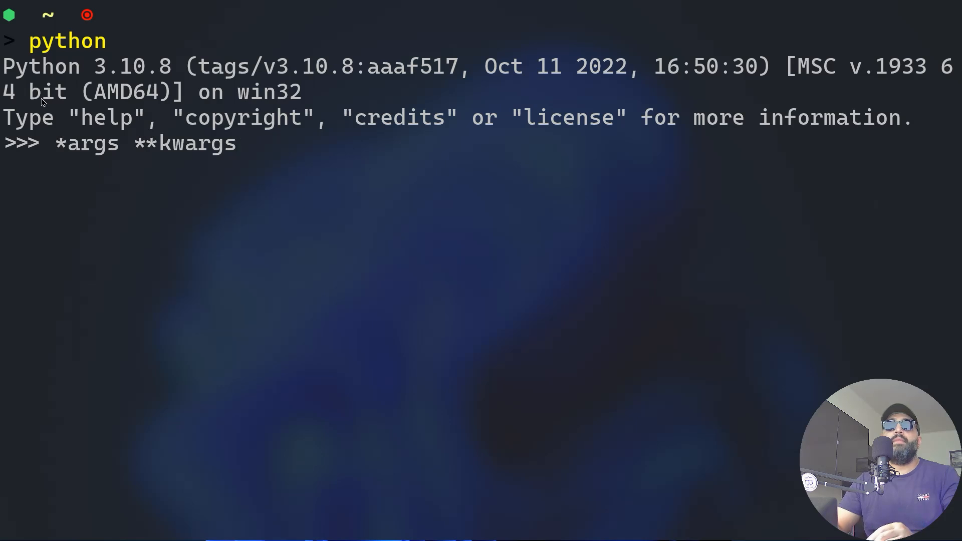
{"action": "key", "text": "Backspace"}
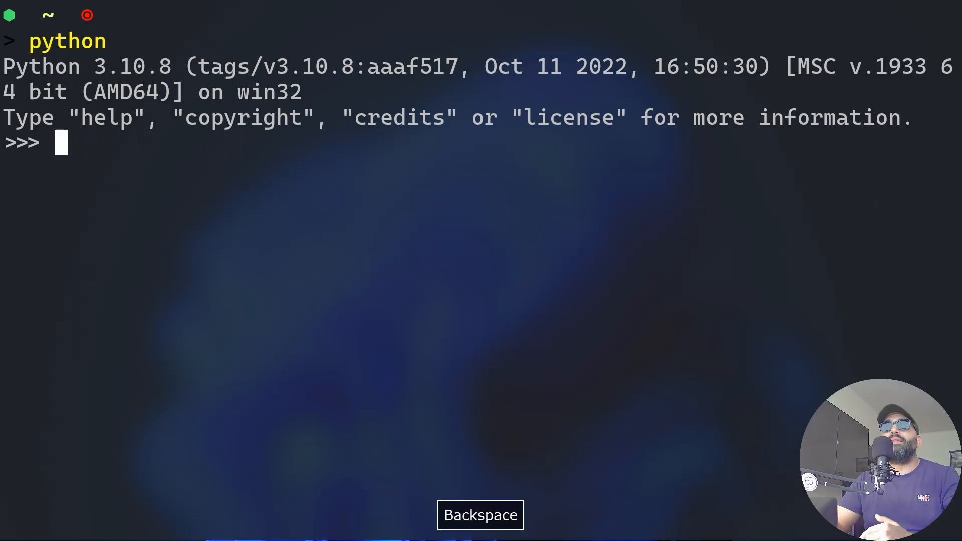
{"action": "key", "text": "Backspace"}
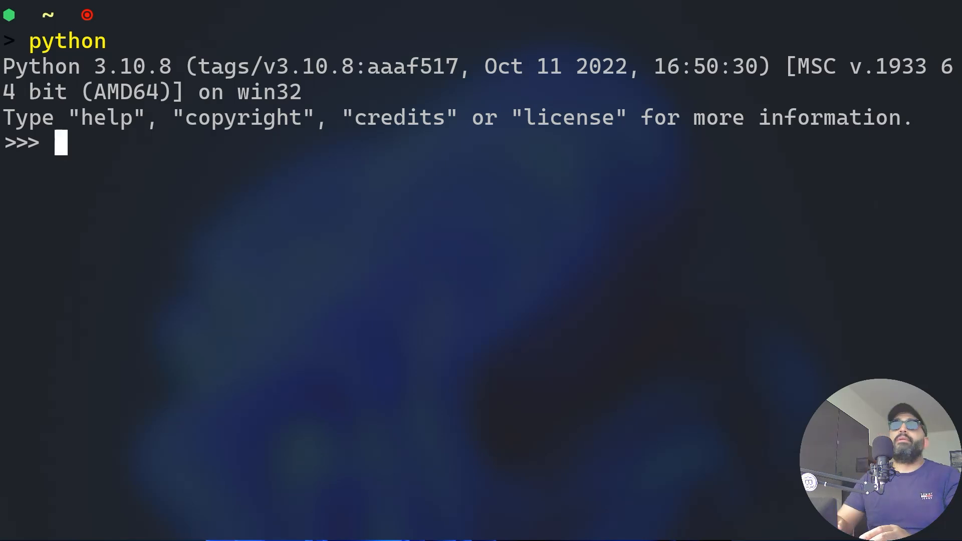
Define add(x, y) returning x + y and call add(3,4), which returns 7
{"action": "type", "text": "def"}
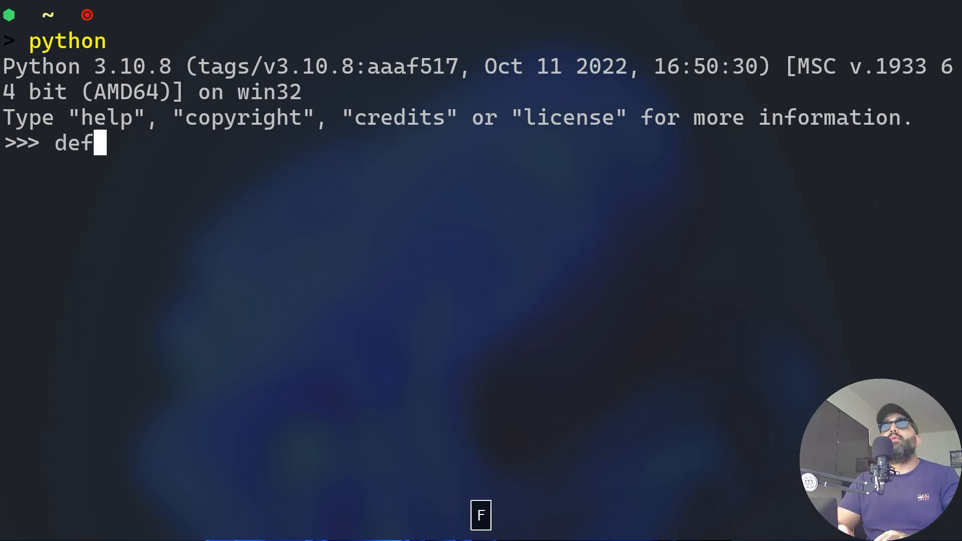
{"action": "type", "text": "add(x,y):"}
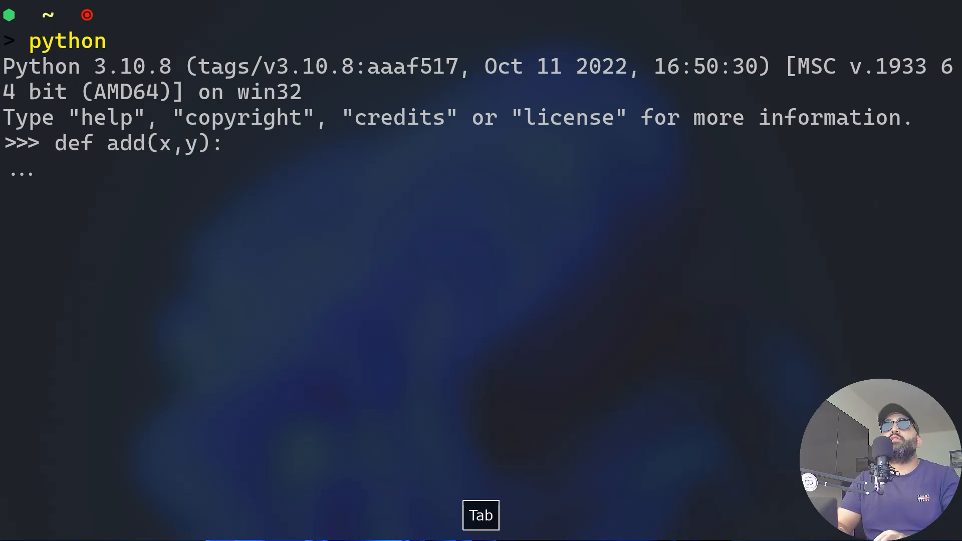
{"action": "type", "text": "reti"}
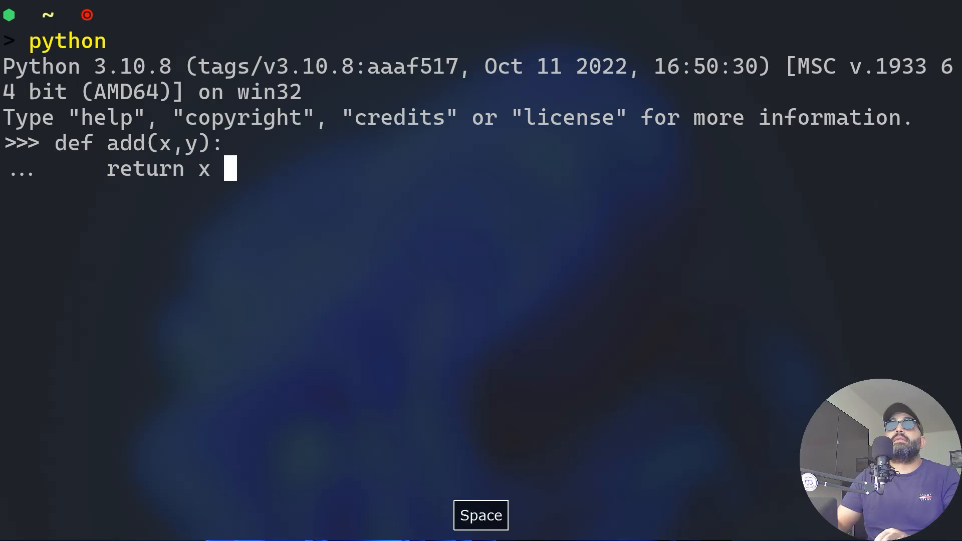
{"action": "type", "text": "+ y"}
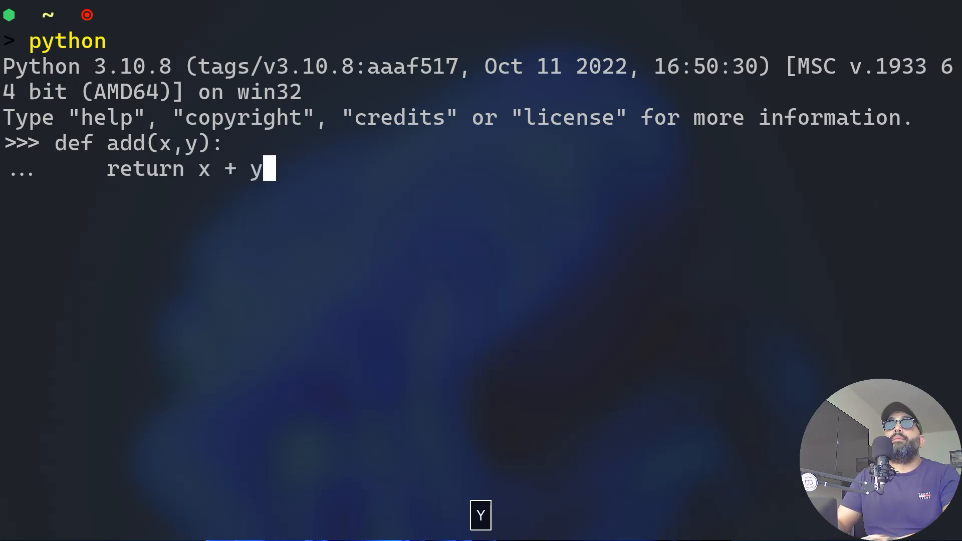
{"action": "type", "text": "add(3,4"}
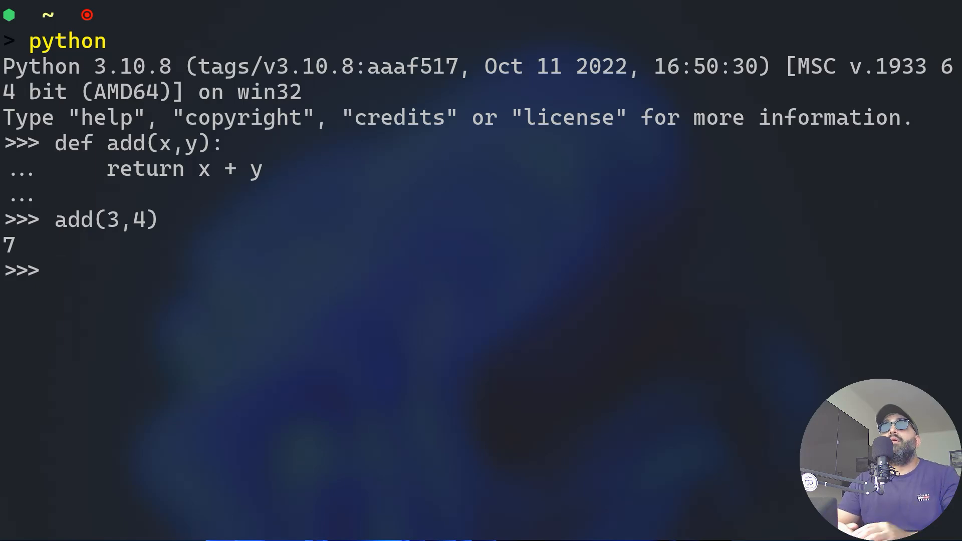
{"action": "mouse_move", "coordinate": [192, 243]}
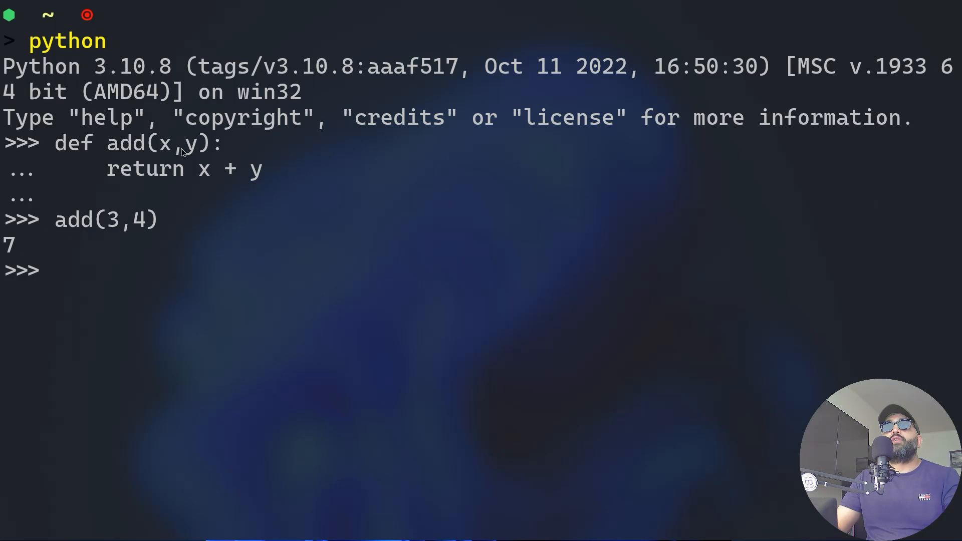
{"action": "mouse_move", "coordinate": [235, 165]}
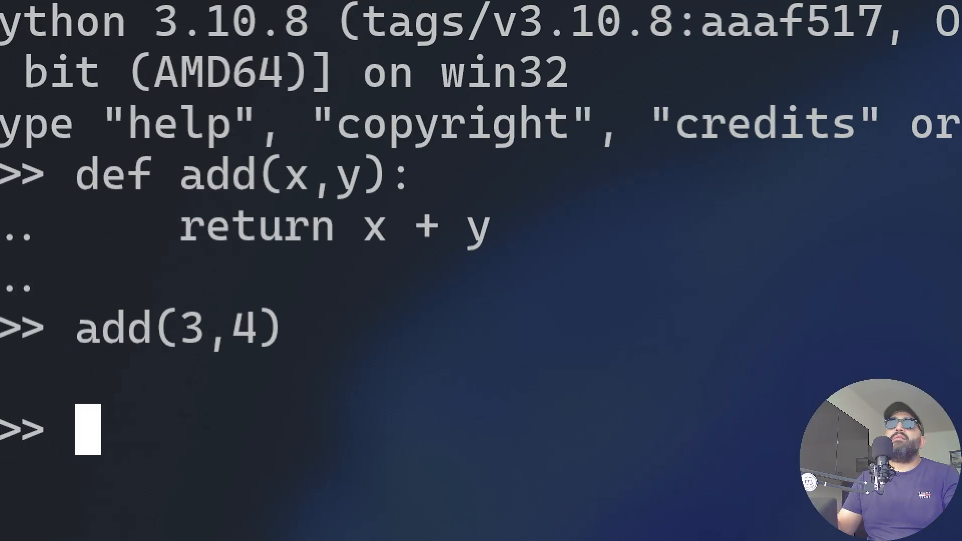
{"action": "key", "text": "Return"}
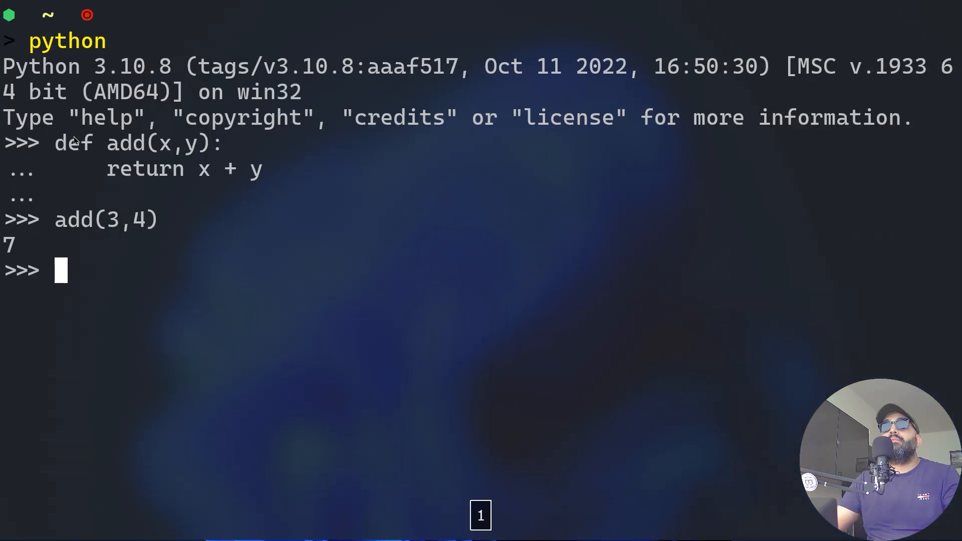
{"action": "mouse_move", "coordinate": [248, 295]}
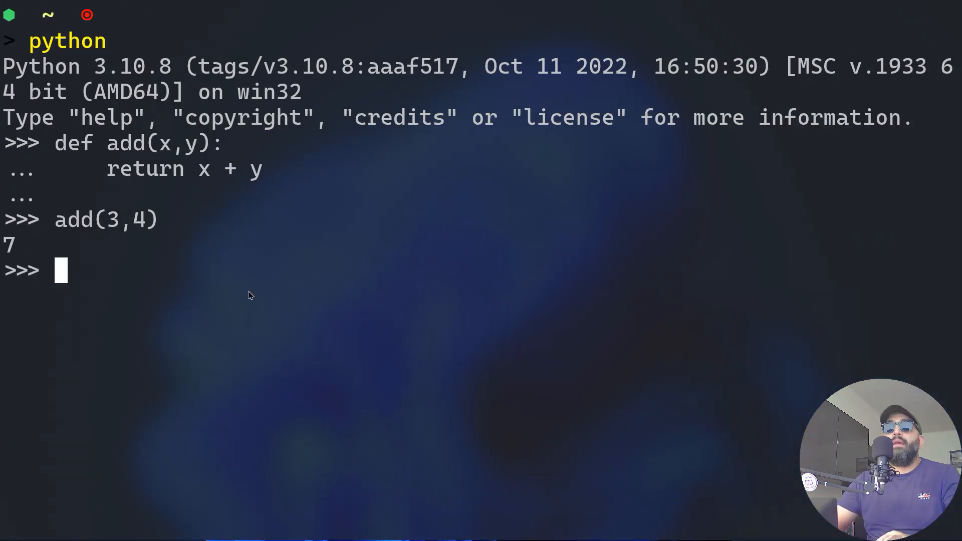
{"action": "type", "text": "*args"}
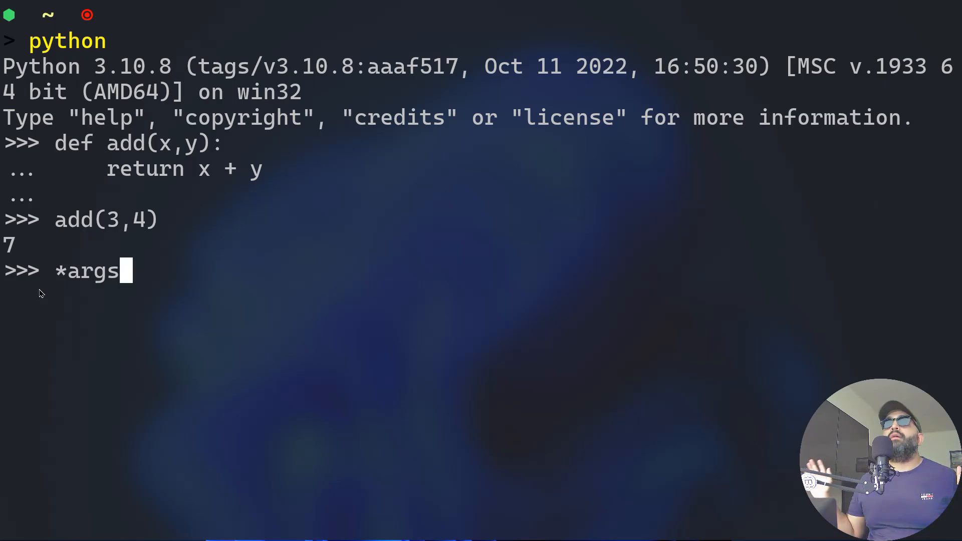
{"action": "key", "text": "Backspace"}
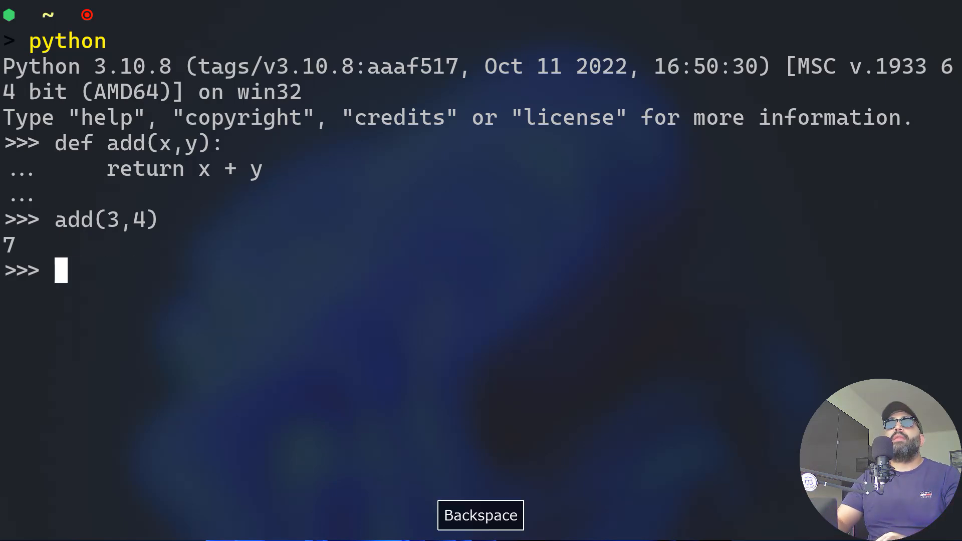
Enter the header def greet(*args):, replacing the x,y parameters with *args
{"action": "type", "text": "def gh"}
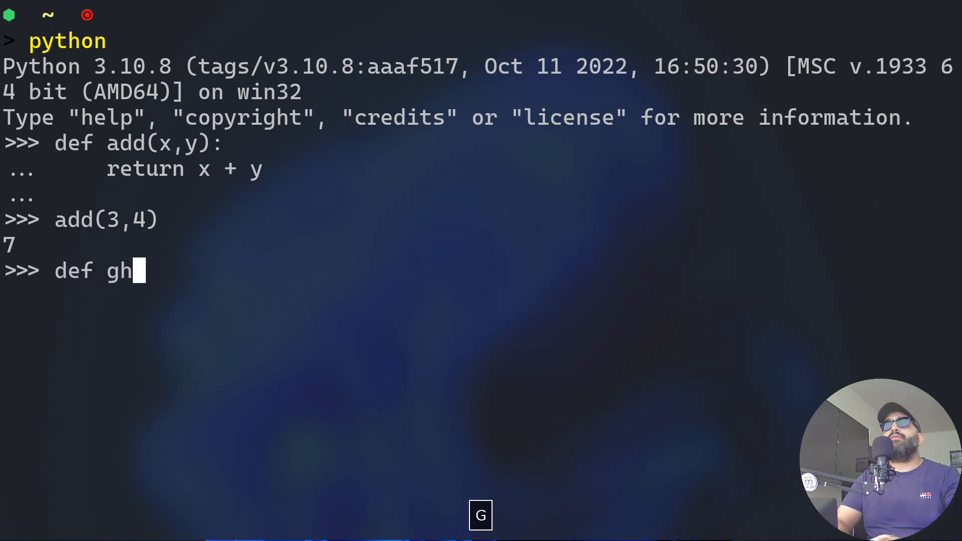
{"action": "type", "text": "eet("}
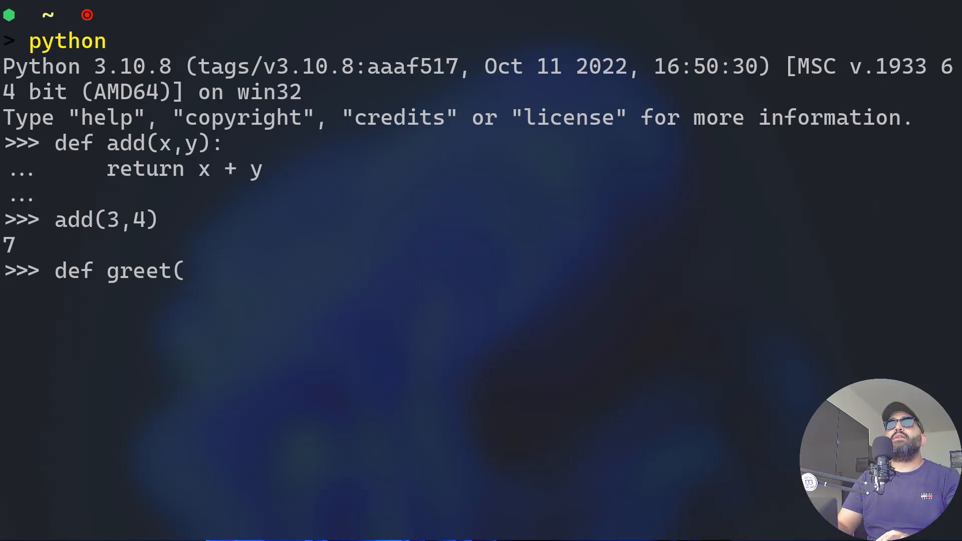
{"action": "type", "text": "x,y"}
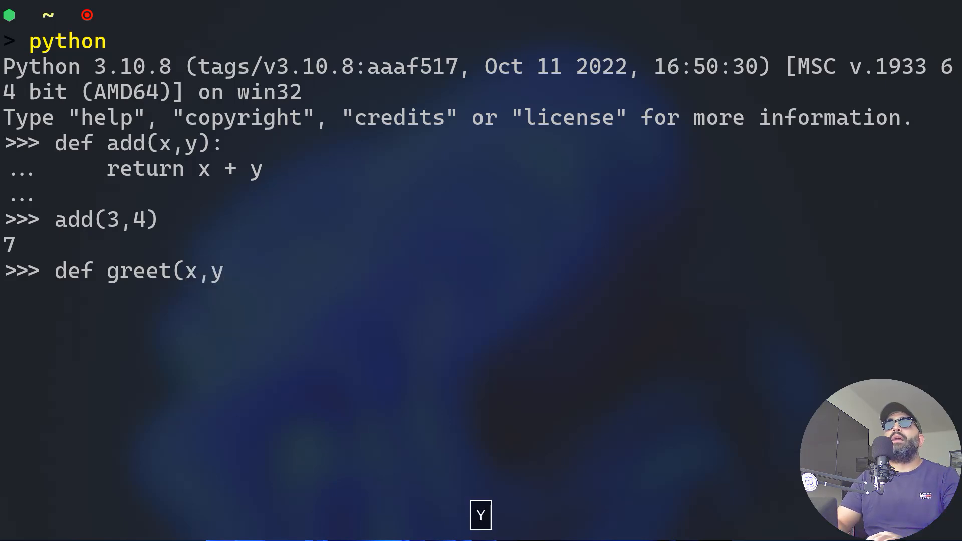
{"action": "type", "text": "*"}
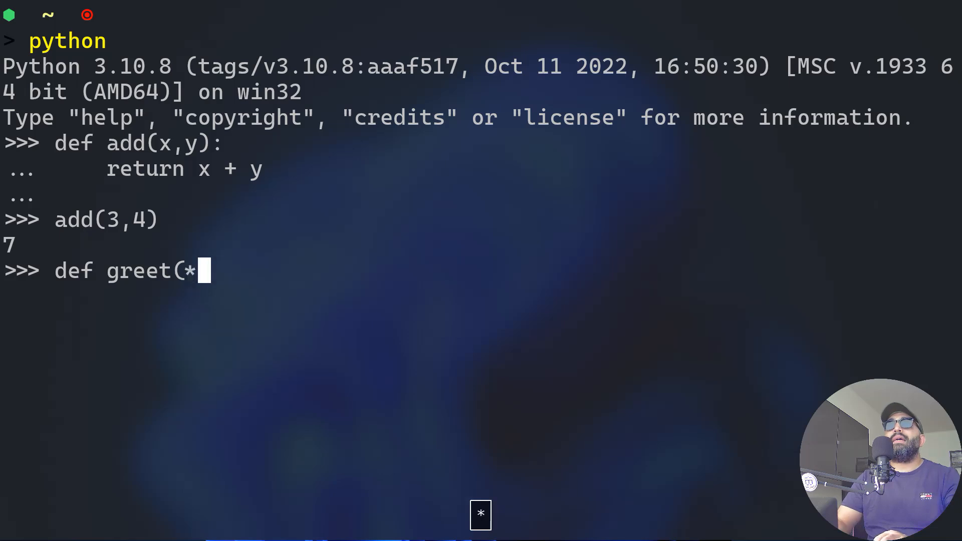
{"action": "type", "text": "ar"}
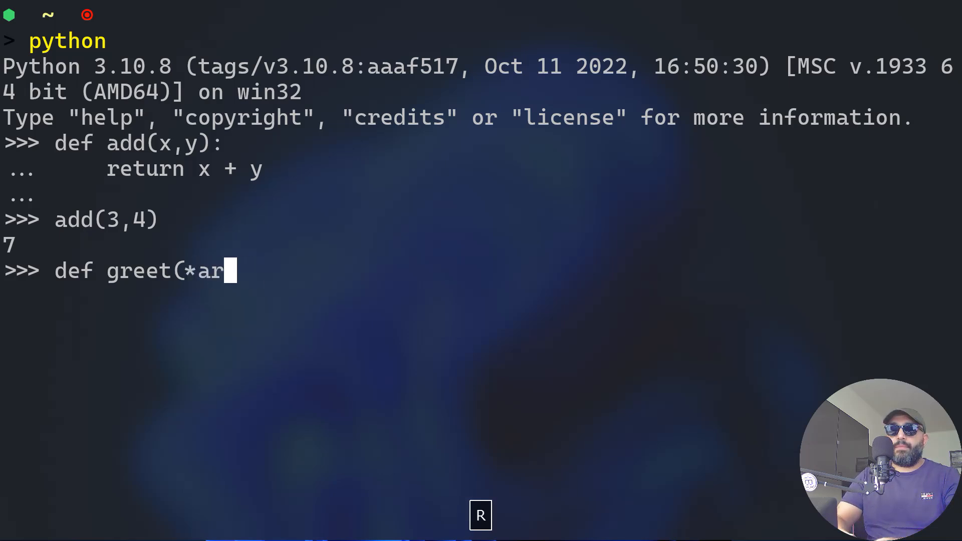
{"action": "type", "text": "gs):"}
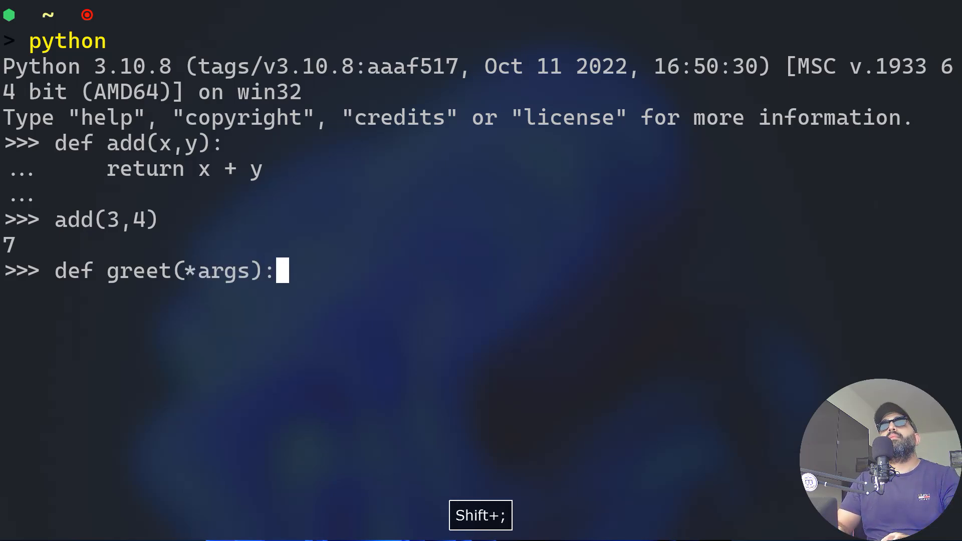
{"action": "key", "text": "Return"}
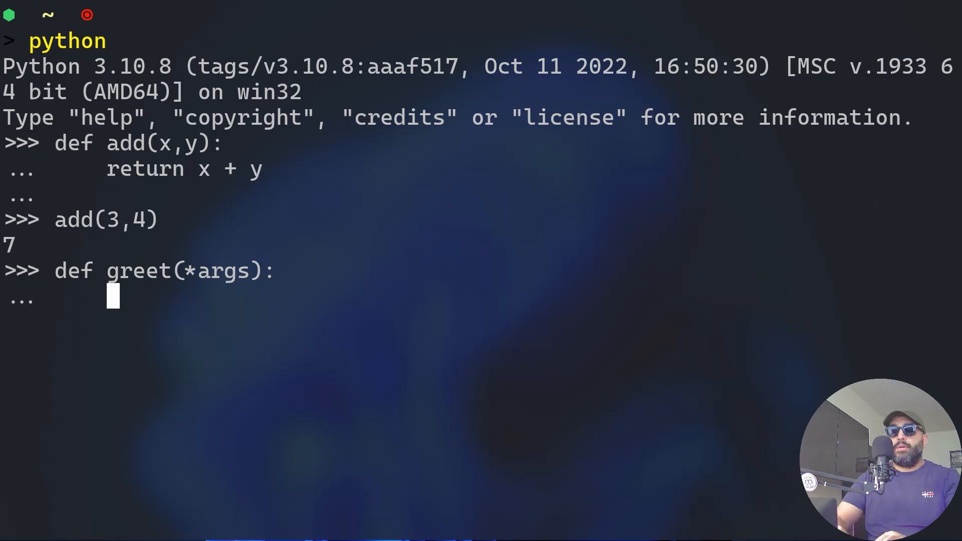
Add a 'for name in args:' loop to greet's body
{"action": "type", "text": "for"}
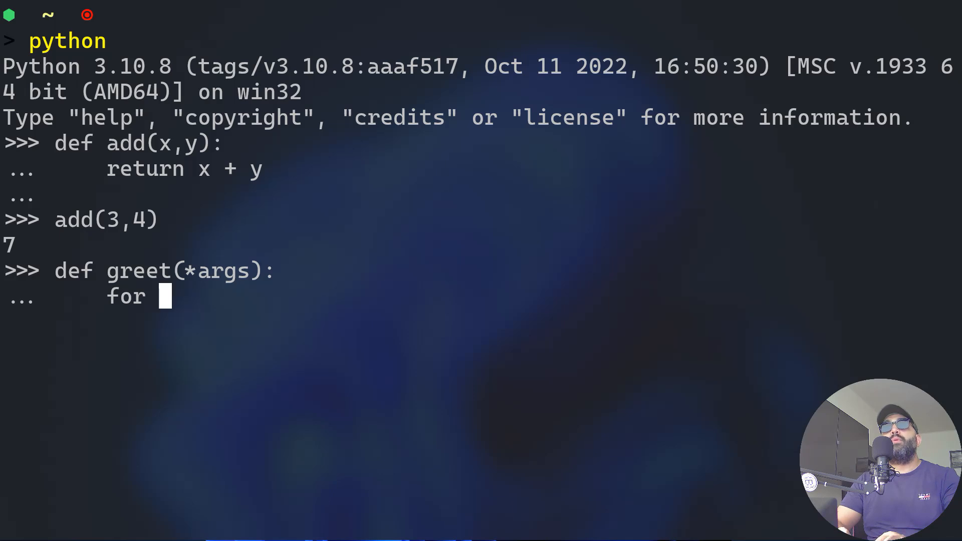
{"action": "type", "text": "na"}
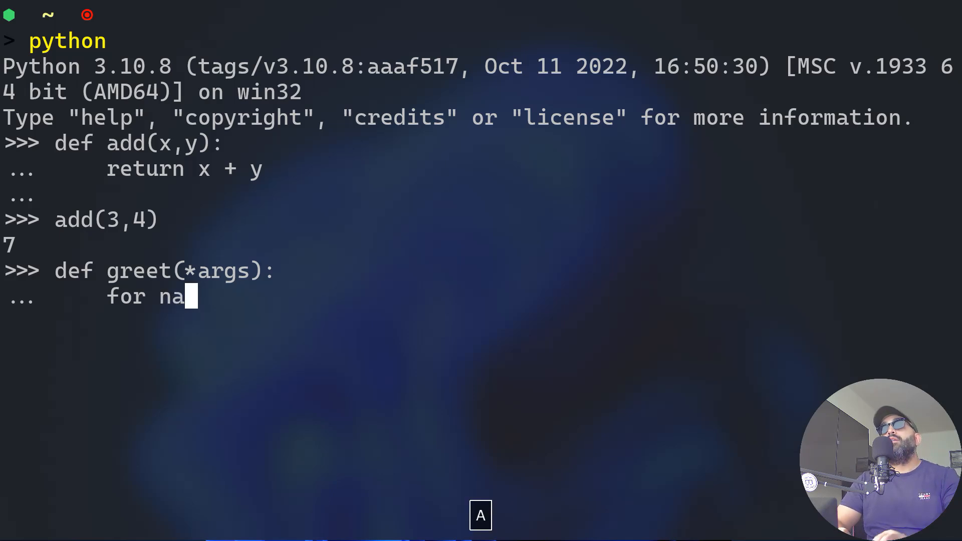
{"action": "type", "text": "me in a"}
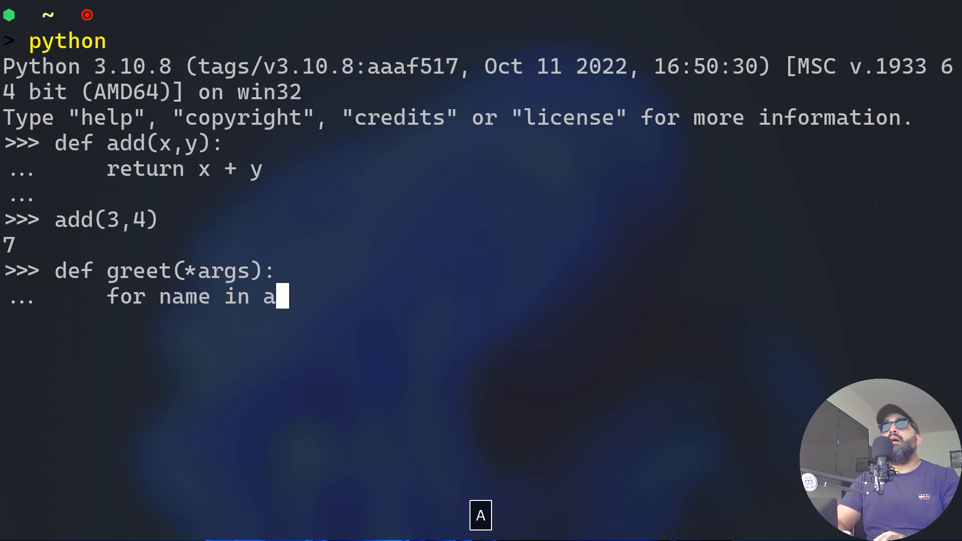
{"action": "type", "text": "rgs"}
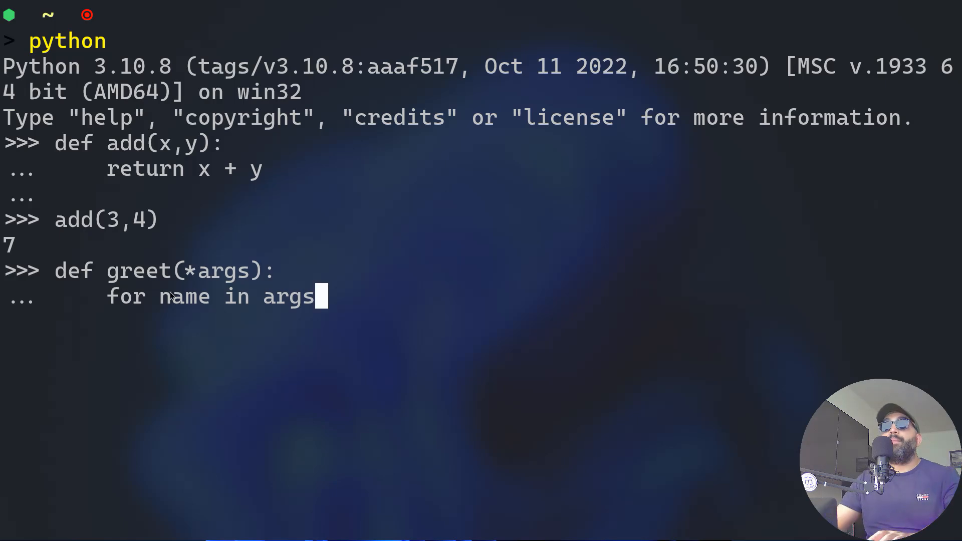
{"action": "mouse_move", "coordinate": [348, 350]}
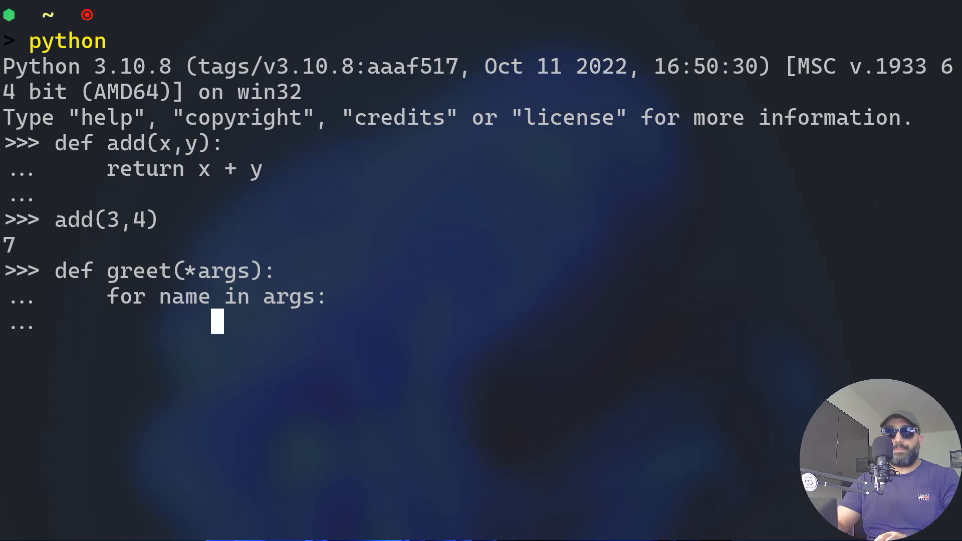
Print f"Hello, {name}!" inside the loop and close the function definition
{"action": "type", "text": "print"}
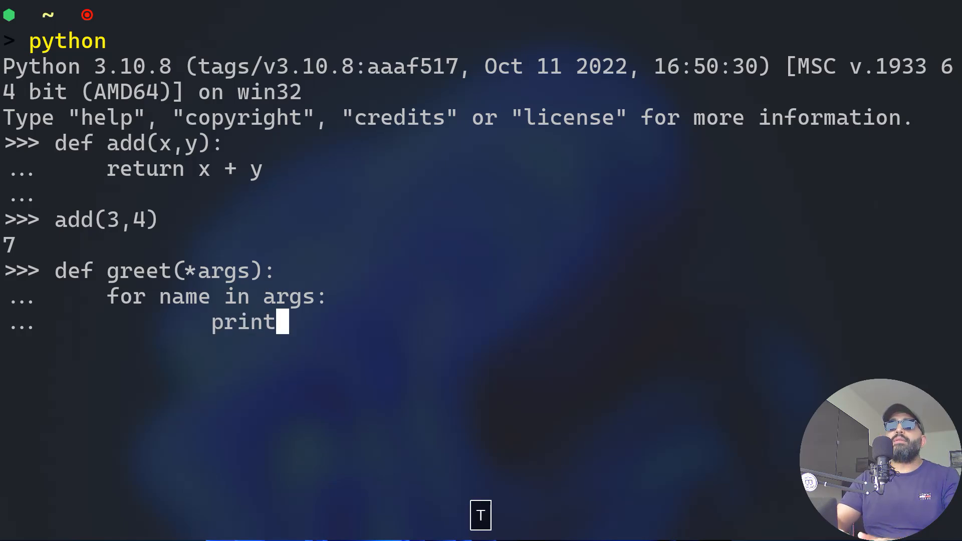
{"action": "type", "text": "(\""}
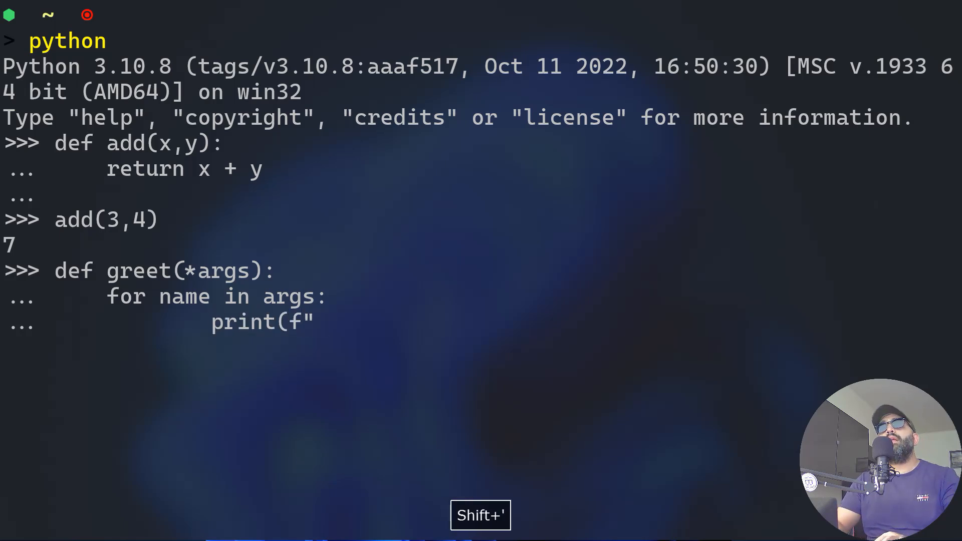
{"action": "key", "text": "Backspace"}
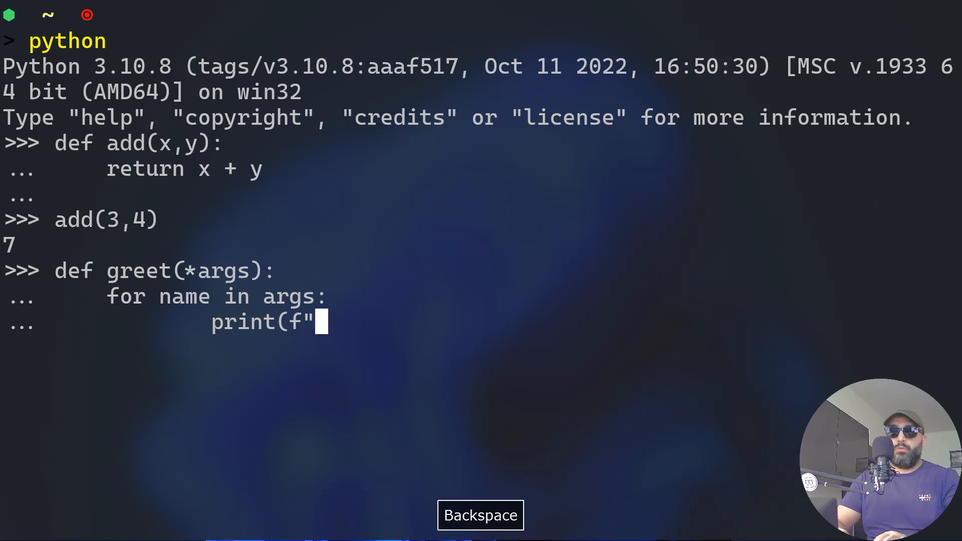
{"action": "type", "text": "Hello,"}
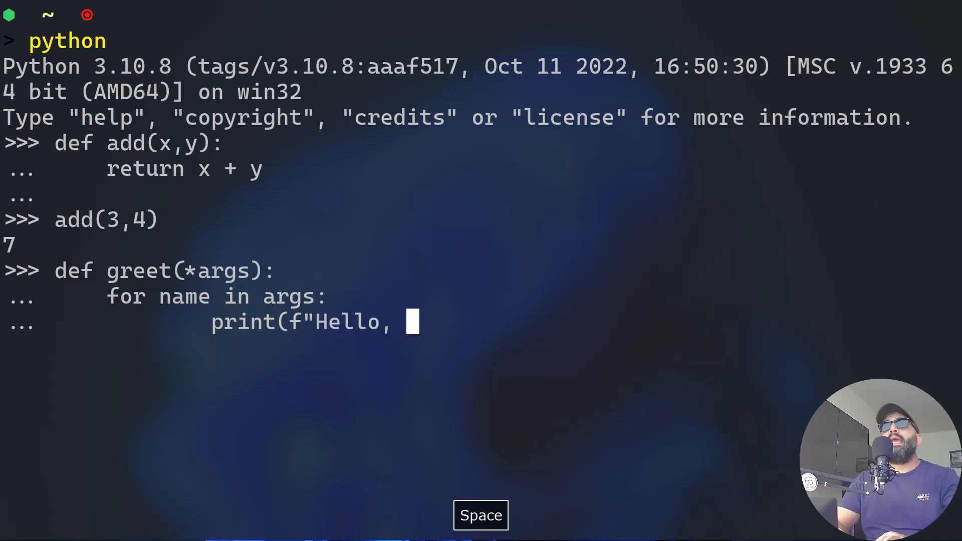
{"action": "type", "text": "{name"}
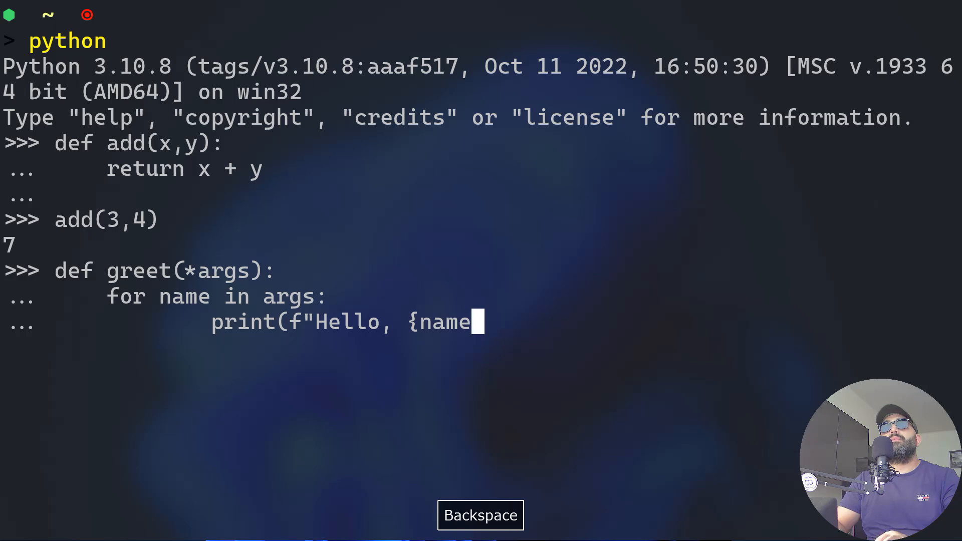
{"action": "type", "text": "}!}"}
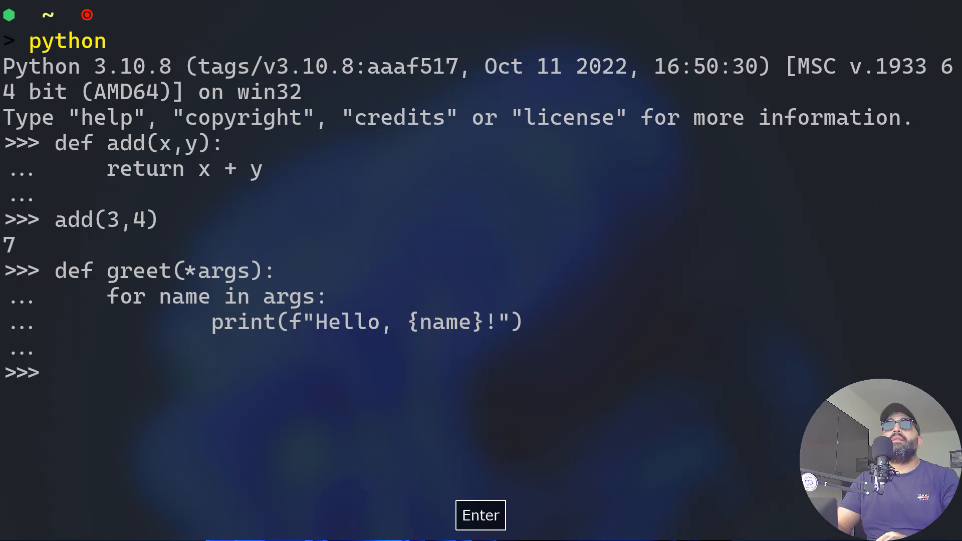
Type greet("Anup","Anya","Kalina","Nancy") at the prompt, fixing a missing quote
{"action": "type", "text": "greet"}
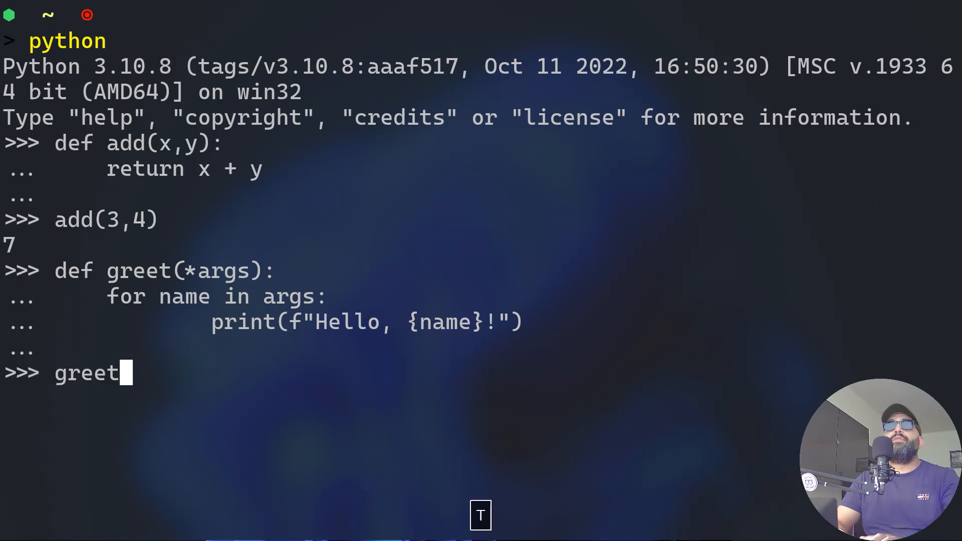
{"action": "type", "text": "(\""}
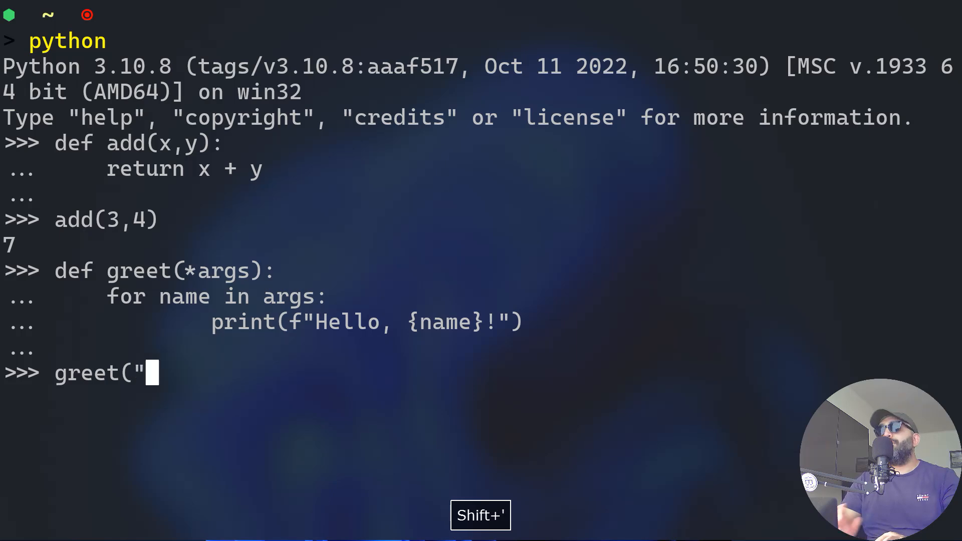
{"action": "type", "text": "Anup"}
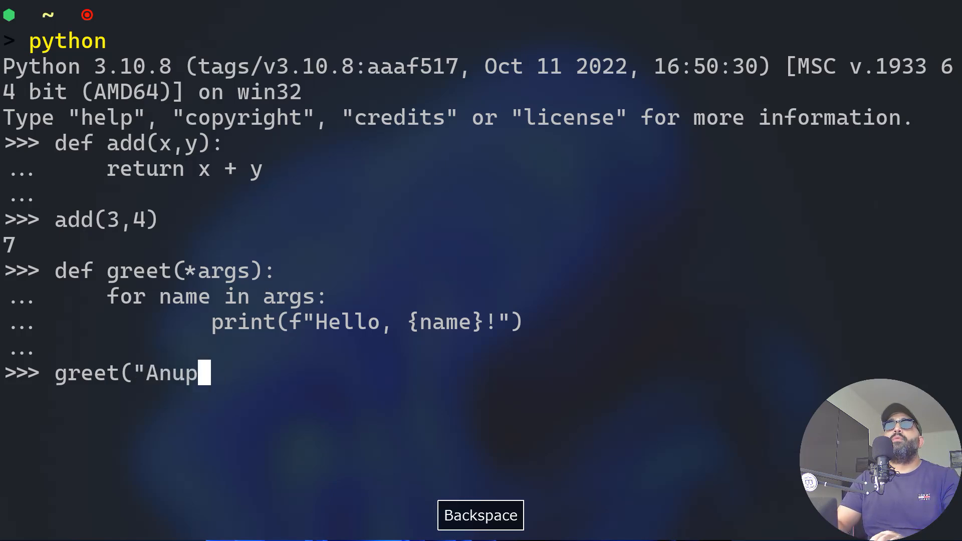
{"action": "type", "text": "\",\"Any"}
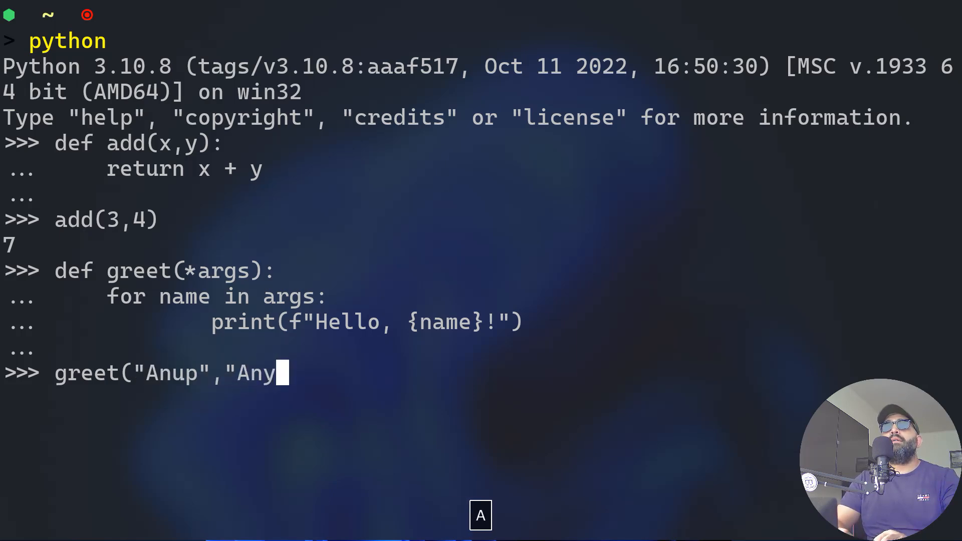
{"action": "type", "text": "a\","}
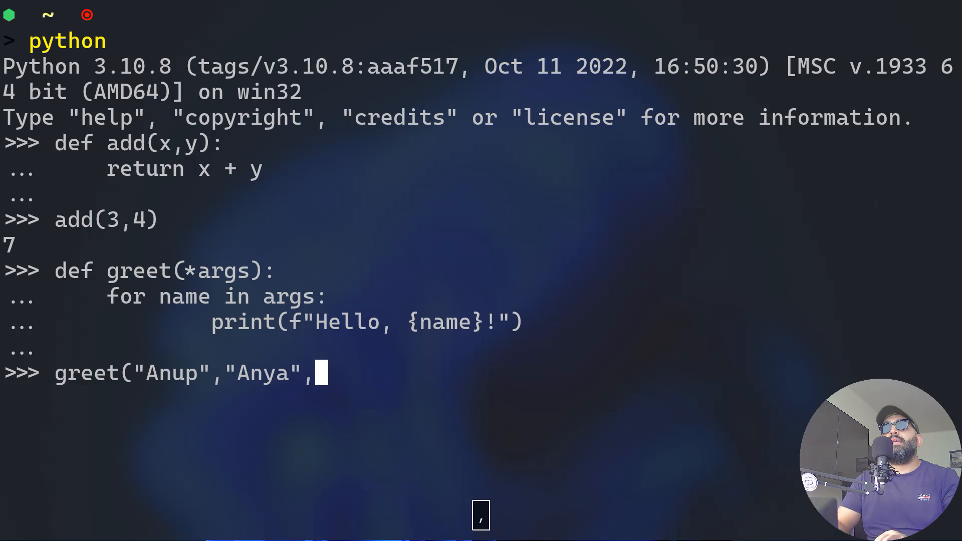
{"action": "type", "text": "\""}
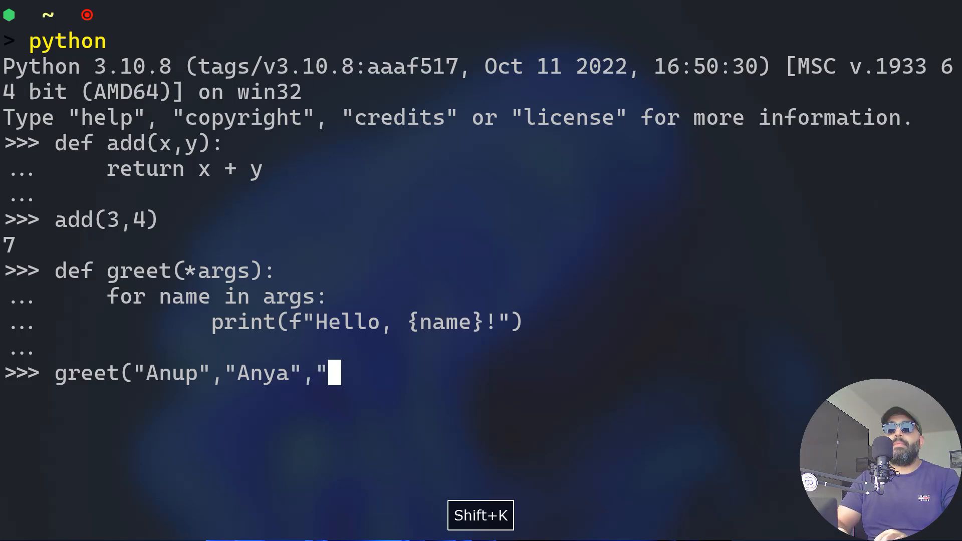
{"action": "type", "text": "Kalina\","}
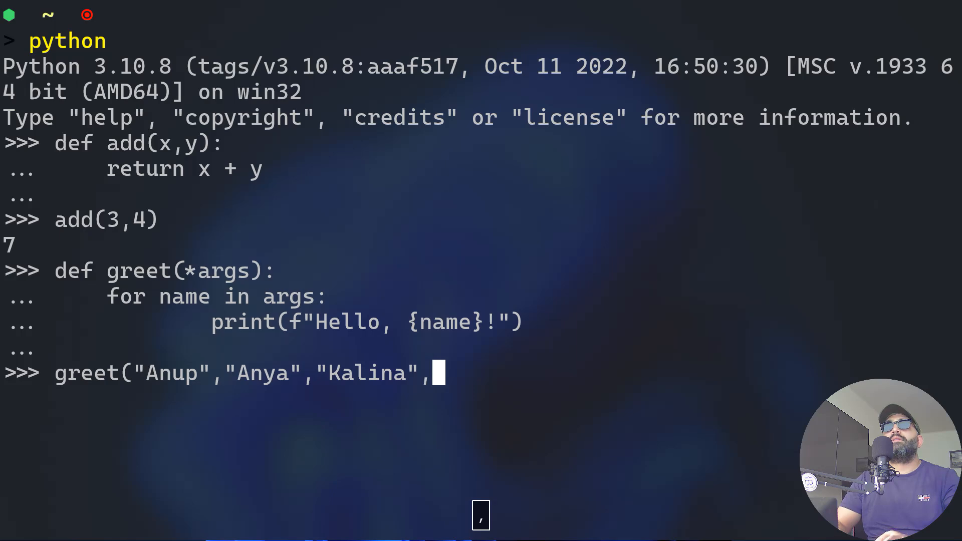
{"action": "type", "text": "Nan"}
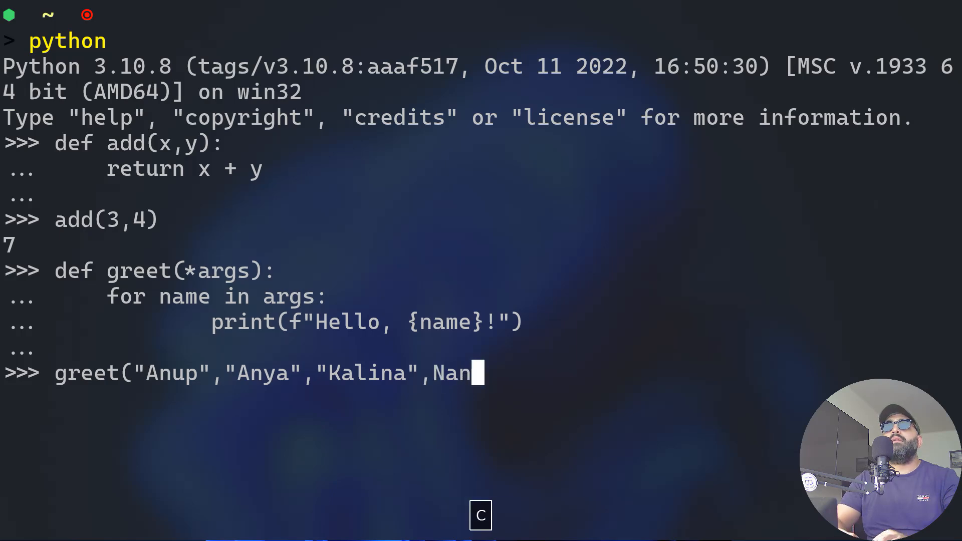
{"action": "key", "text": "Backspace"}
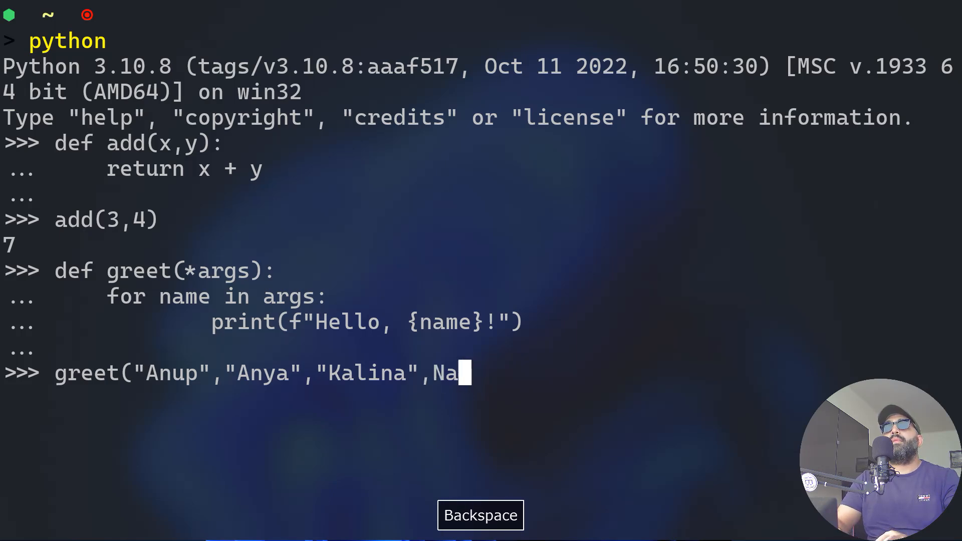
{"action": "type", "text": "\"Nanc"}
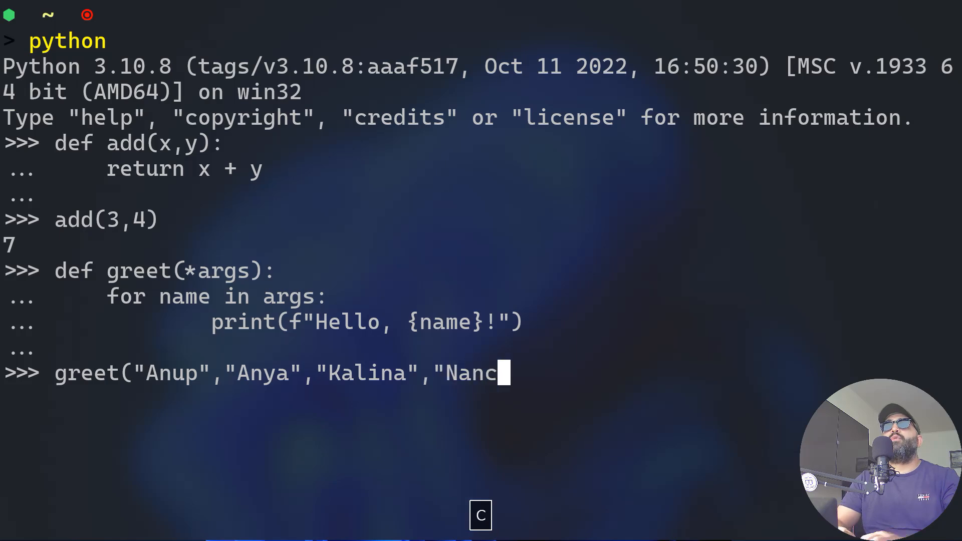
{"action": "type", "text": "y\")"}
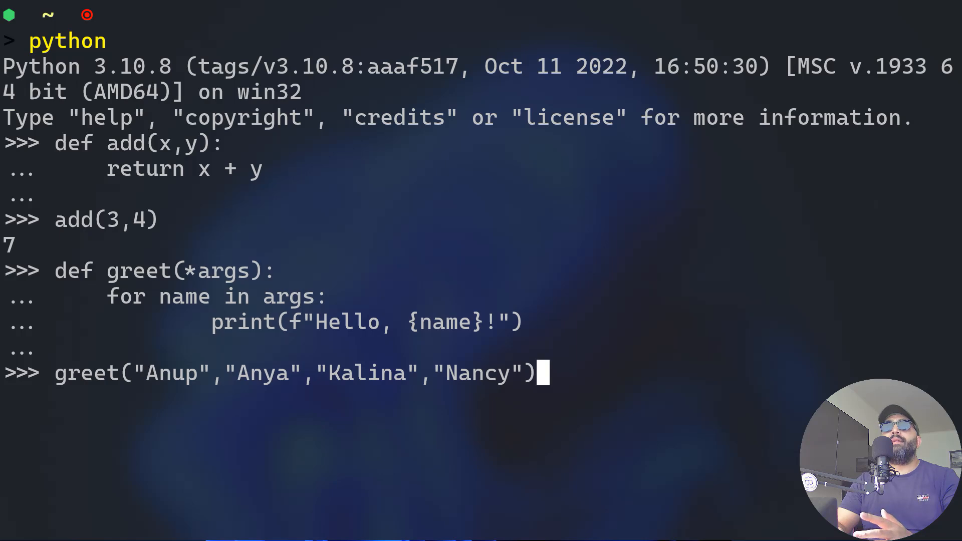
Run the greet call, printing Hello lines for Anup, Anya, Kalina and Nancy
{"action": "key", "text": "Return"}
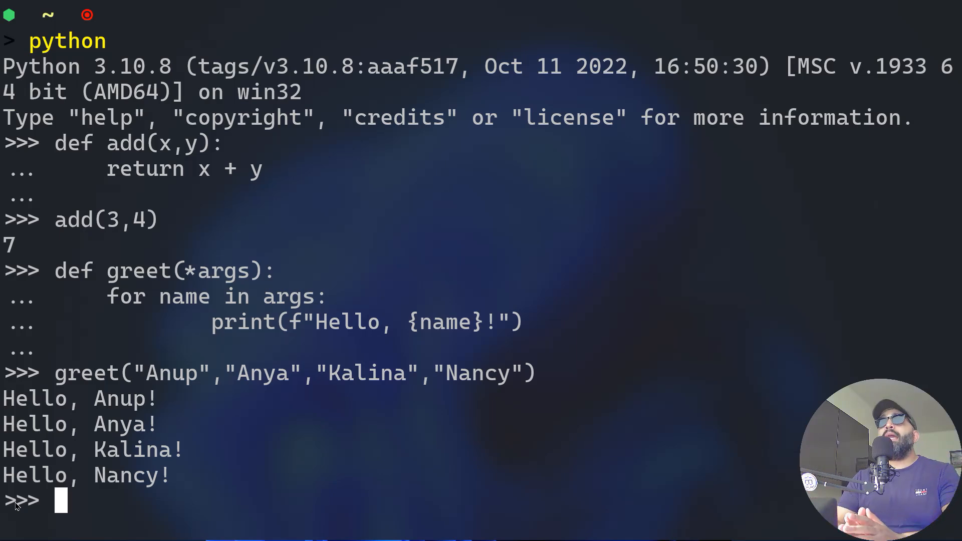
{"action": "mouse_move", "coordinate": [680, 292]}
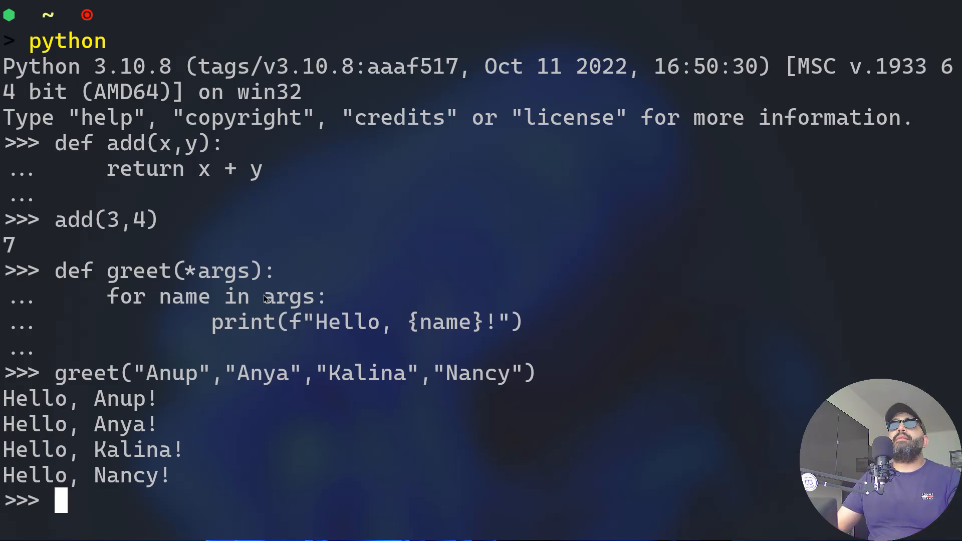
{"action": "mouse_move", "coordinate": [135, 325]}
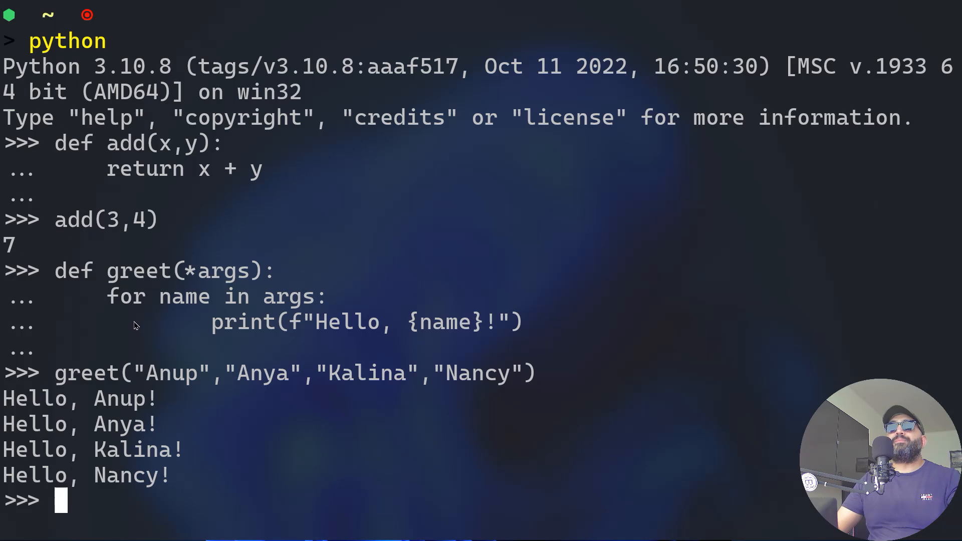
{"action": "mouse_move", "coordinate": [506, 448]}
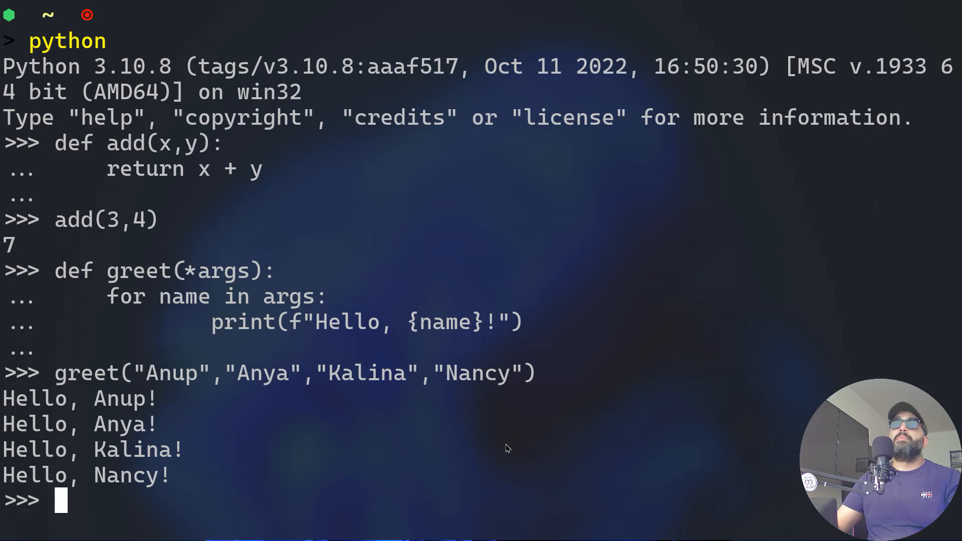
{"action": "mouse_move", "coordinate": [196, 391]}
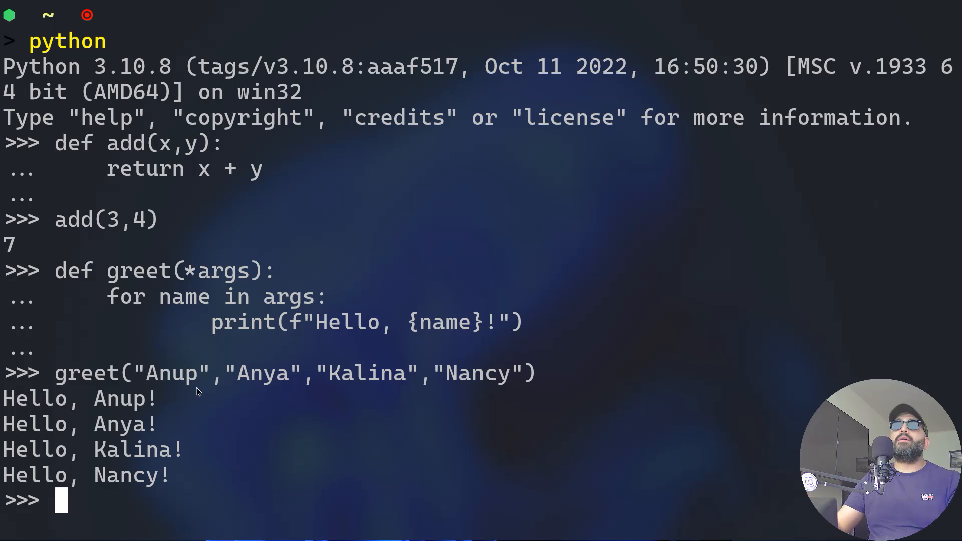
{"action": "mouse_move", "coordinate": [184, 358]}
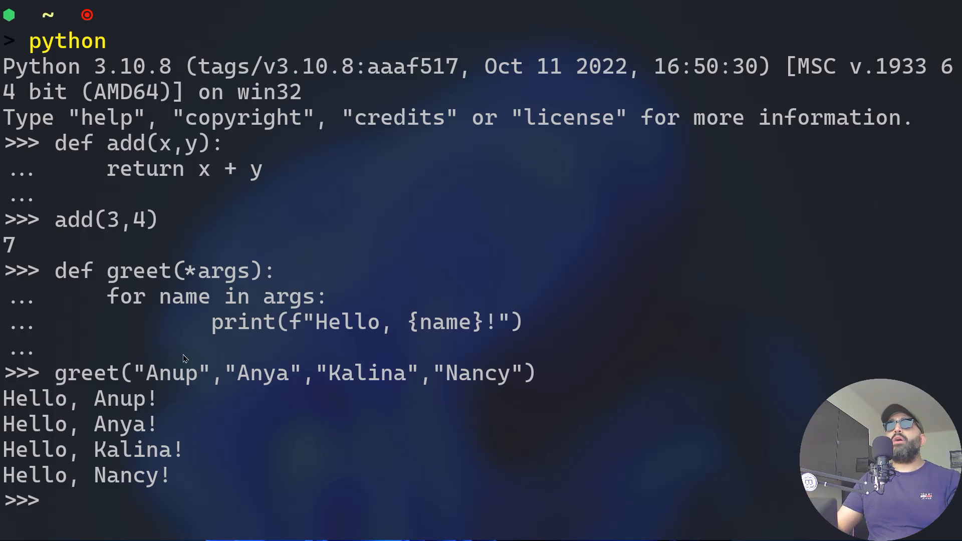
{"action": "mouse_move", "coordinate": [280, 426]}
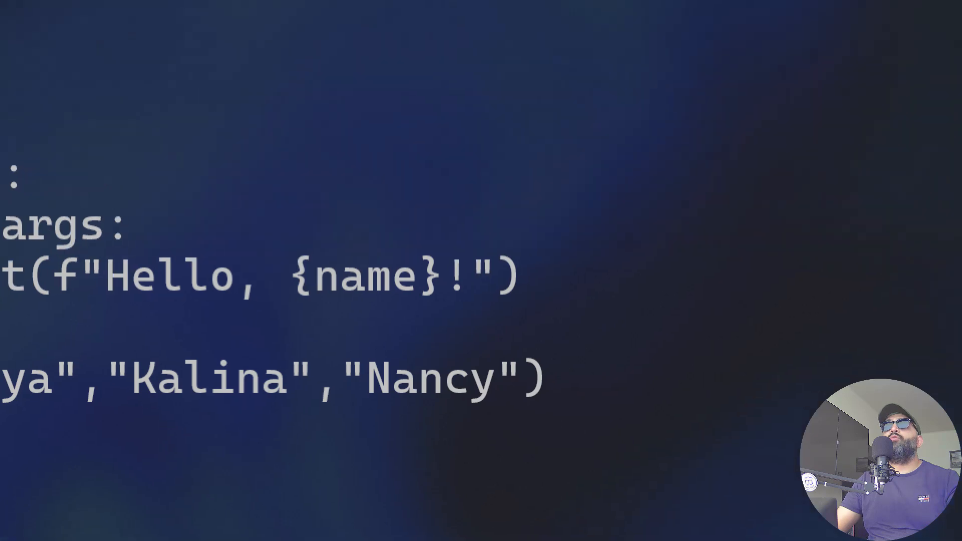
{"action": "key", "text": "Return"}
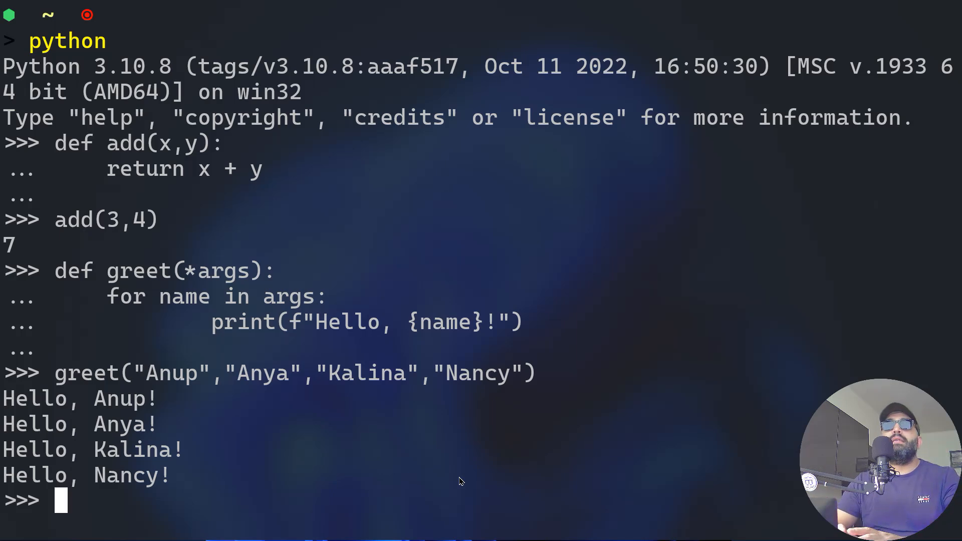
{"action": "type", "text": "**"}
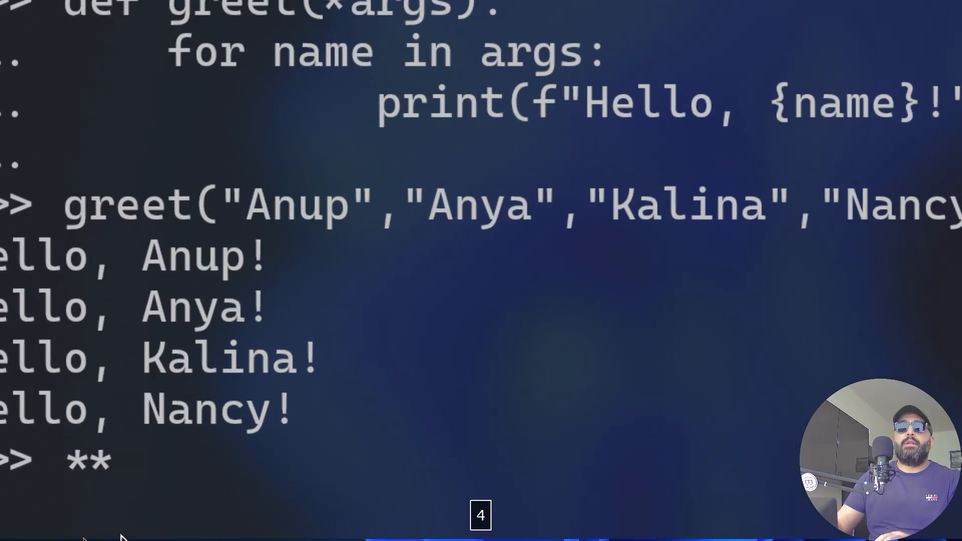
{"action": "type", "text": "kwarg"}
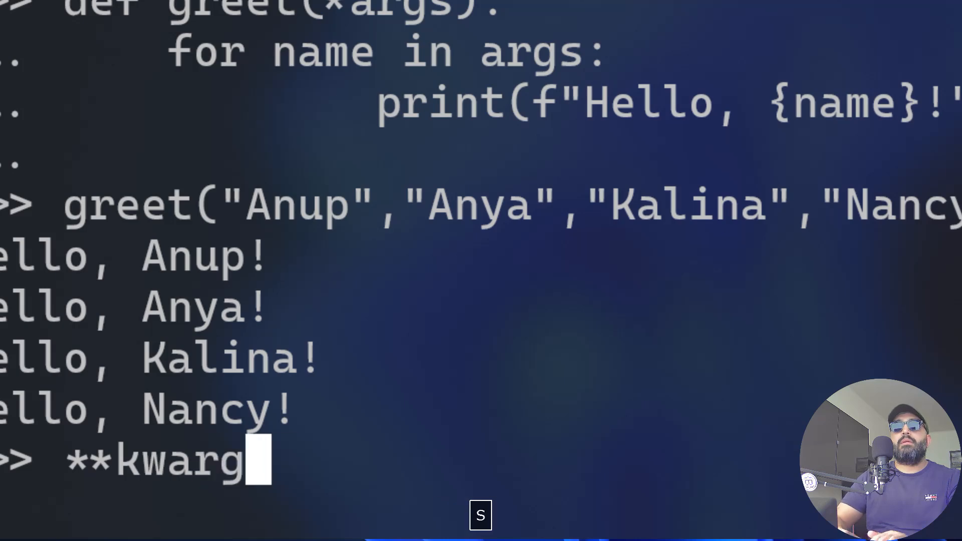
{"action": "type", "text": "s"}
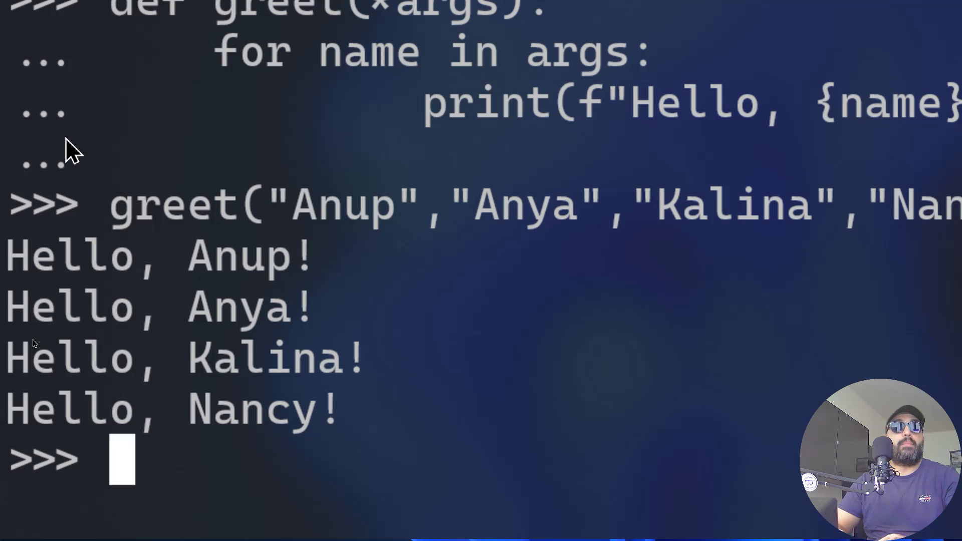
Enter the header def score(**kwargs):, correcting the mistyped name and parameter
{"action": "type", "text": "def"}
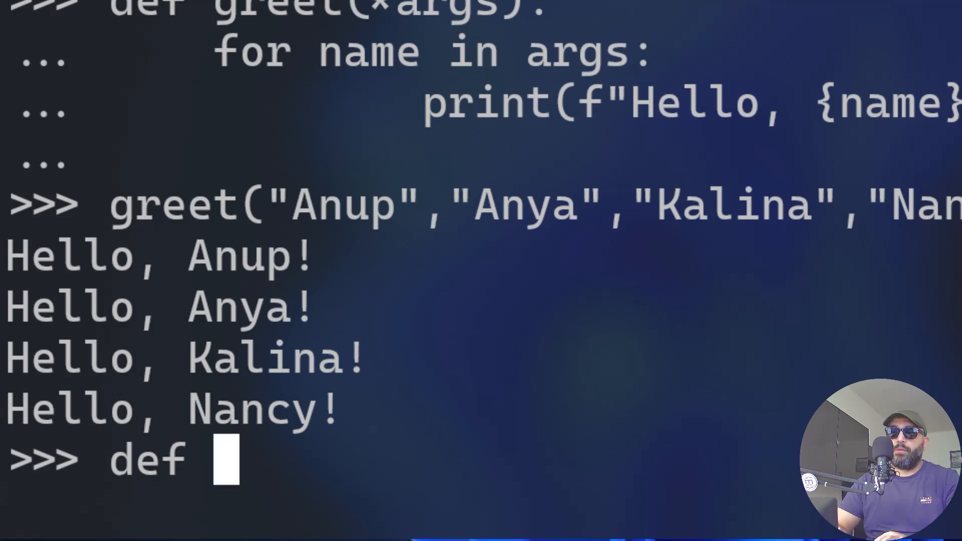
{"action": "type", "text": "total"}
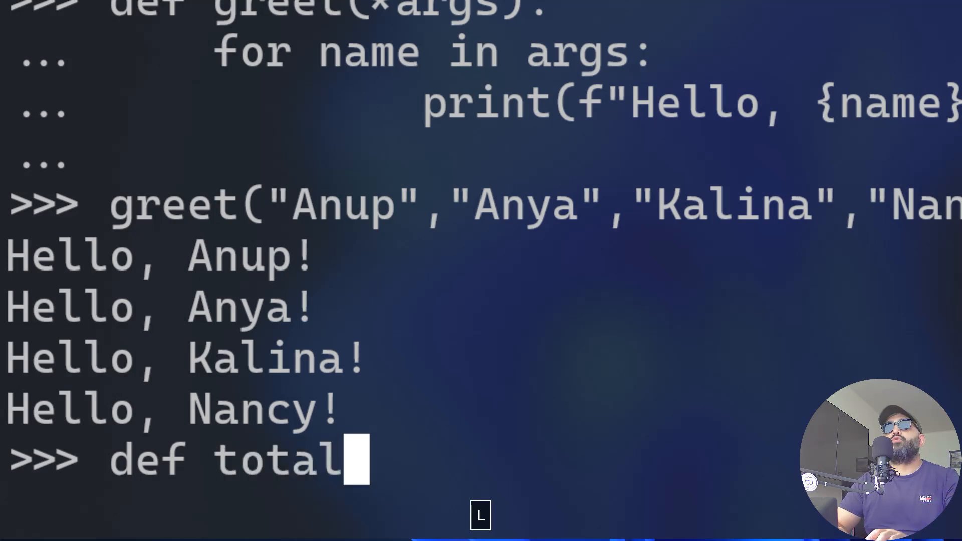
{"action": "key", "text": "Backspace"}
{"action": "type", "text": "scod"}
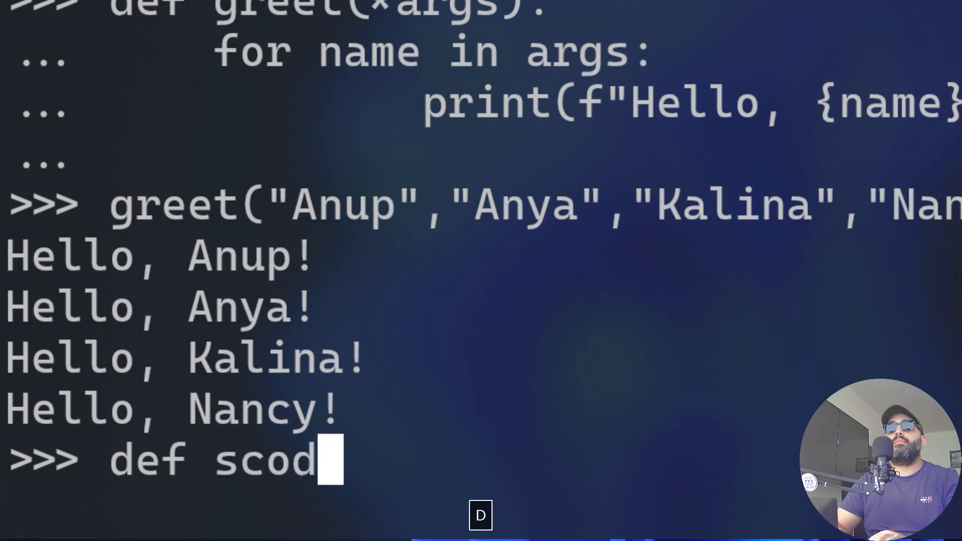
{"action": "type", "text": "e("}
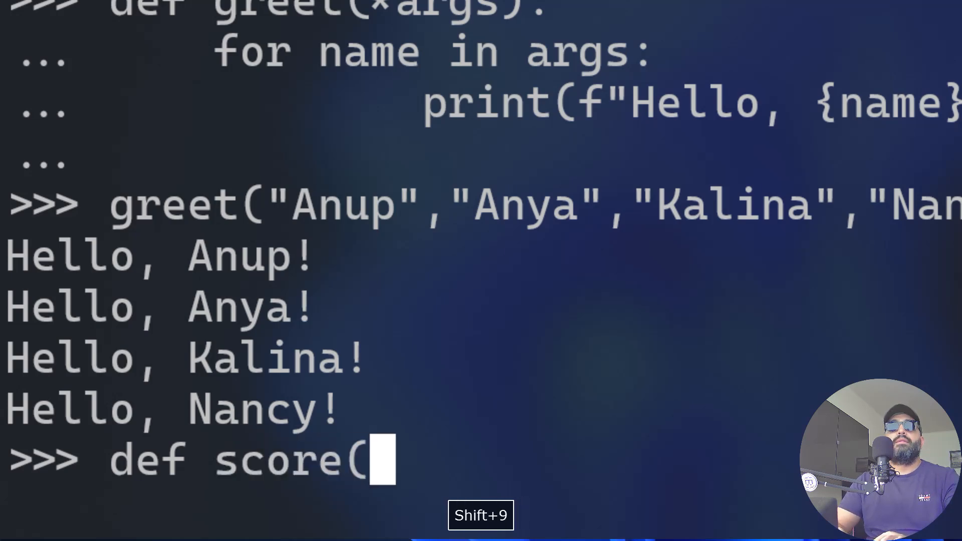
{"action": "type", "text": "**"}
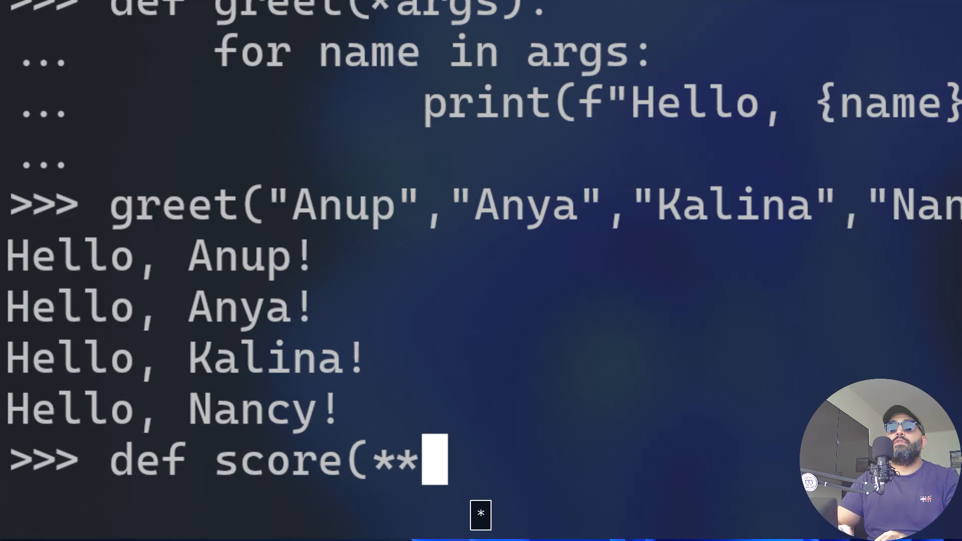
{"action": "type", "text": "kwargs"}
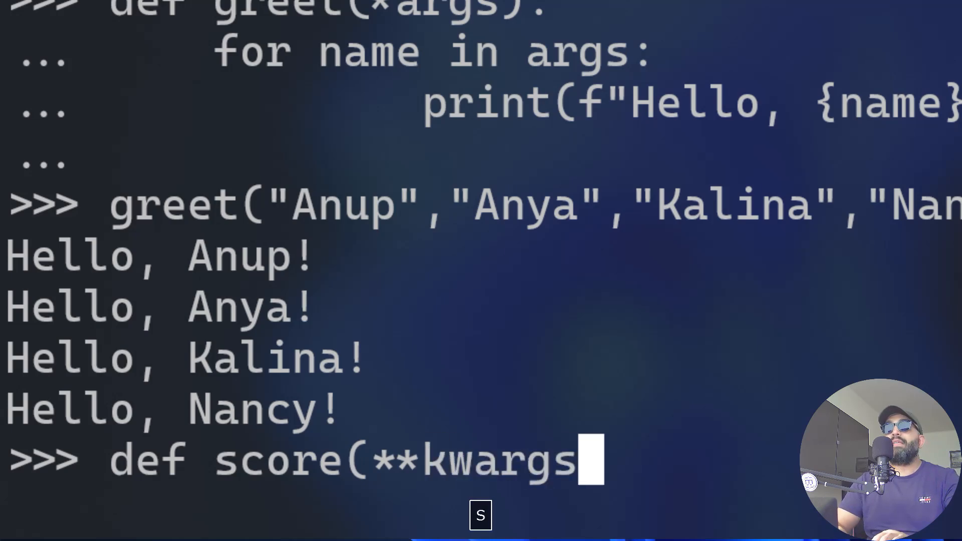
{"action": "type", "text": "st"}
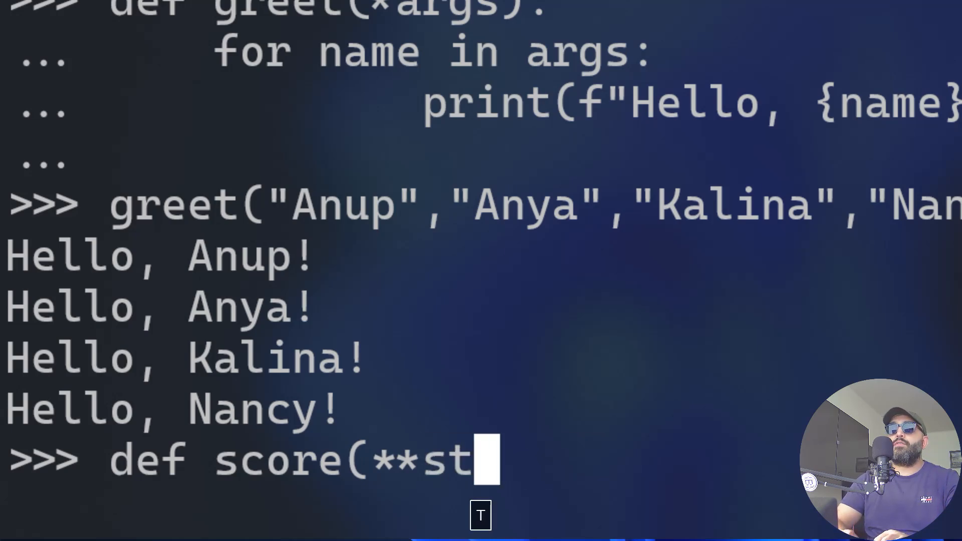
{"action": "type", "text": "udents):"}
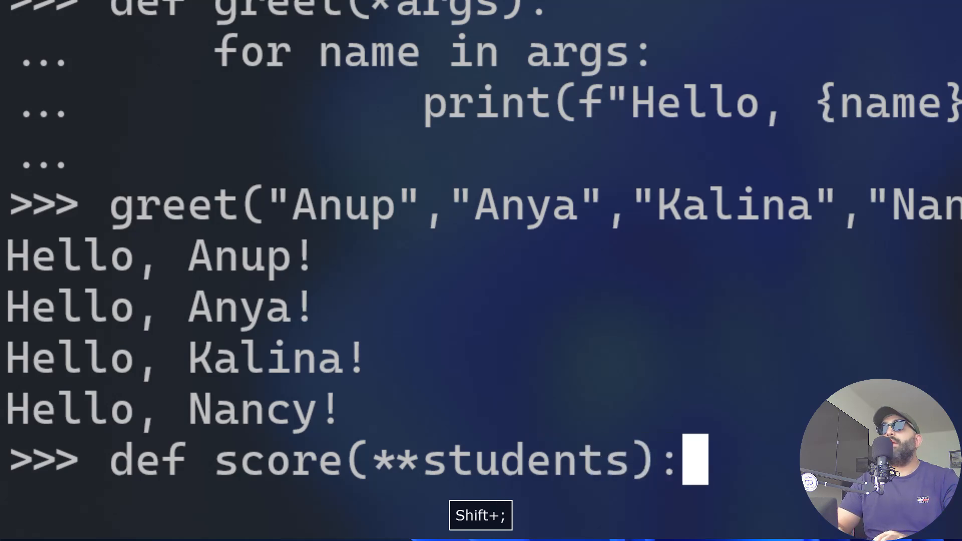
{"action": "key", "text": "backspace"}
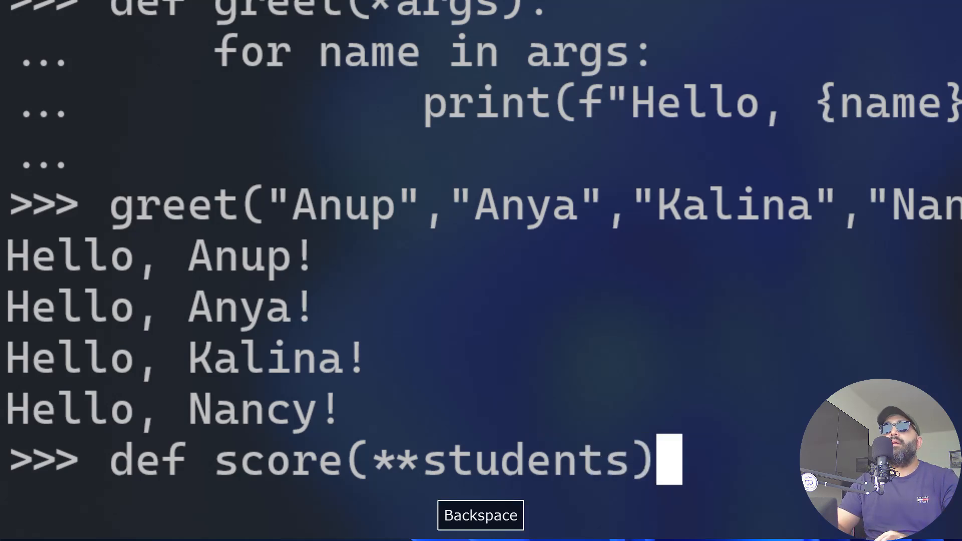
{"action": "key", "text": "backspace"}
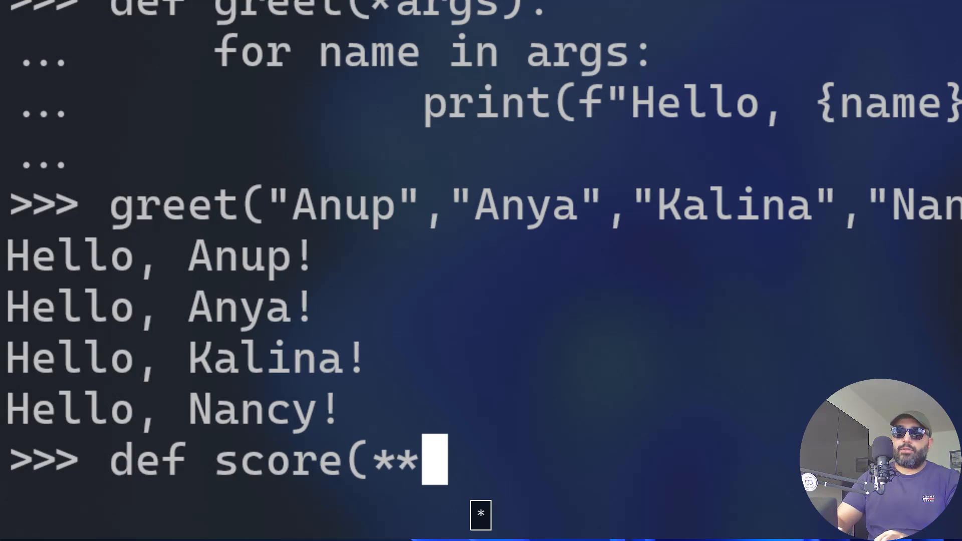
{"action": "type", "text": "kwargs)\""}
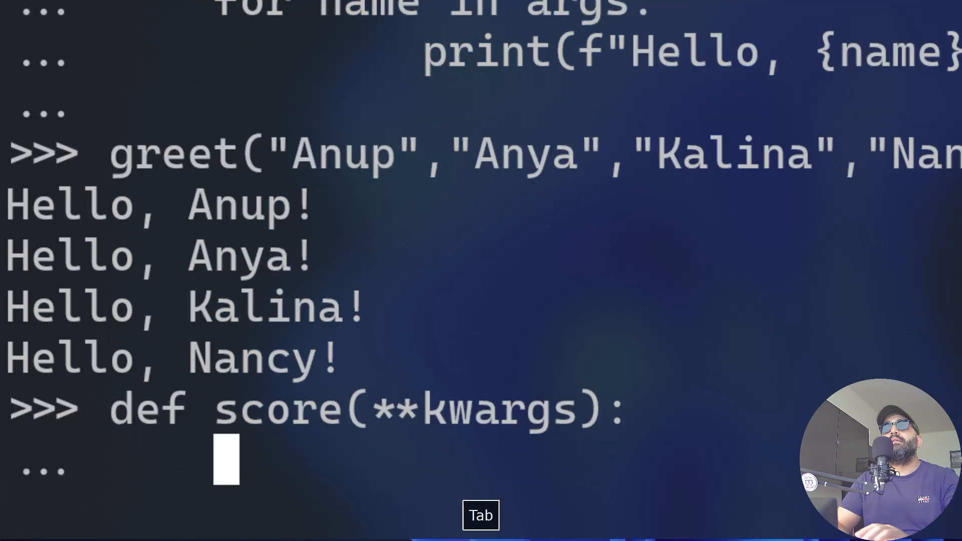
Add the body print(kwargs, type(kwagrs)) and finish the definition
{"action": "type", "text": "prin"}
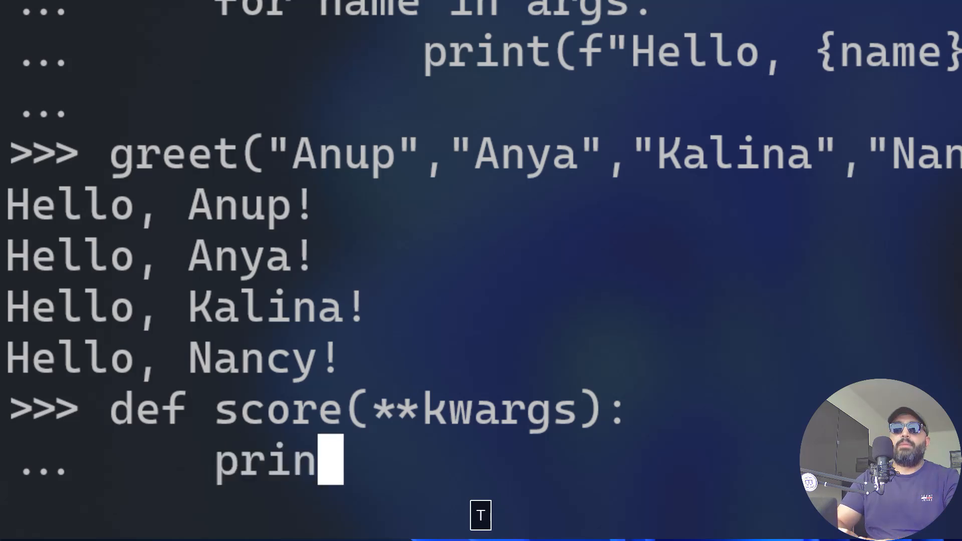
{"action": "type", "text": "(k"}
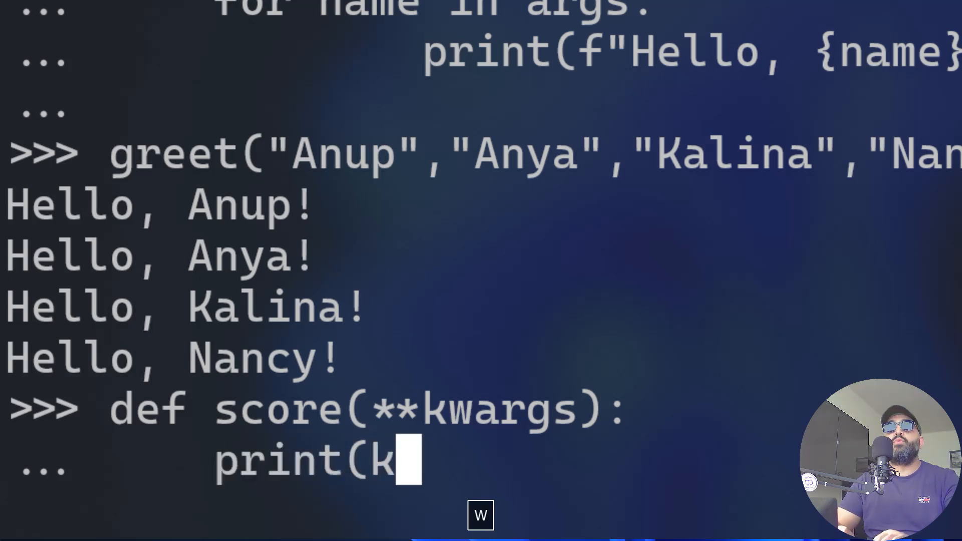
{"action": "type", "text": "wargs"}
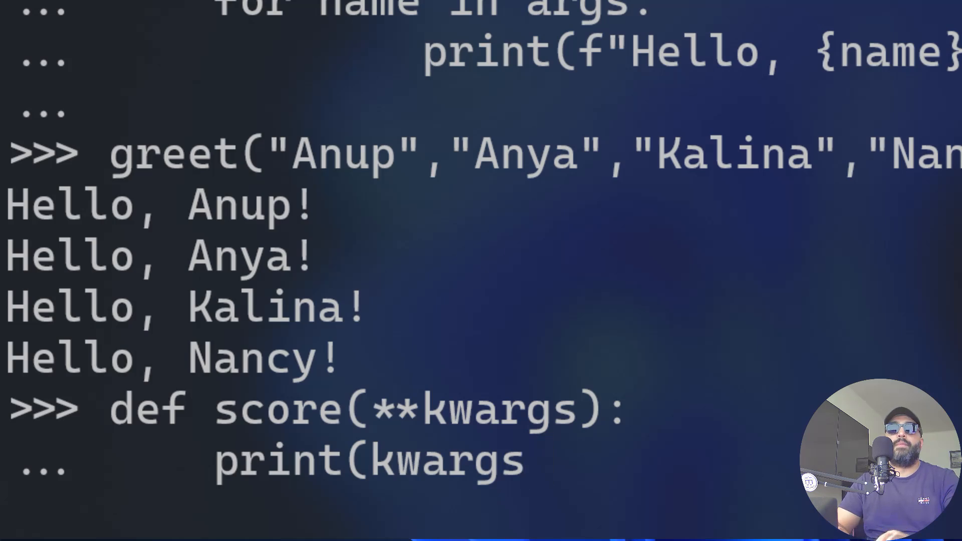
{"action": "type", "text": ", type)"}
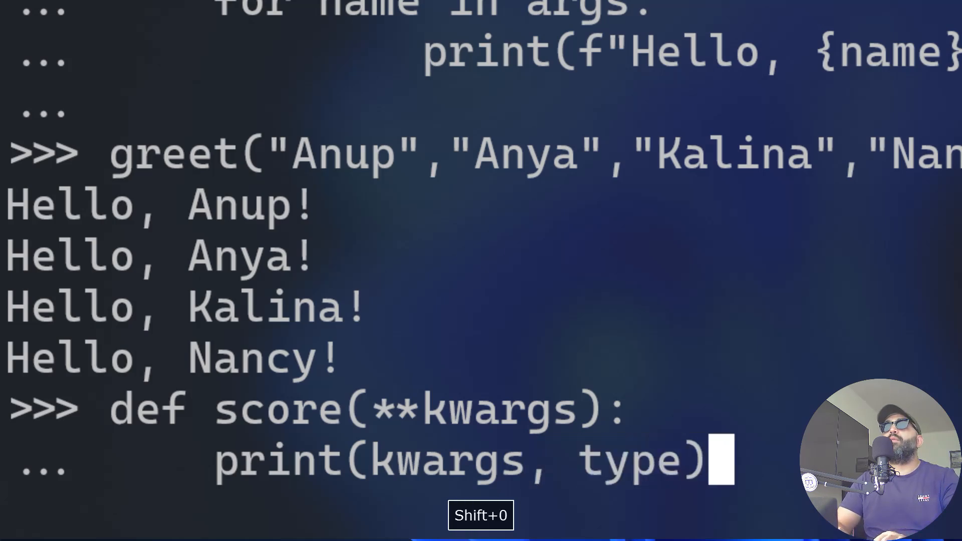
{"action": "type", "text": "(lwa"}
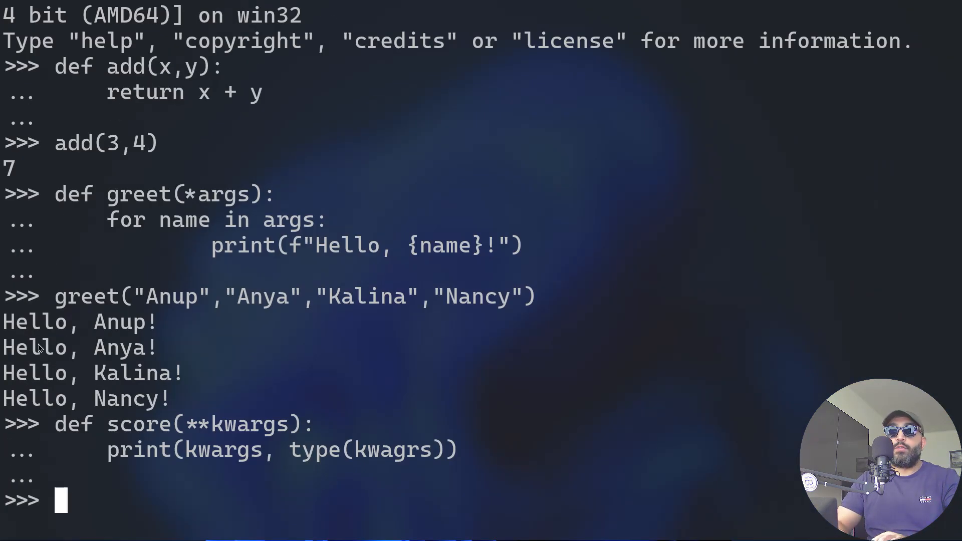
Call score(Mina=5,Bob=6,Lucy=9), raising NameError: 'kwagrs' is not defined
{"action": "type", "text": "score("}
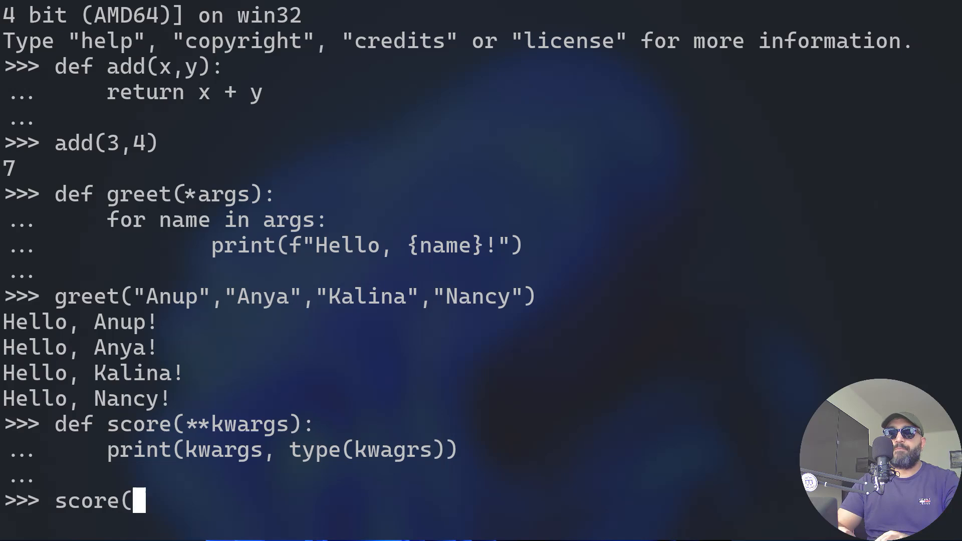
{"action": "type", "text": "Mina="}
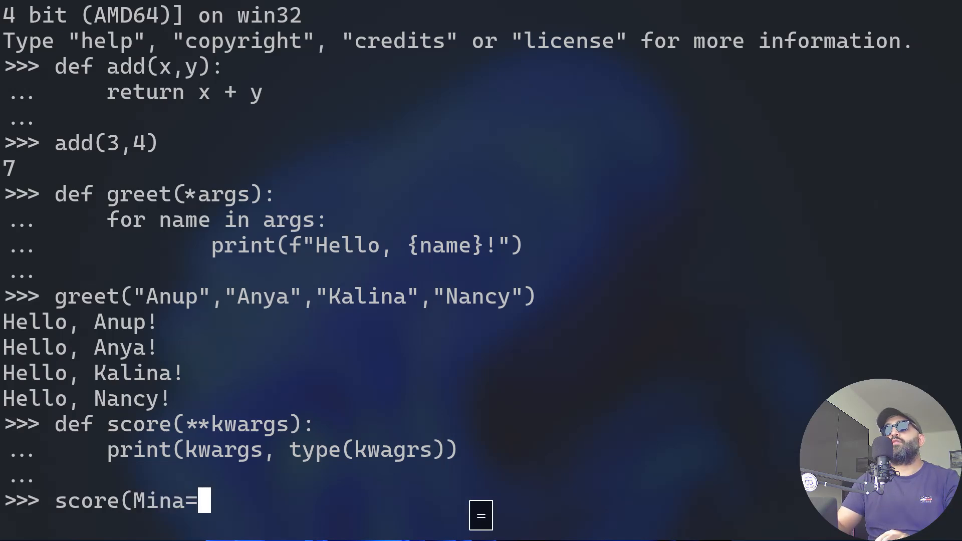
{"action": "type", "text": "5,"}
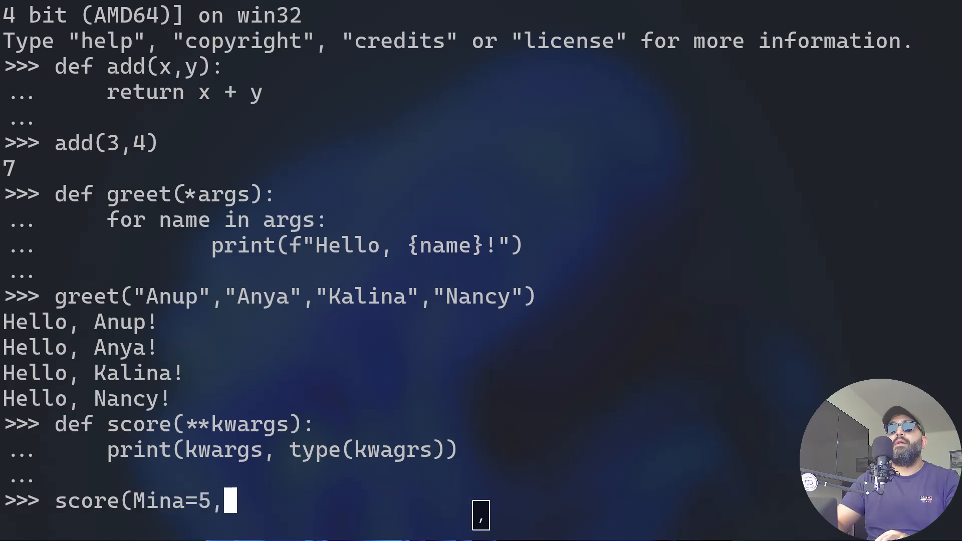
{"action": "type", "text": "Bob="}
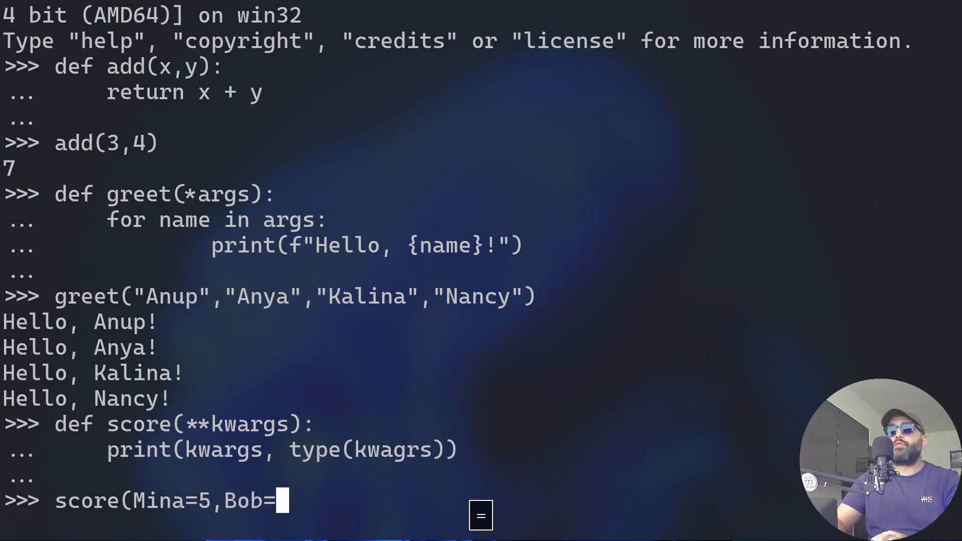
{"action": "type", "text": "6,"}
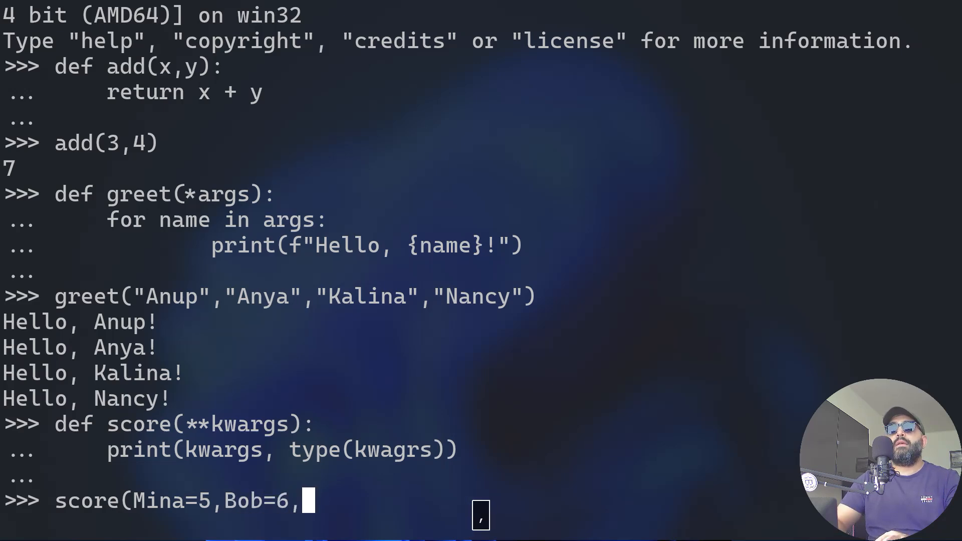
{"action": "type", "text": "Lucy="}
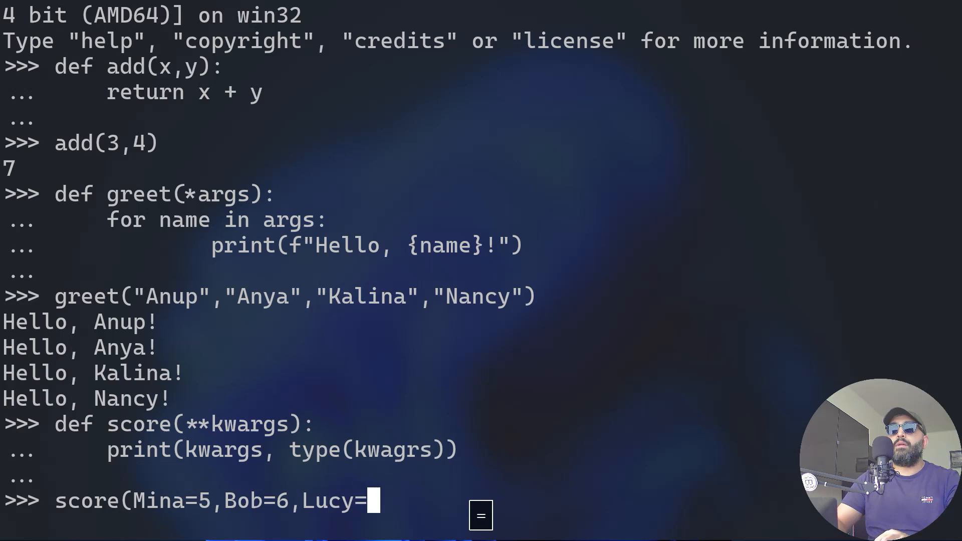
{"action": "type", "text": "7"}
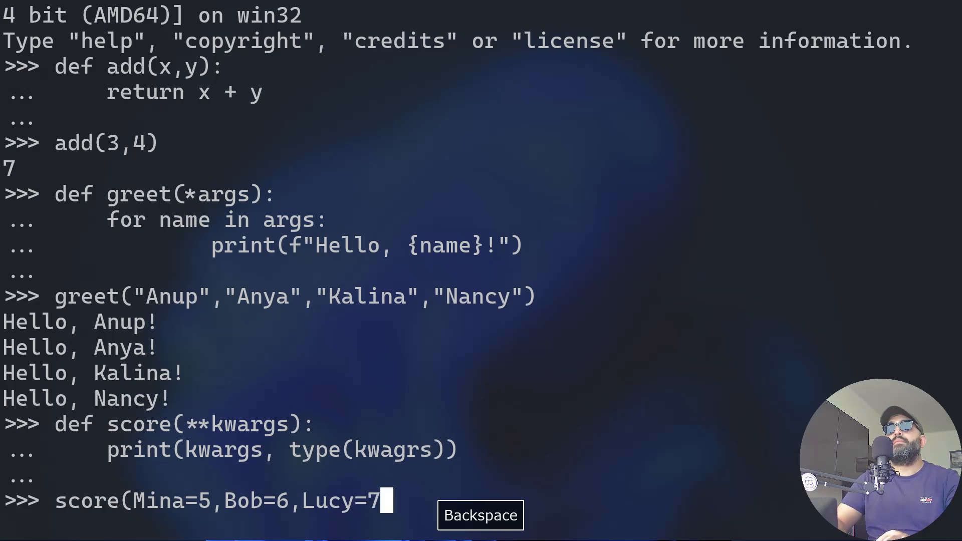
{"action": "type", "text": "("}
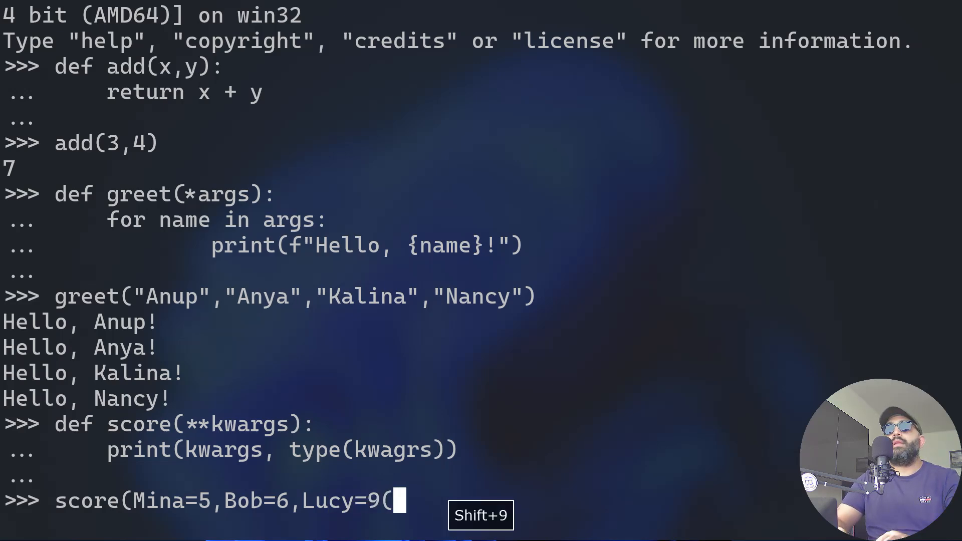
{"action": "type", "text": ")"}
{"action": "key", "text": "Return"}
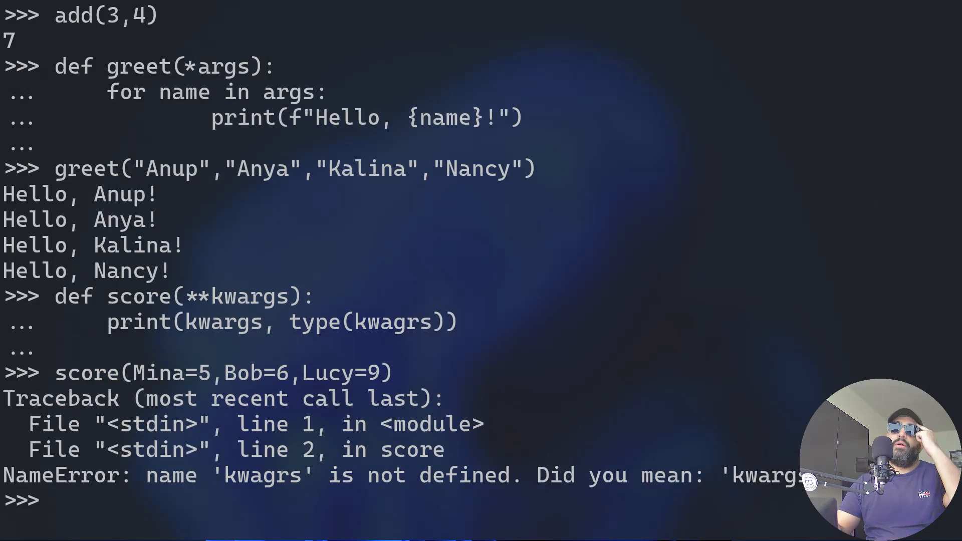
Redefine score using type(kwargs) and rerun it, printing {'Mina': 5, 'Bob': 6, 'Lucy': 9} <class 'dict'>
{"action": "type", "text": "def score(**kwargs):"}
{"action": "type", "text": "score(Mina=5,Bob=6,Lucy=9)"}
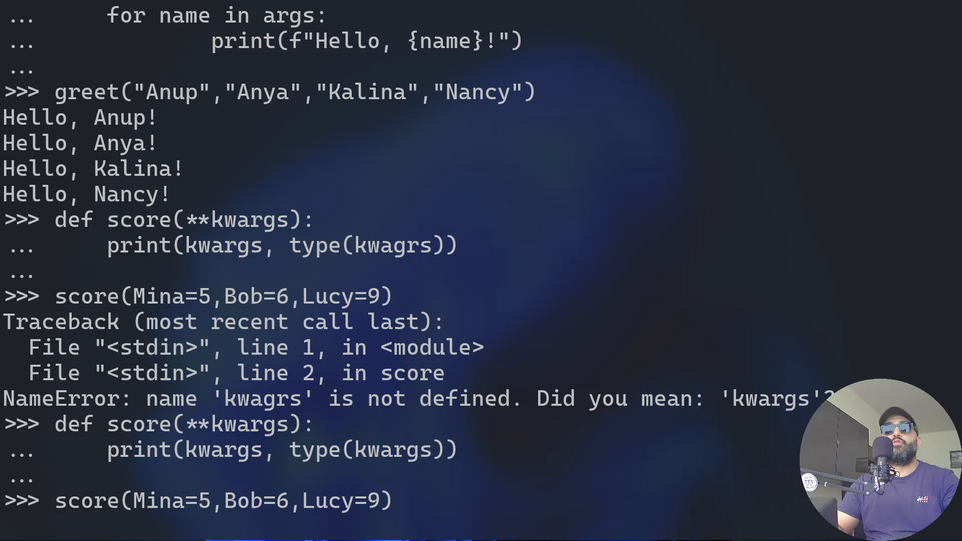
{"action": "key", "text": "Return"}
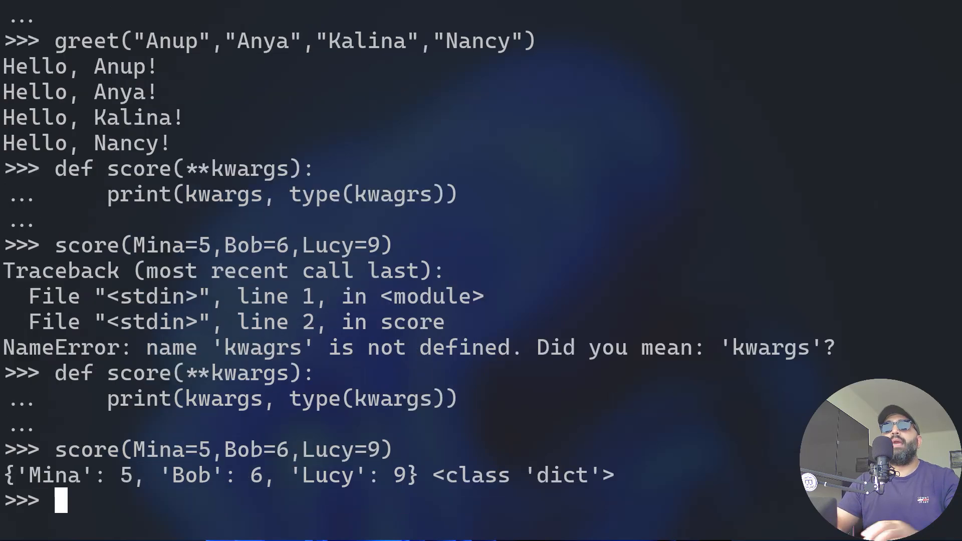
{"action": "mouse_move", "coordinate": [193, 524]}
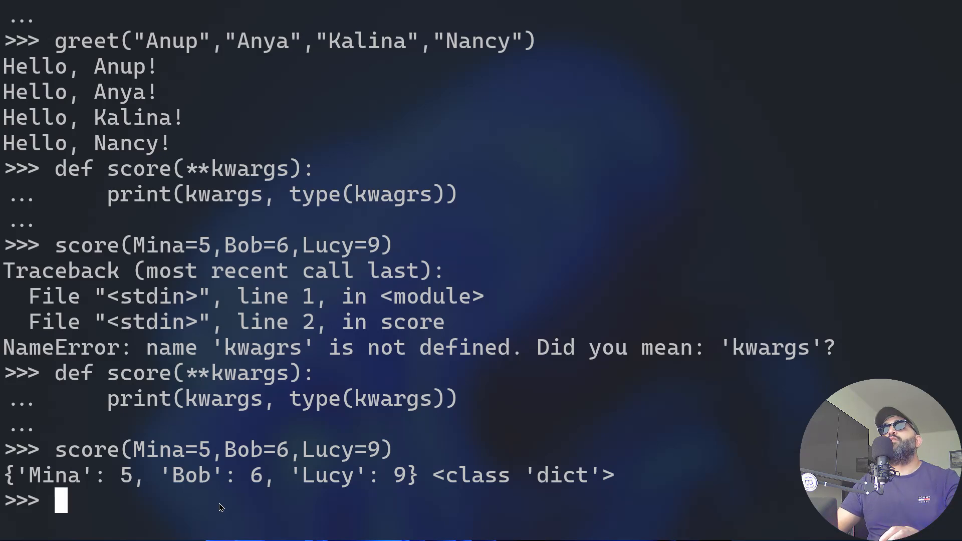
{"action": "mouse_move", "coordinate": [235, 521]}
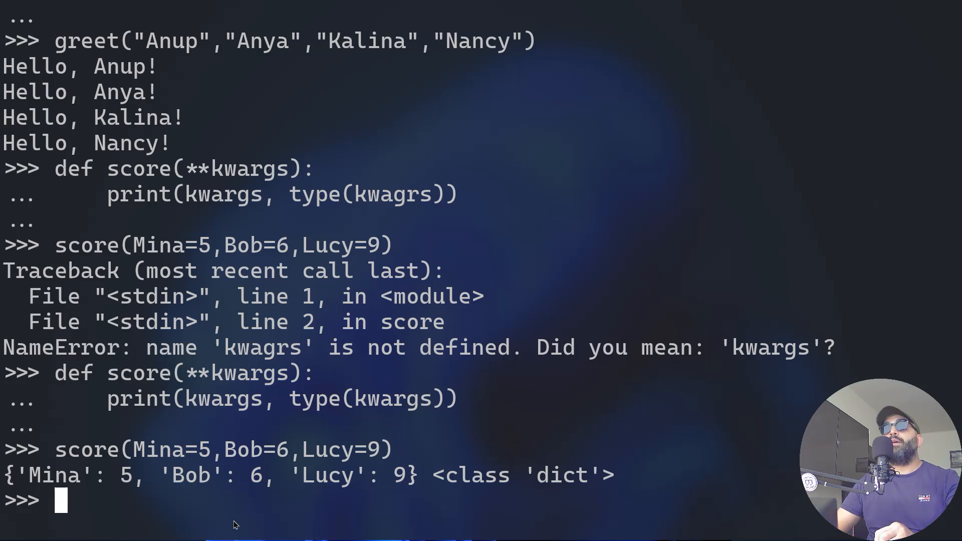
{"action": "mouse_move", "coordinate": [591, 295]}
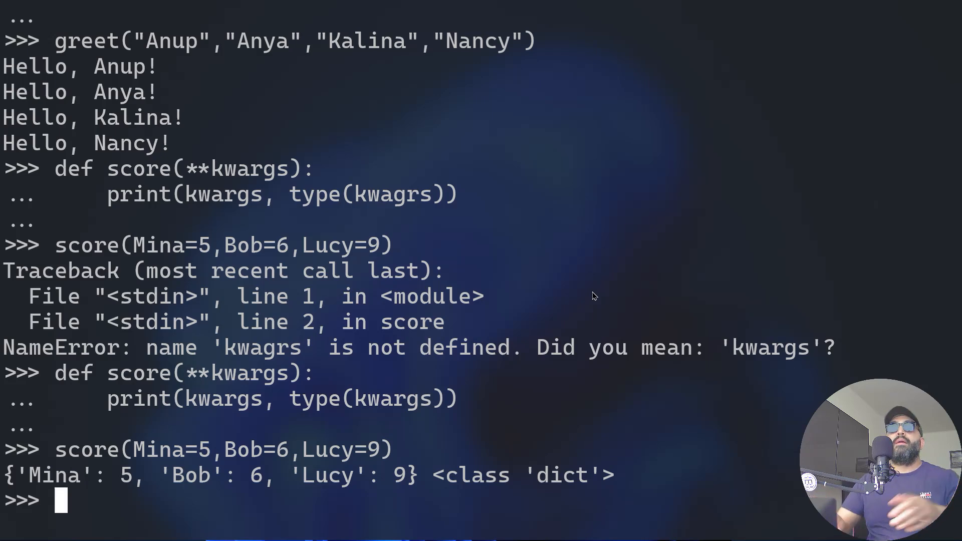
Enter def numBooks(**books): with total = 0 as the first body line
{"action": "type", "text": "de"}
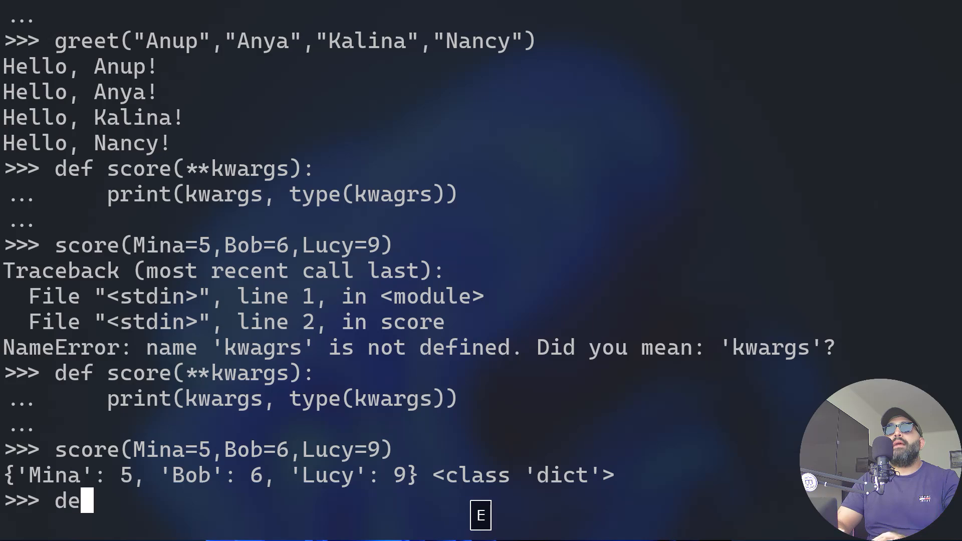
{"action": "type", "text": "f"}
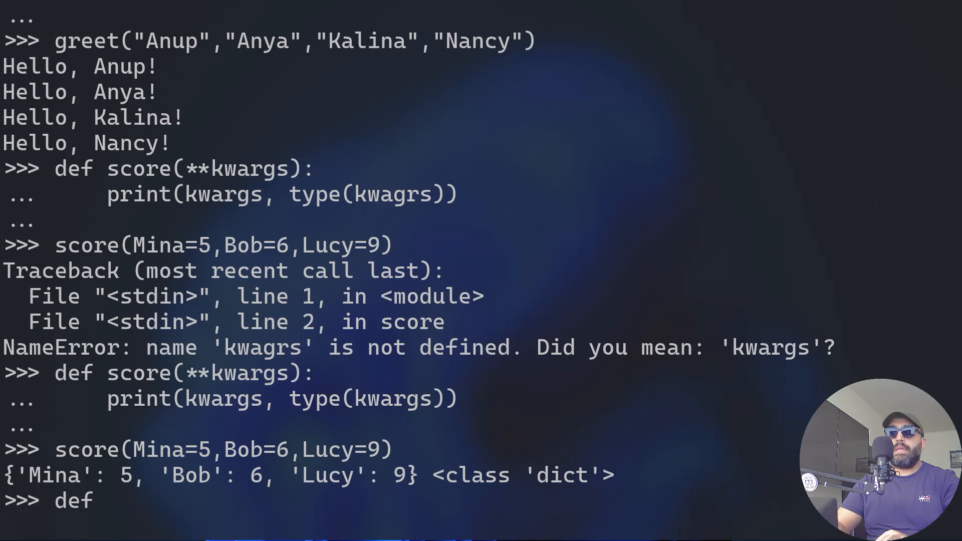
{"action": "type", "text": "numBooks"}
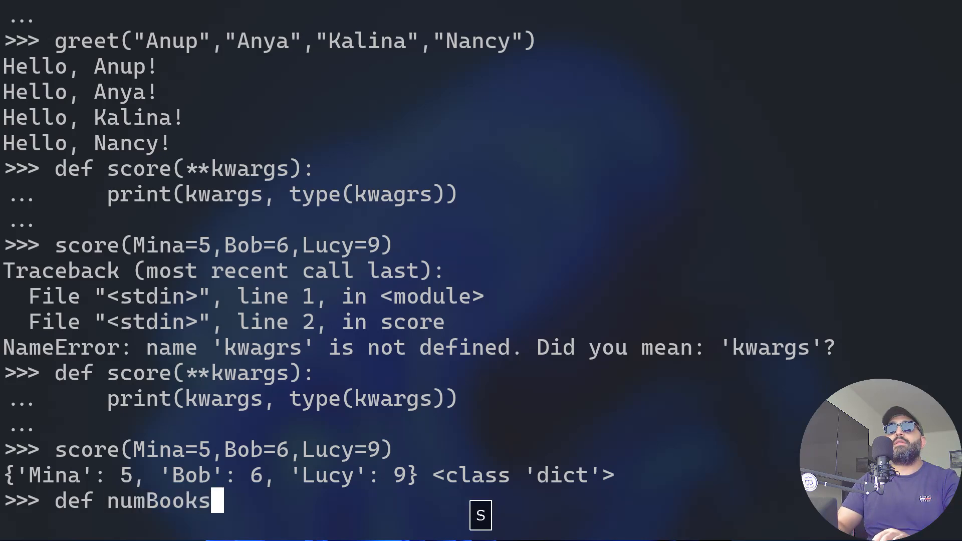
{"action": "type", "text": "(*"}
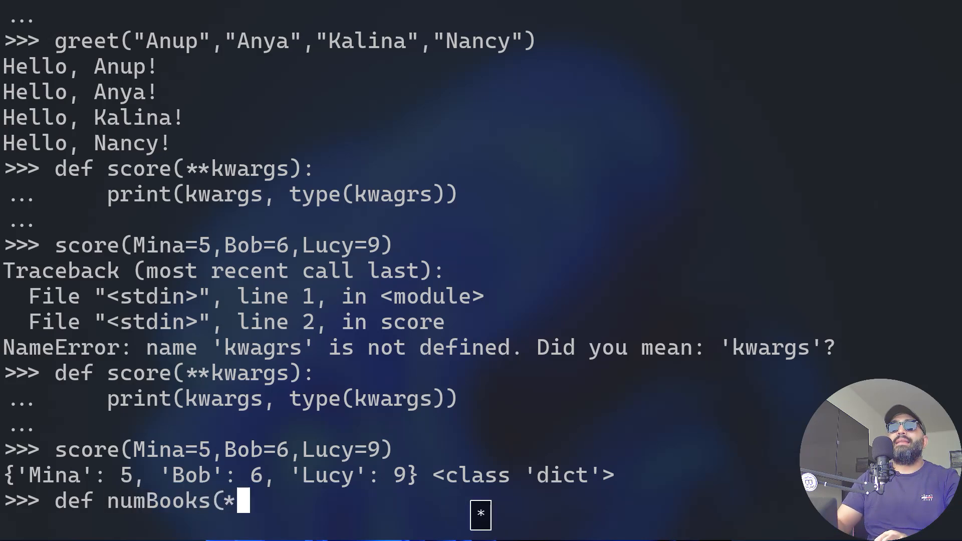
{"action": "type", "text": "*bo"}
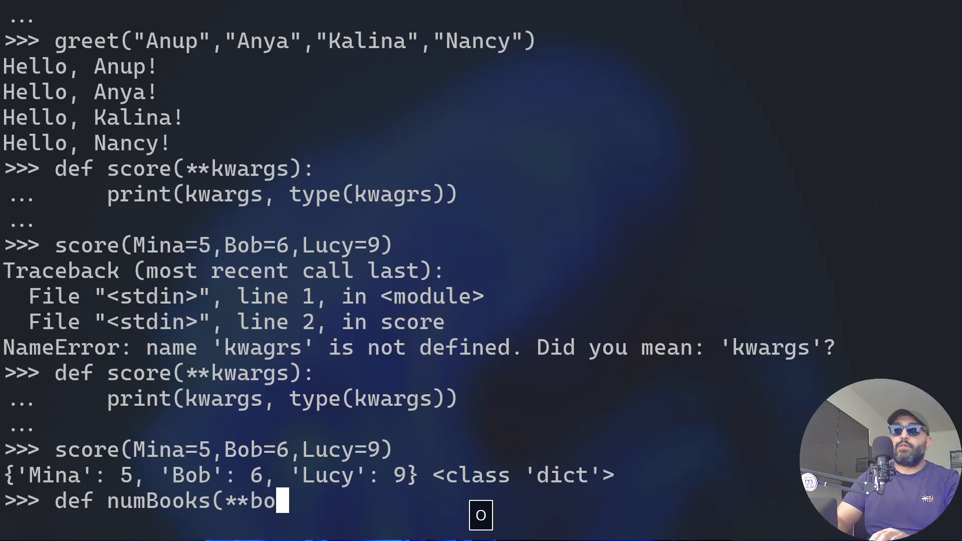
{"action": "type", "text": "oks):"}
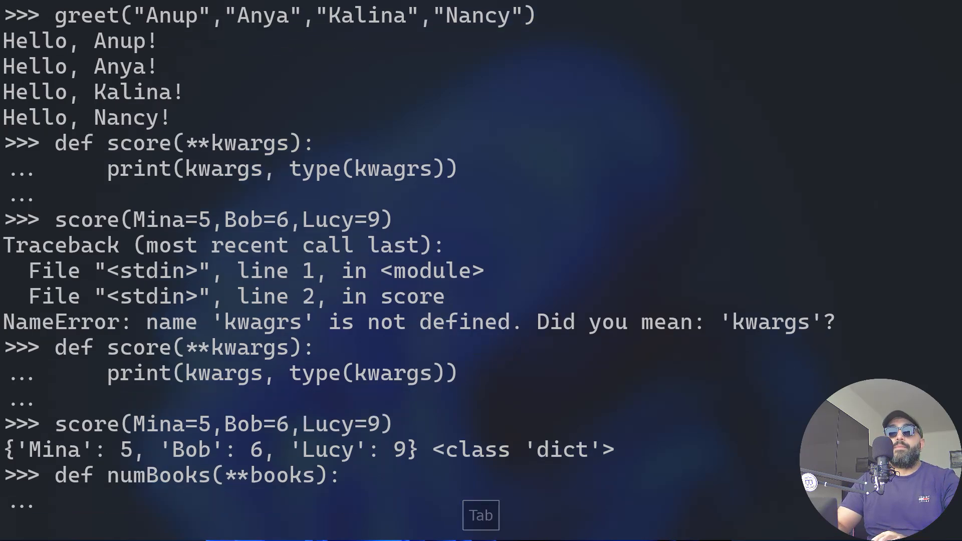
{"action": "type", "text": "total ="}
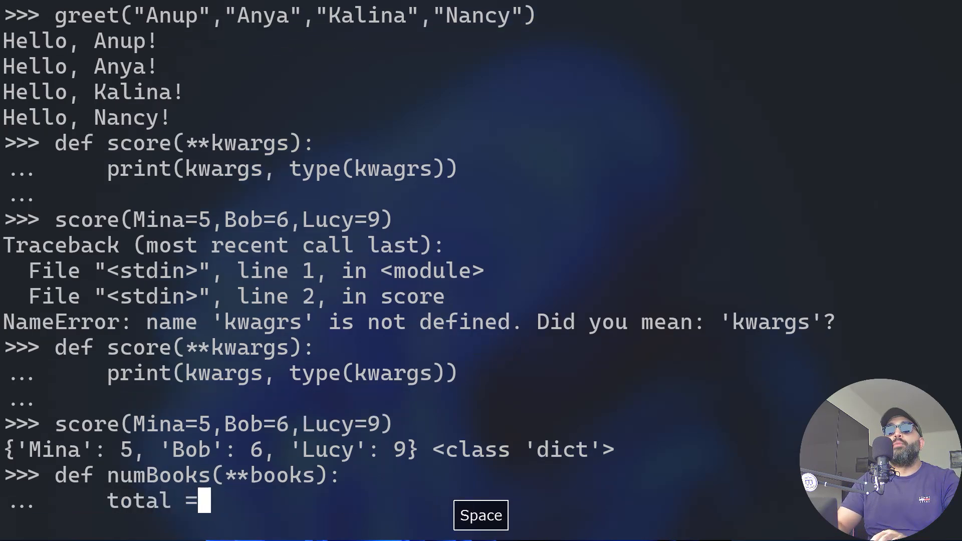
{"action": "type", "text": "0"}
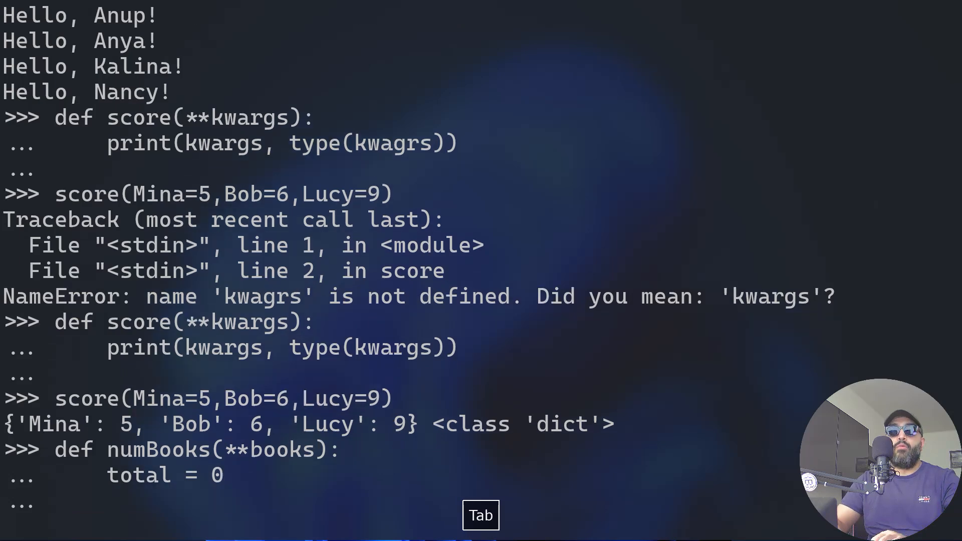
Add the loop header 'for book in books.values():' to numBooks
{"action": "type", "text": "for"}
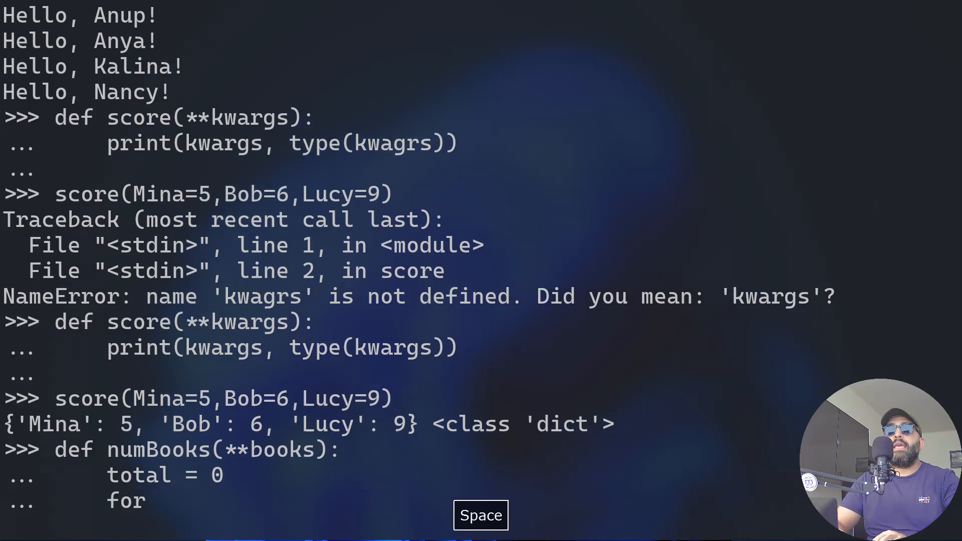
{"action": "type", "text": "book"}
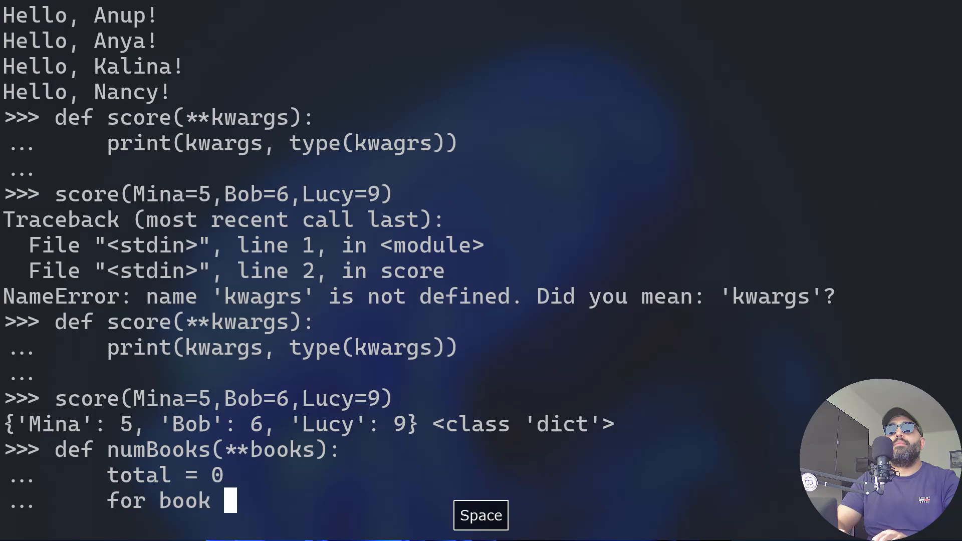
{"action": "type", "text": "in book"}
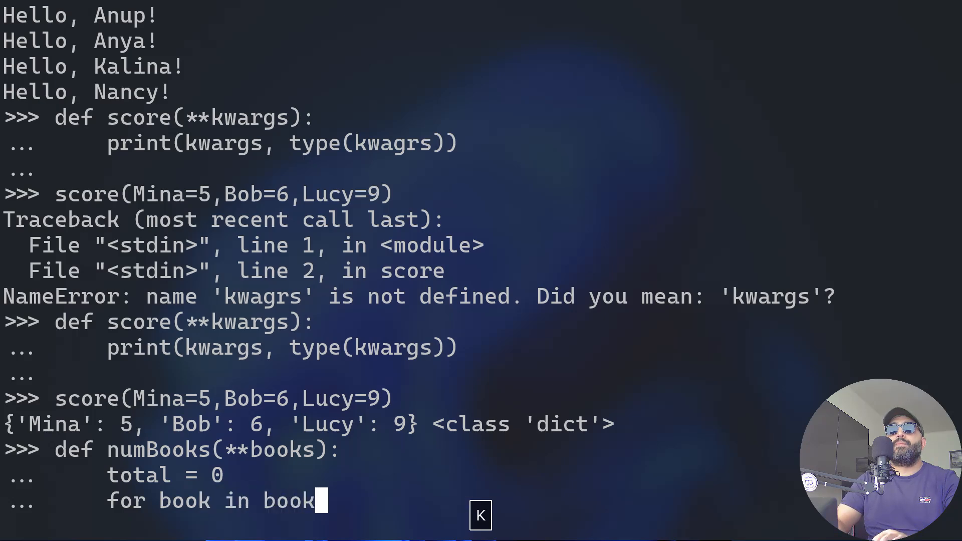
{"action": "type", "text": ".v"}
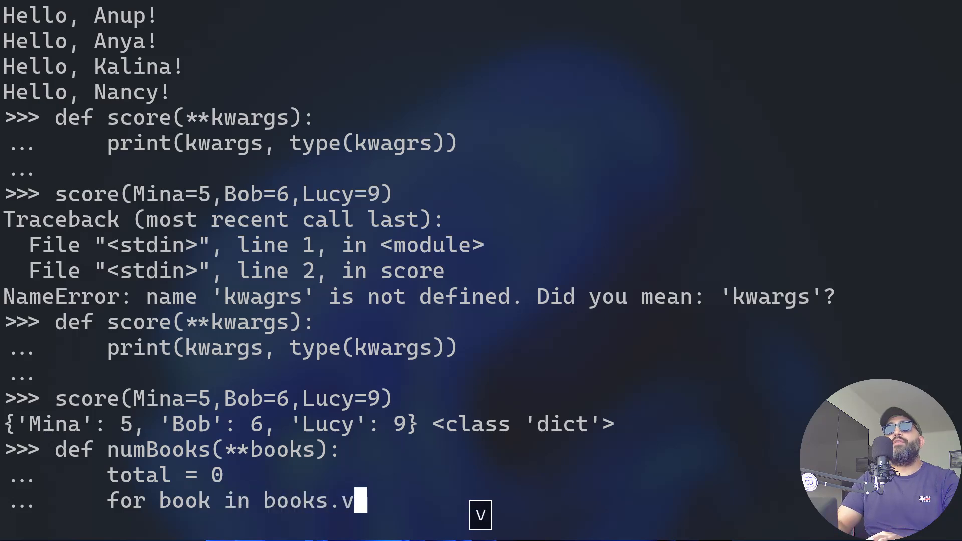
{"action": "type", "text": "a"}
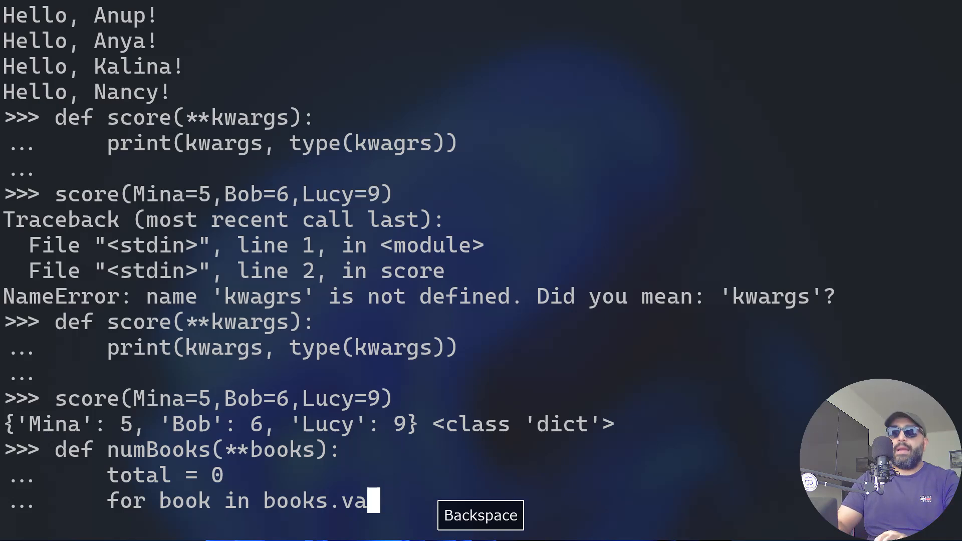
{"action": "type", "text": "lues"}
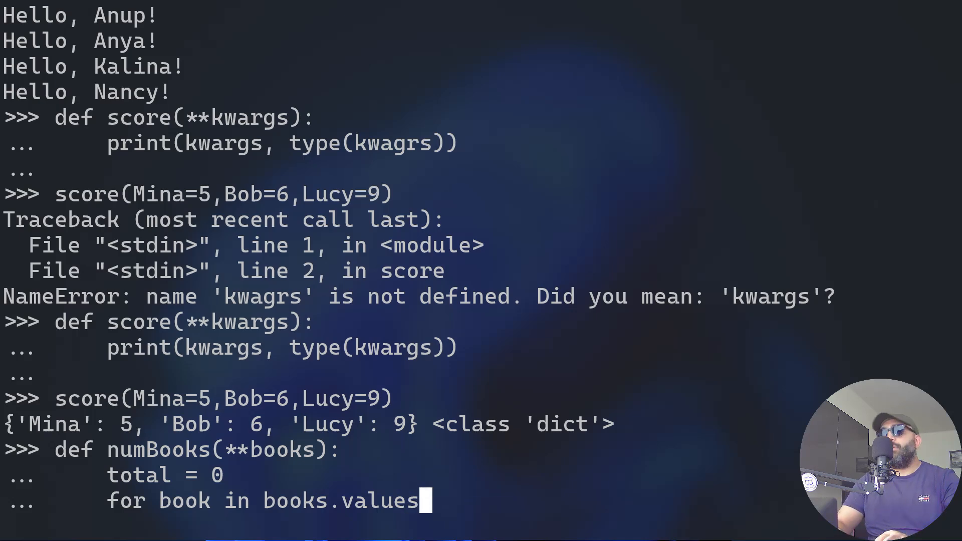
{"action": "type", "text": "()"}
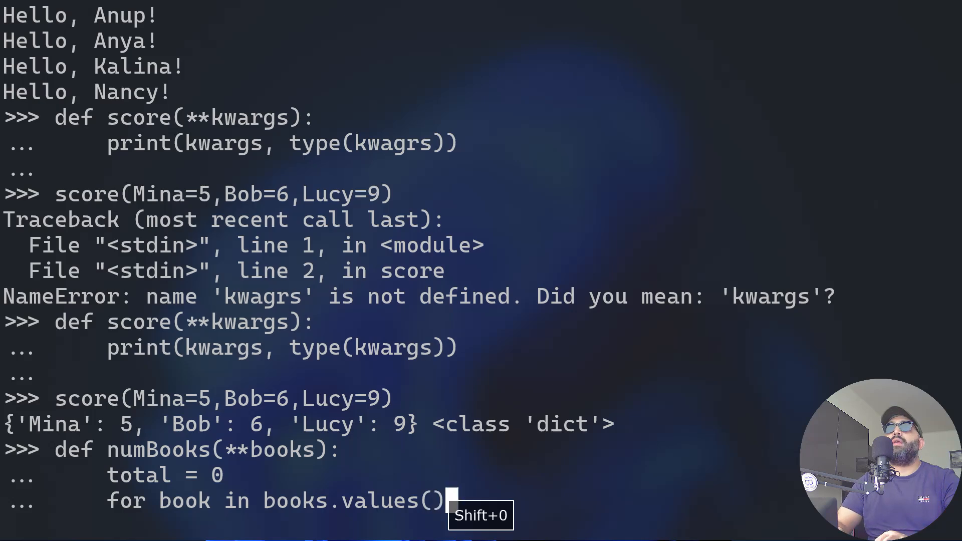
{"action": "key", "text": "enter"}
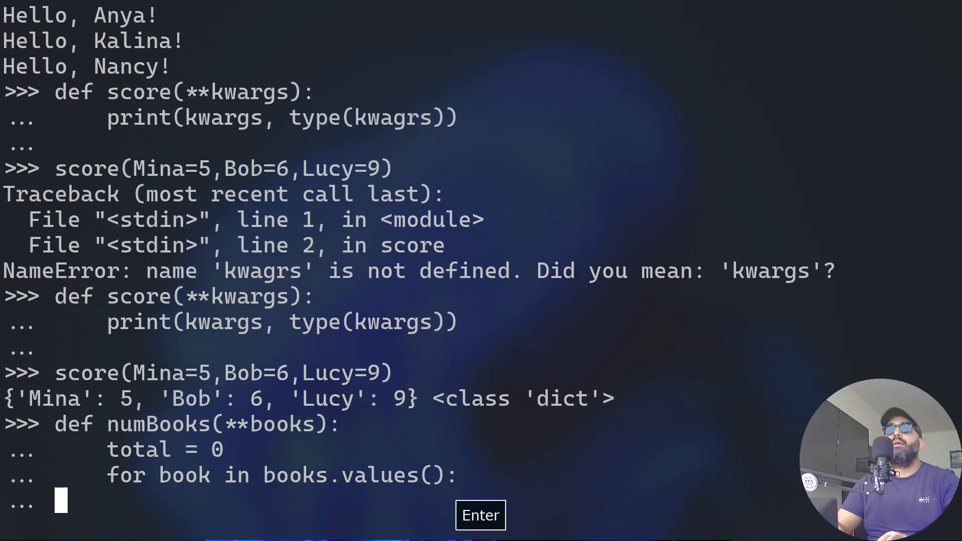
Complete numBooks: add each book to total, return total, and end the definition
{"action": "key", "text": "tab"}
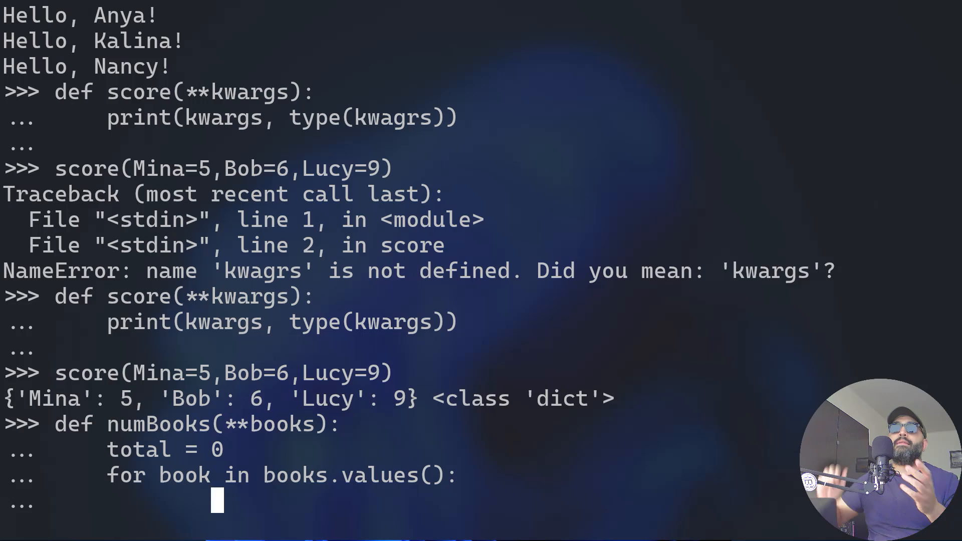
{"action": "type", "text": "tot"}
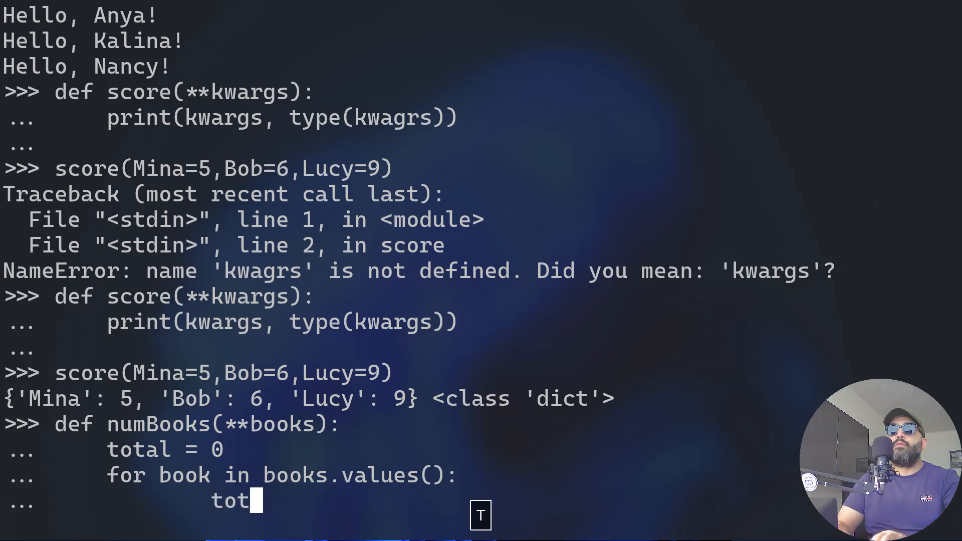
{"action": "type", "text": "al +="}
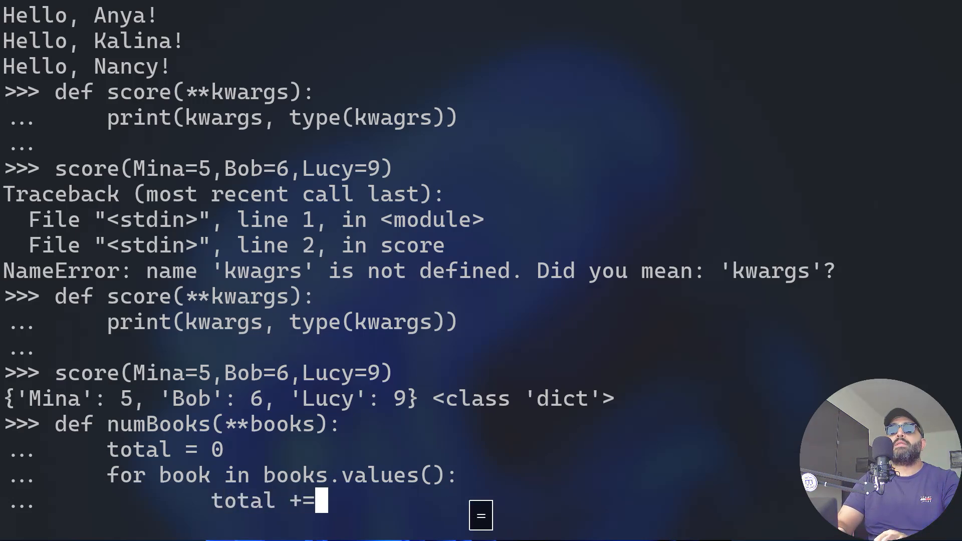
{"action": "type", "text": "v"}
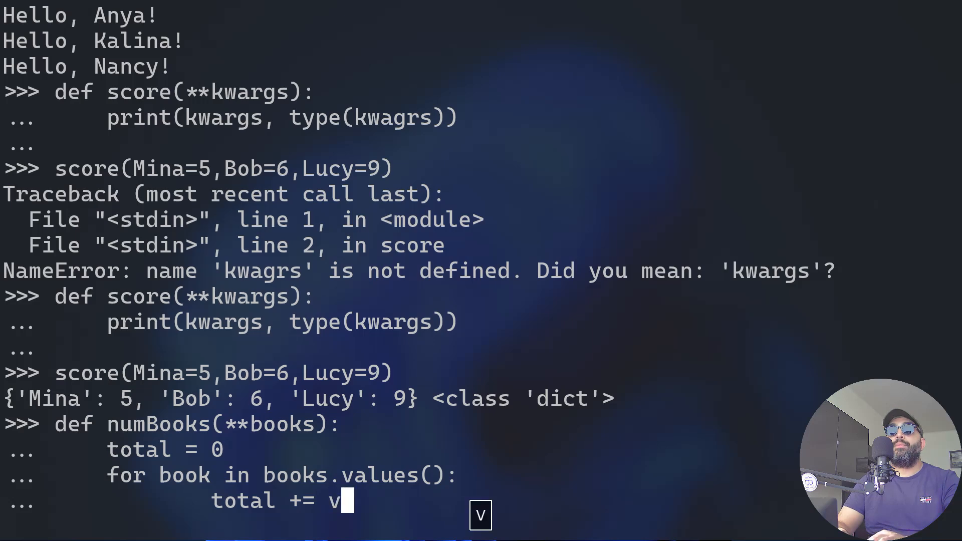
{"action": "type", "text": "ook"}
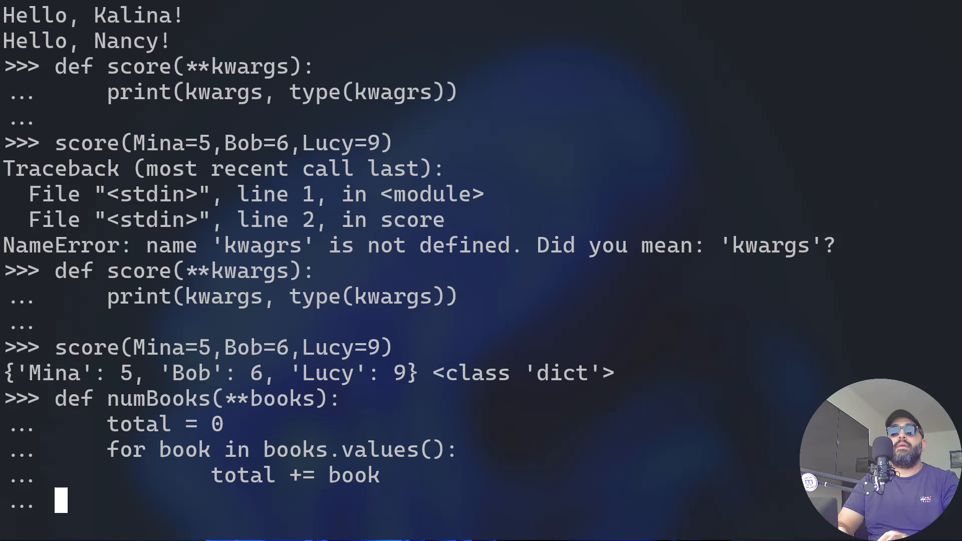
{"action": "type", "text": "re"}
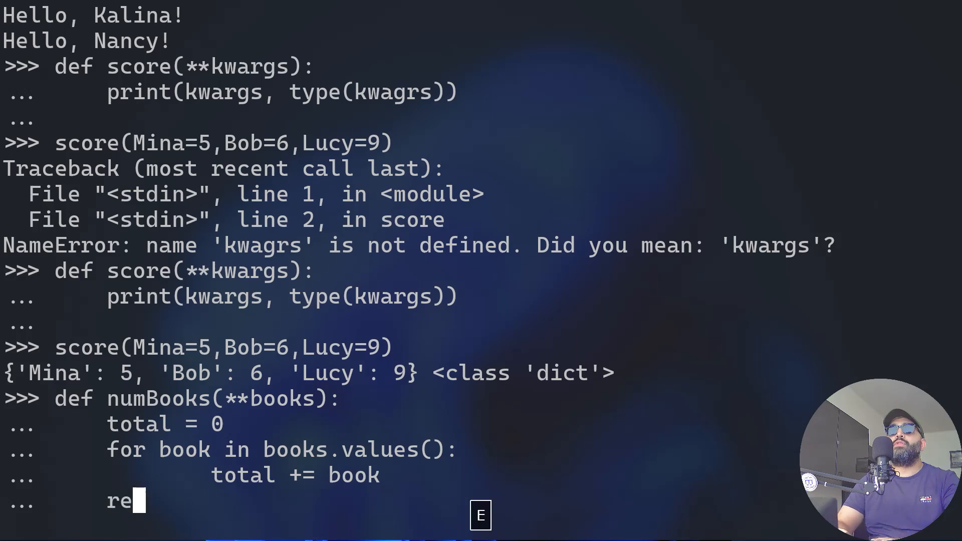
{"action": "type", "text": "turn tot"}
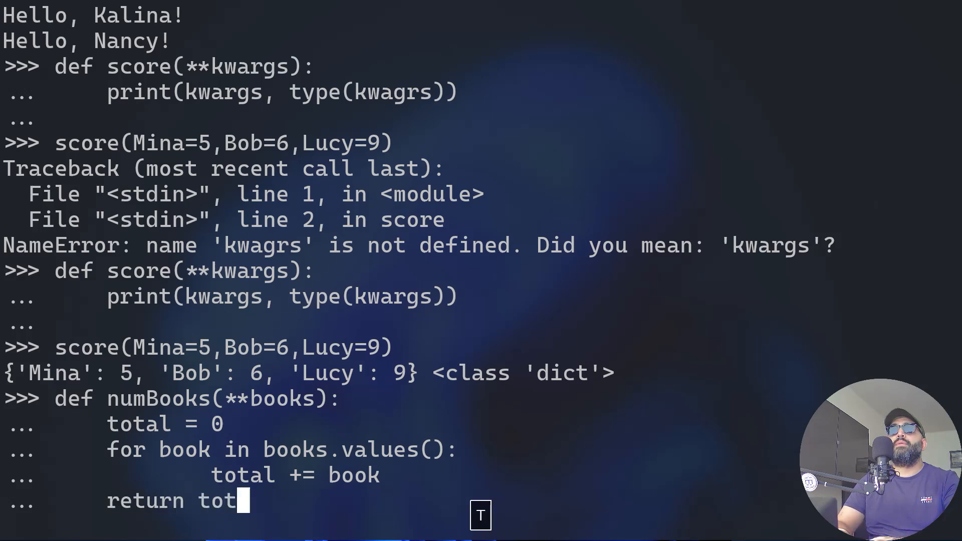
{"action": "key", "text": "Return"}
{"action": "type", "text": "print("}
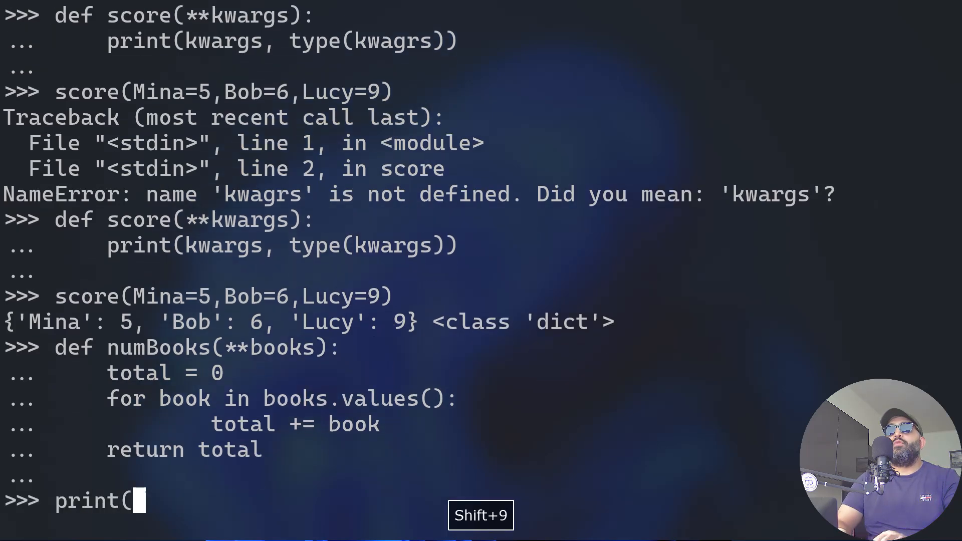
Call numBooks with IT=5, Life of pi=10 and idiot=4, then cancel and rerun
{"action": "type", "text": "num"}
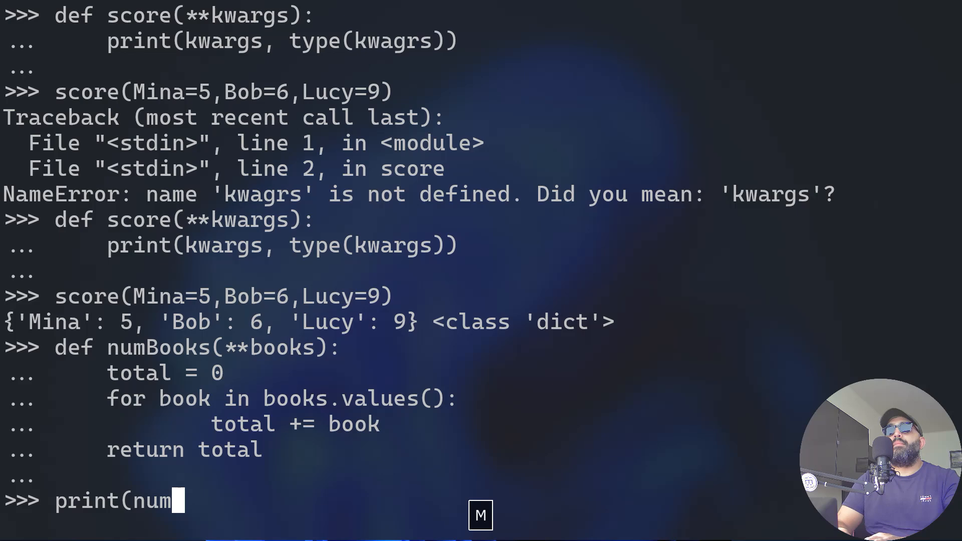
{"action": "type", "text": "Books"}
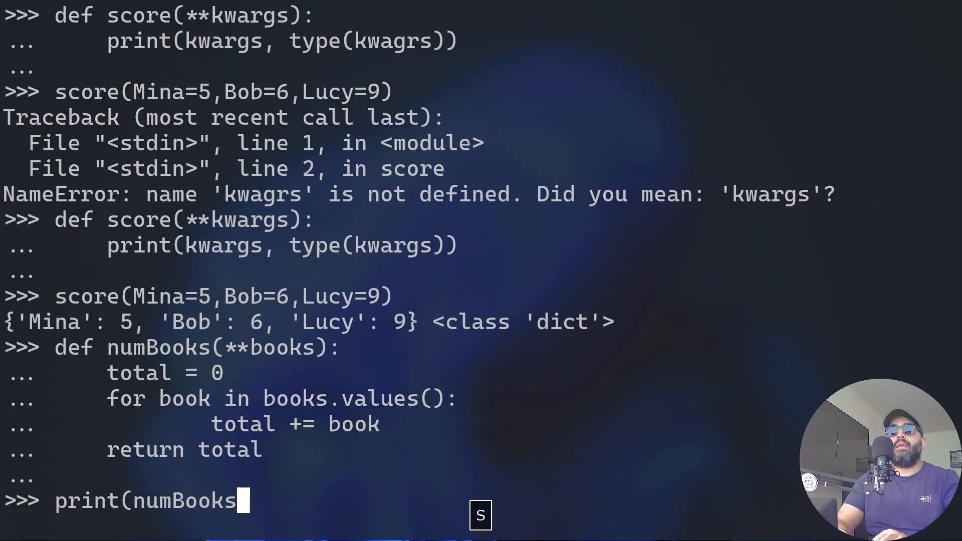
{"action": "type", "text": "("}
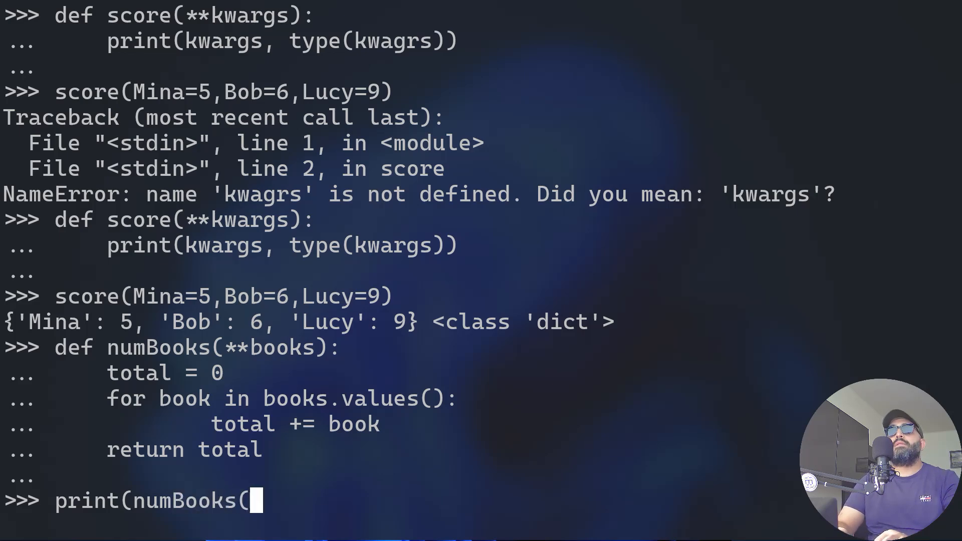
{"action": "type", "text": "IT="}
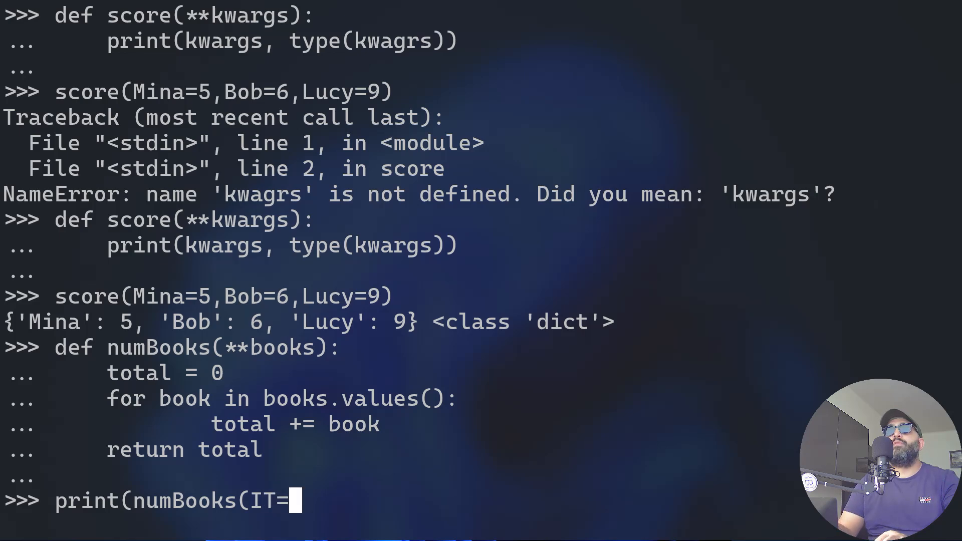
{"action": "type", "text": "5,Life"}
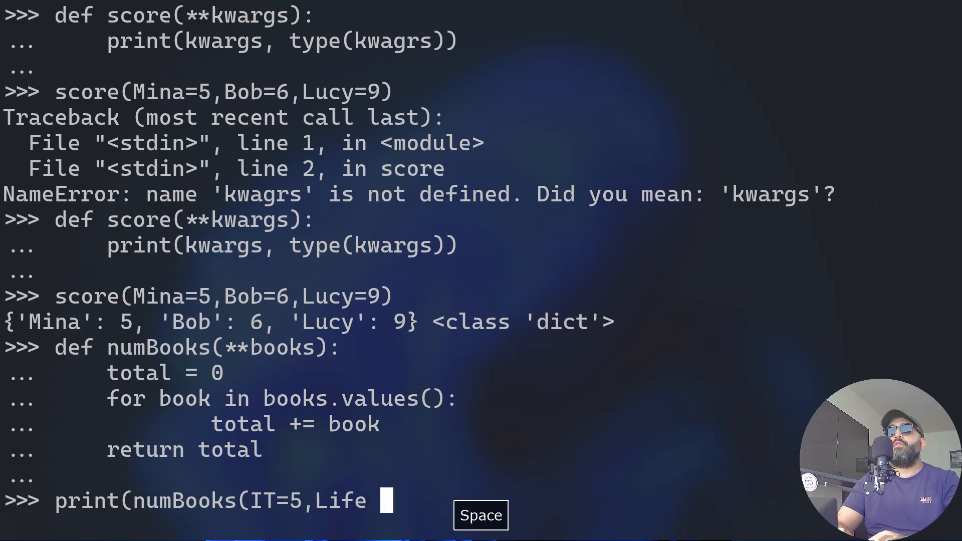
{"action": "type", "text": "of pi"}
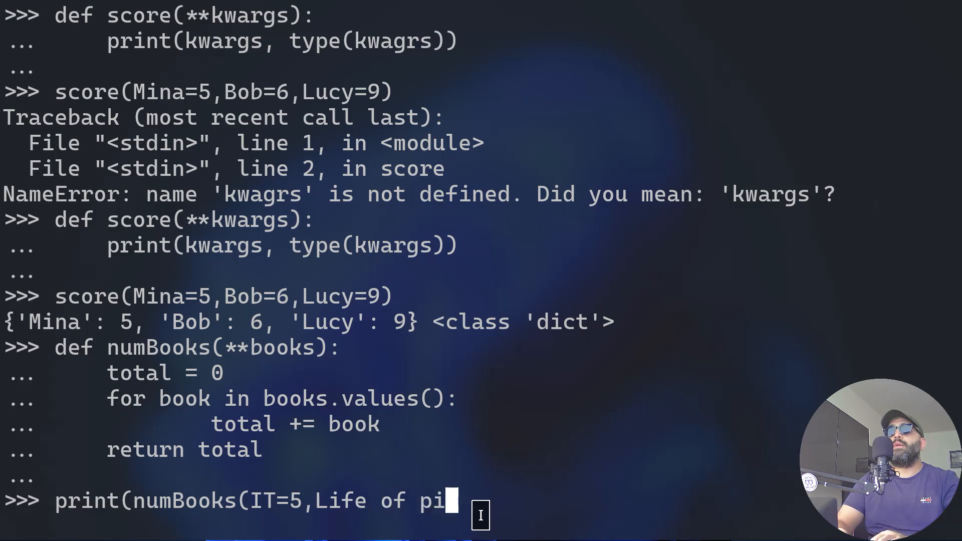
{"action": "type", "text": "=1"}
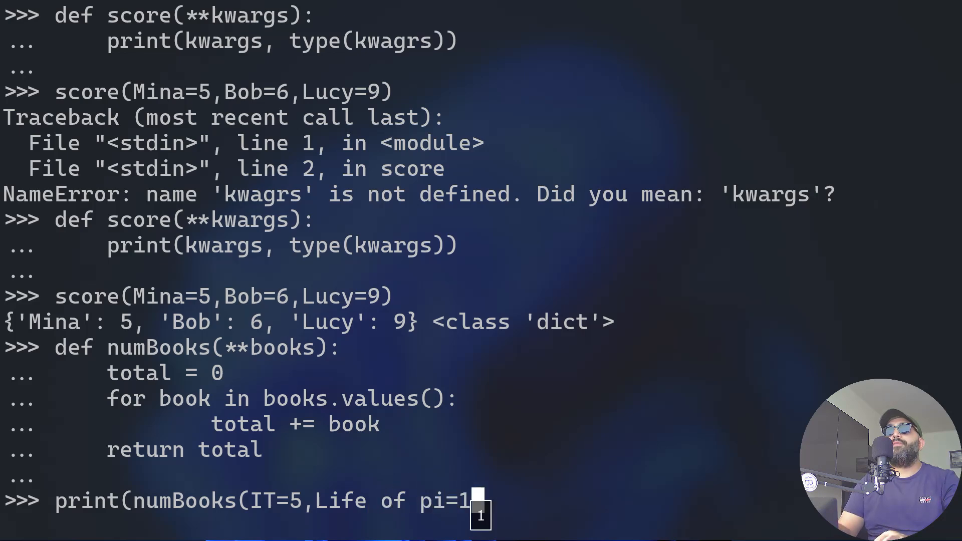
{"action": "type", "text": "0"}
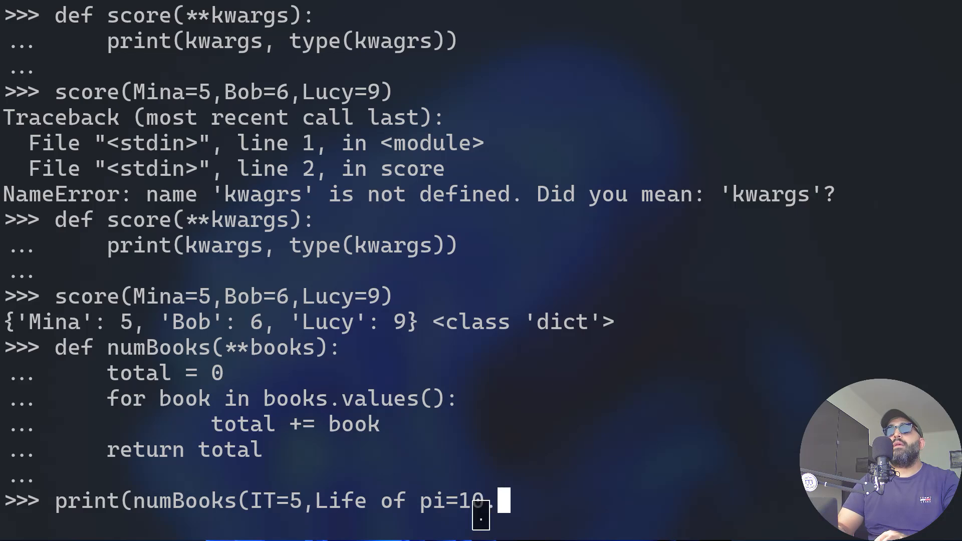
{"action": "type", "text": ","}
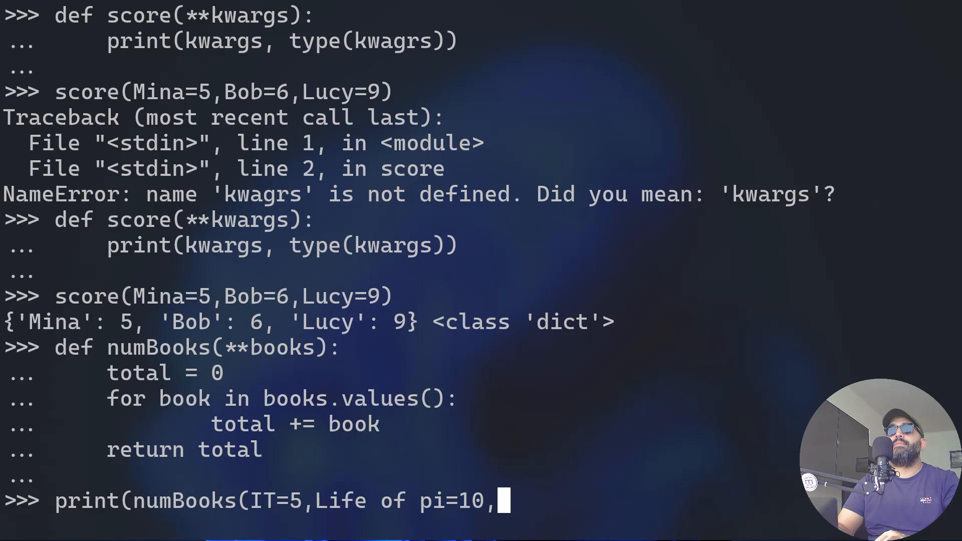
{"action": "type", "text": "idiot"}
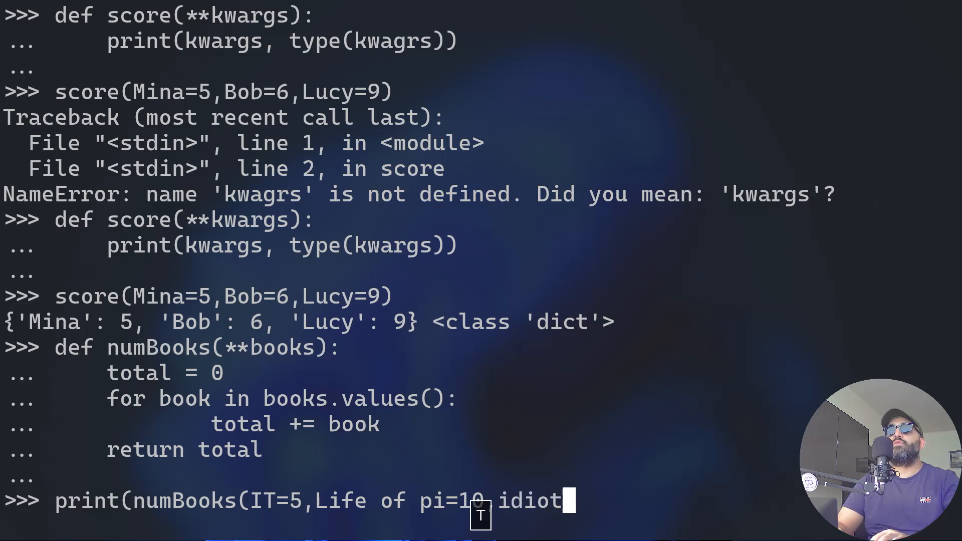
{"action": "type", "text": "=4"}
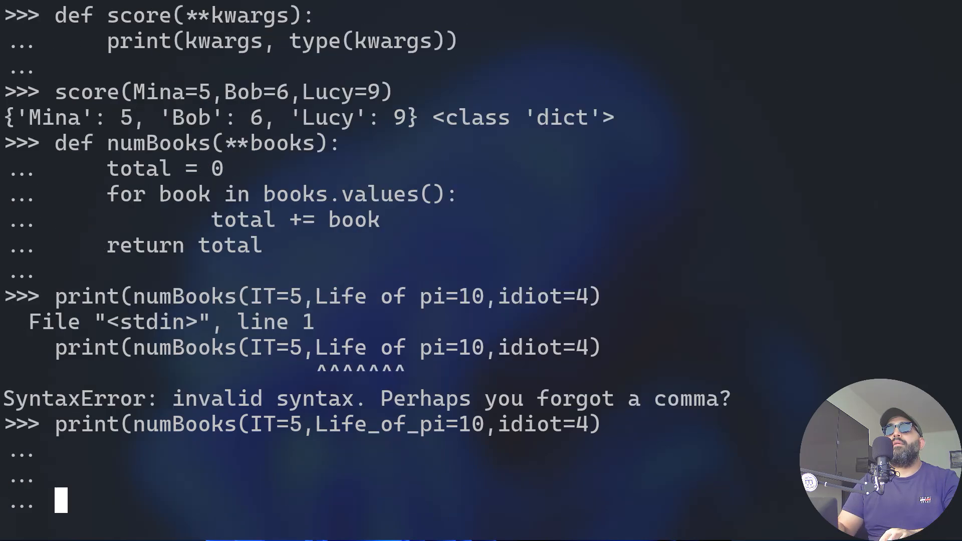
{"action": "key", "text": "ctrl+c"}
{"action": "type", "text": "print(numBooks(IT=5,Life_of_pi=10,idiot=4))"}
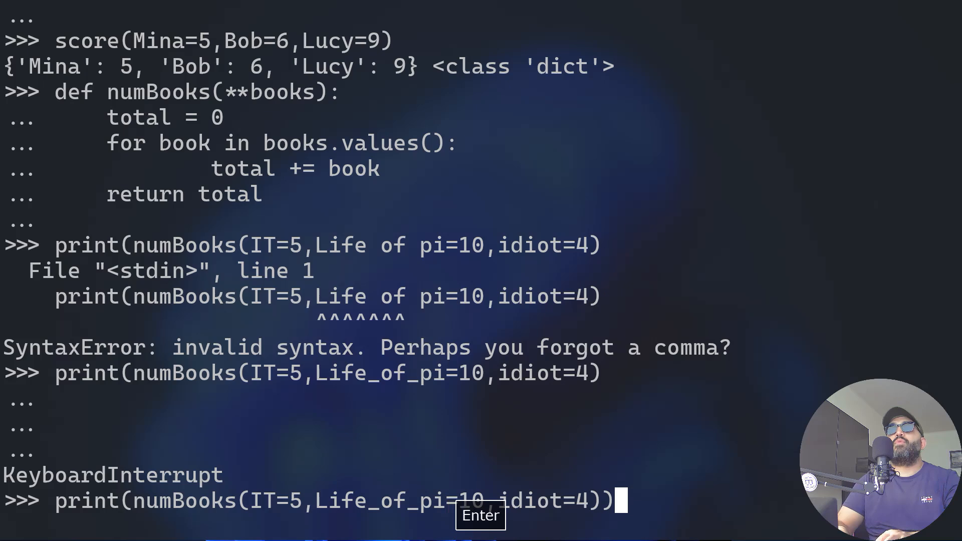
{"action": "key", "text": "Return"}
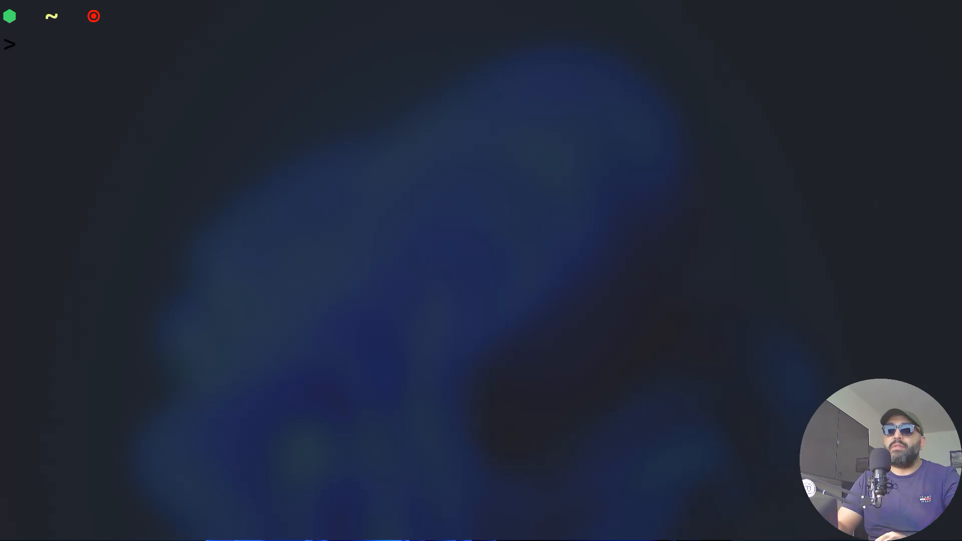
Launch python from the shell prompt and begin typing def
{"action": "type", "text": "python"}
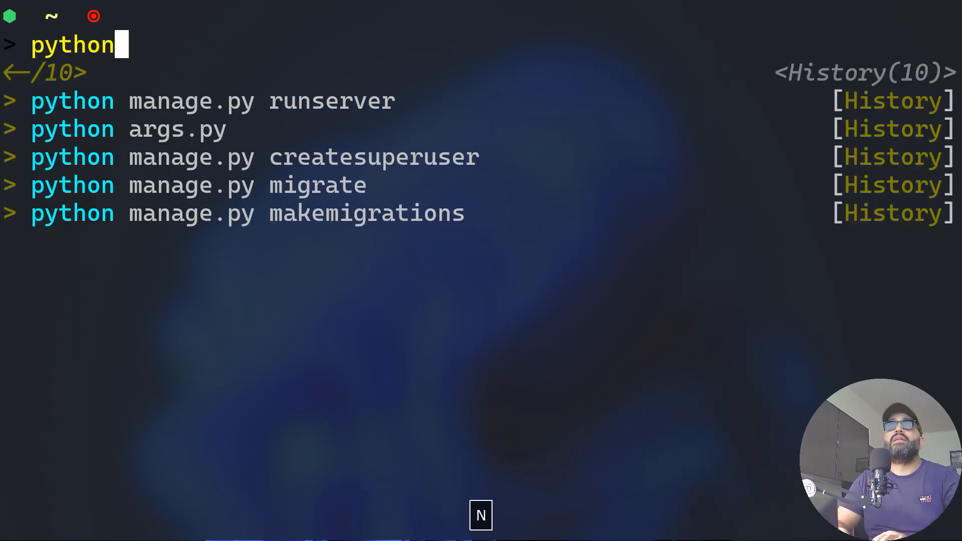
{"action": "type", "text": "def"}
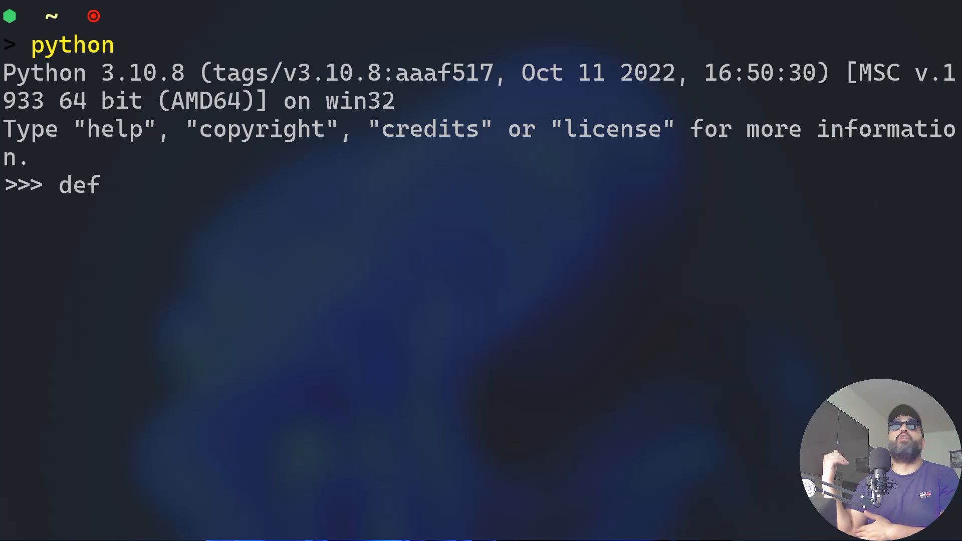
Enter the empData function header with a ** keyword-argument parameter
{"action": "type", "text": "e"}
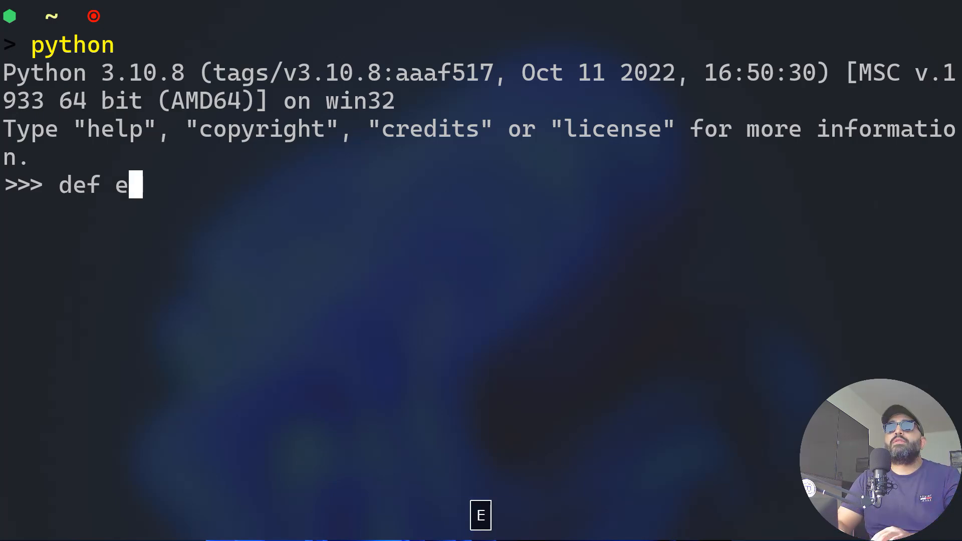
{"action": "type", "text": "mp"}
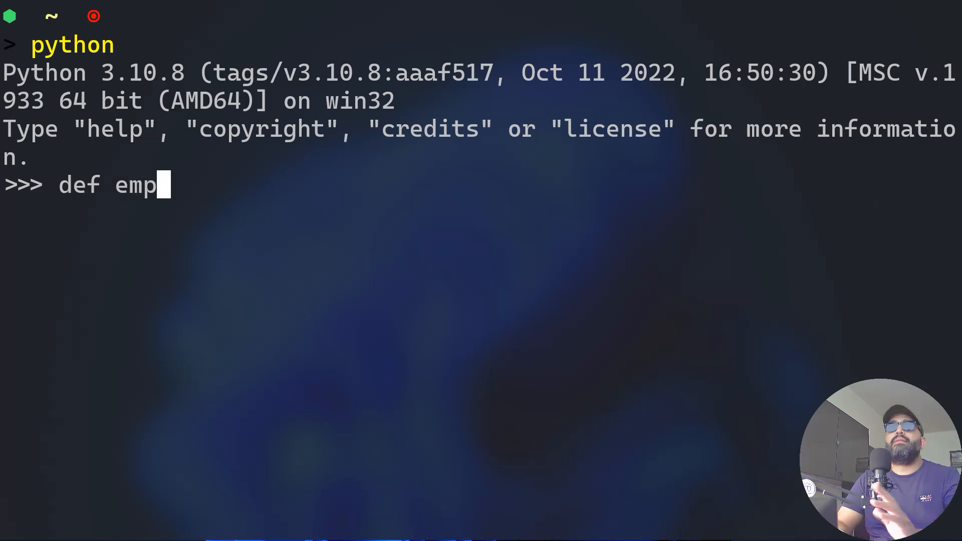
{"action": "type", "text": "Data("}
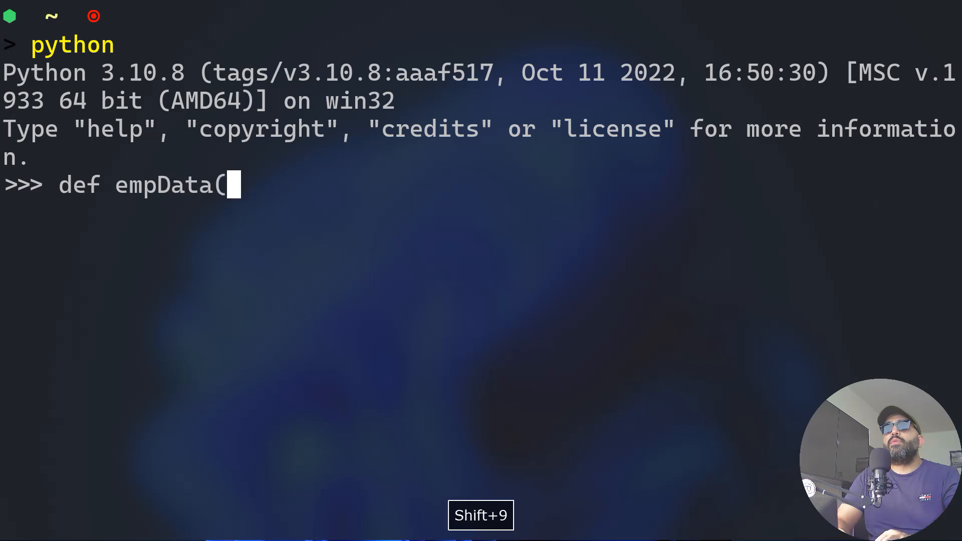
{"action": "type", "text": "**kwargs"}
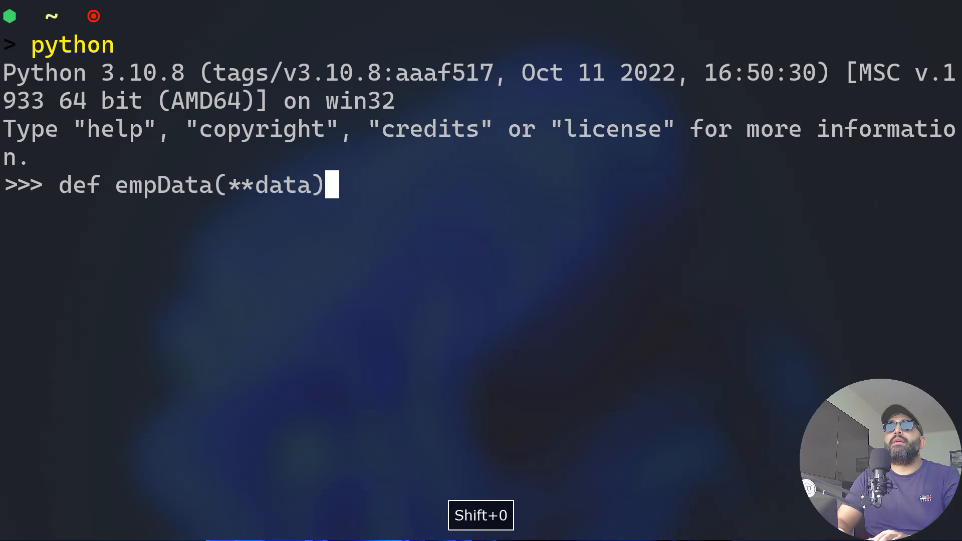
{"action": "type", "text": ":"}
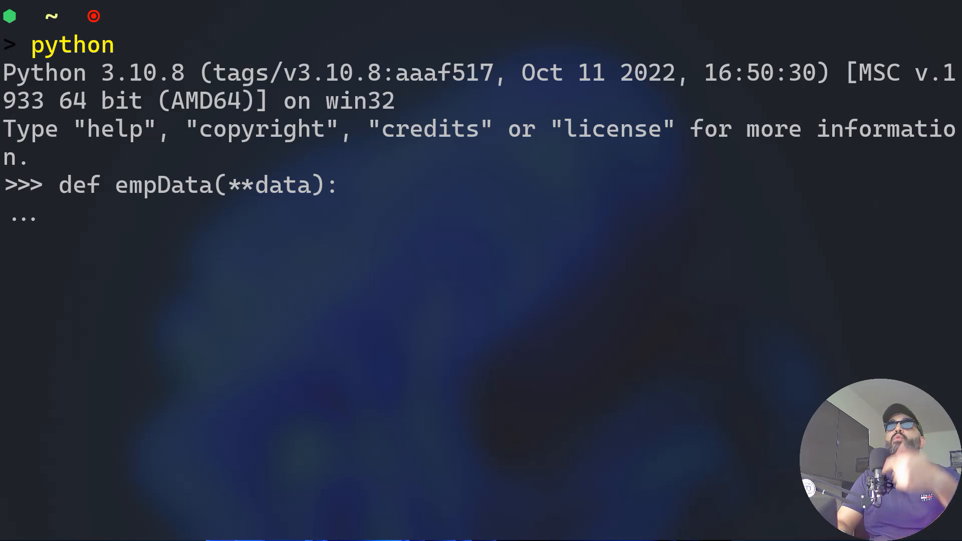
Write the loop over data.items() and begin its indented print(f...) line
{"action": "type", "text": "fir"}
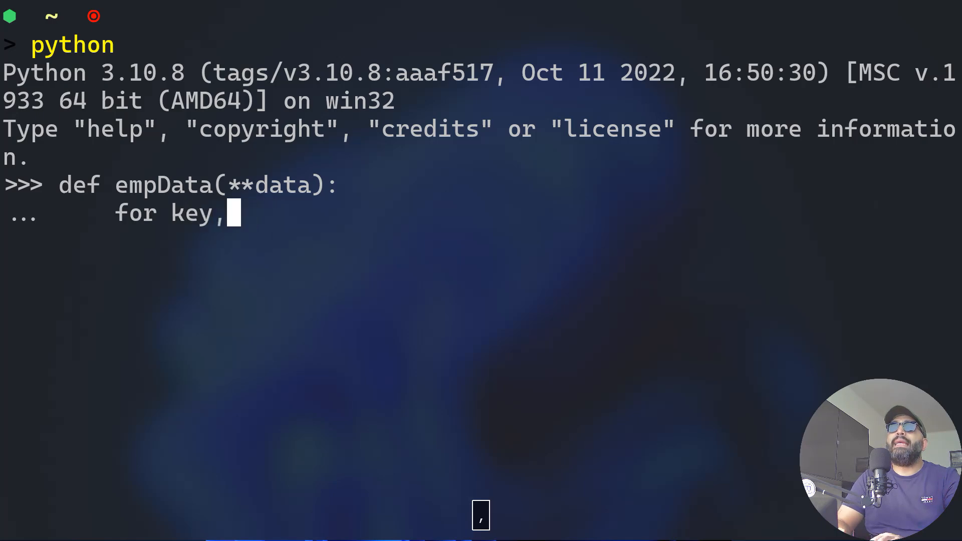
{"action": "type", "text": "value in"}
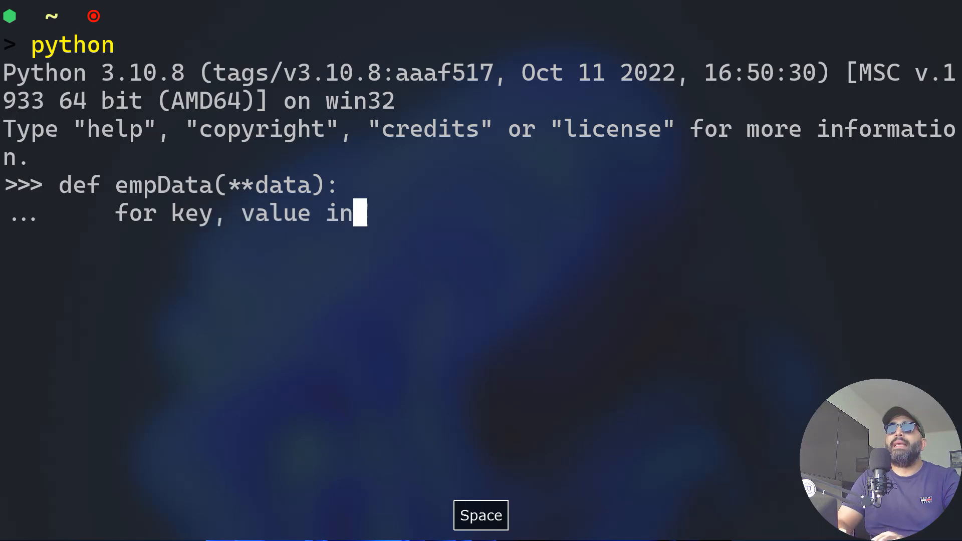
{"action": "type", "text": "data."}
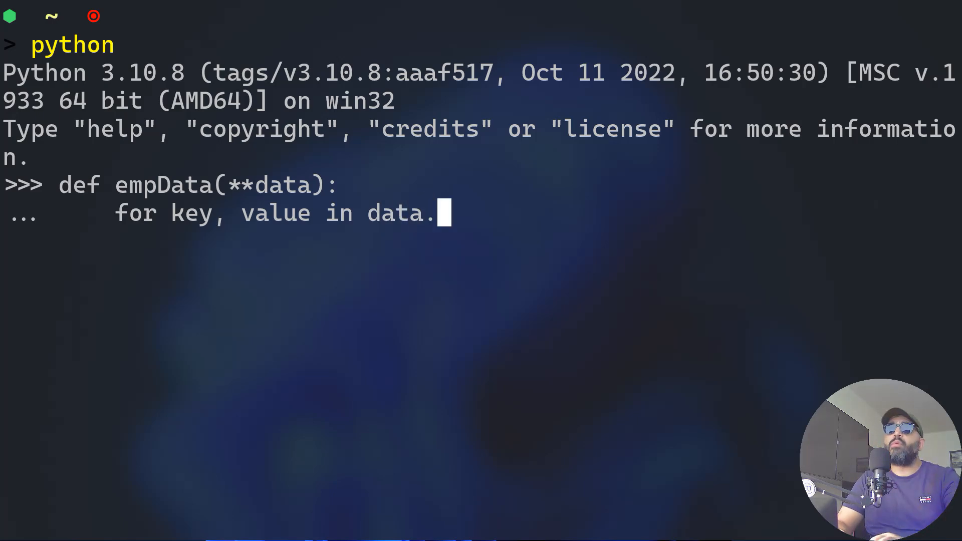
{"action": "type", "text": "items"}
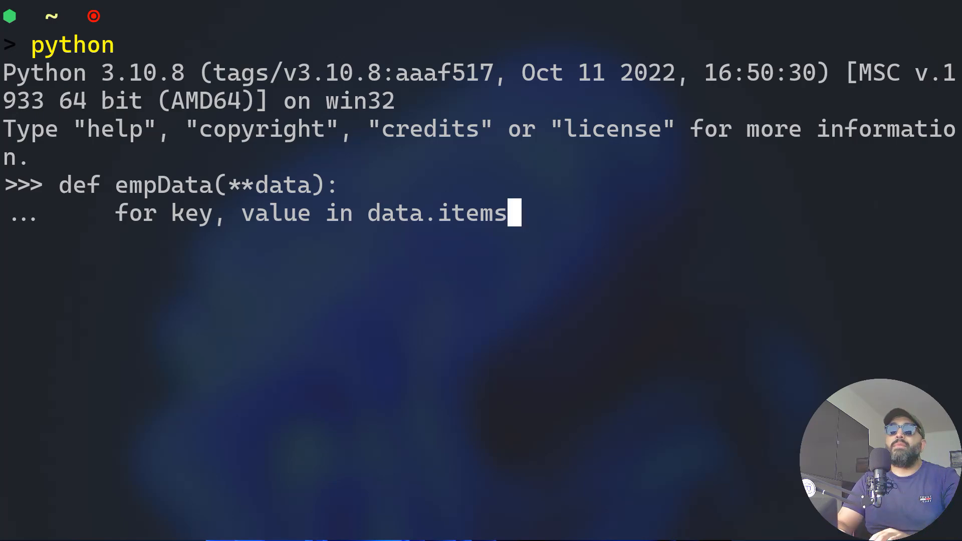
{"action": "type", "text": "()"}
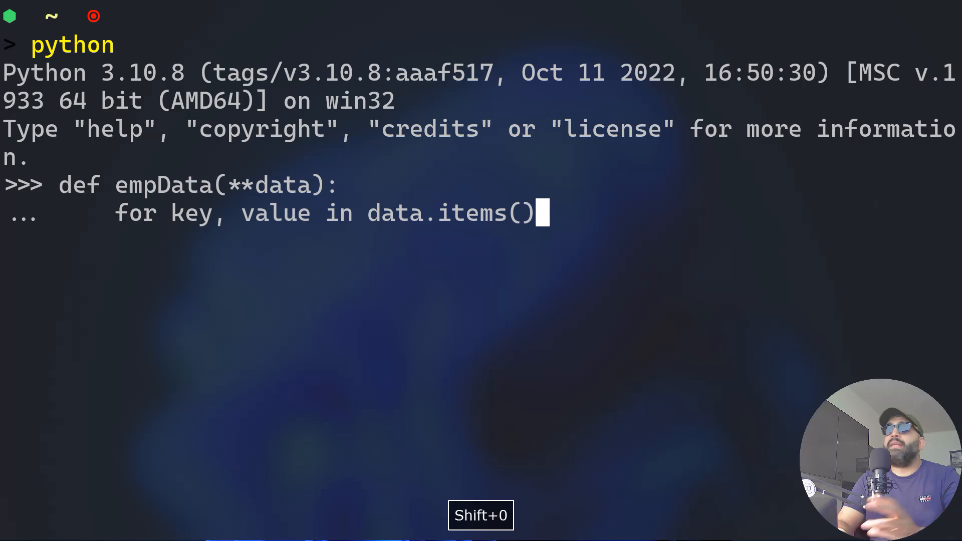
{"action": "type", "text": ":"}
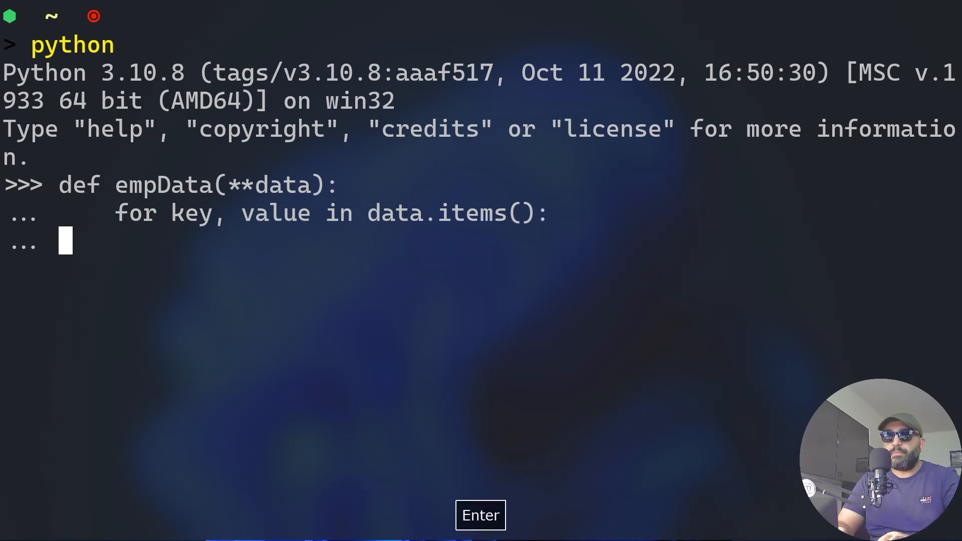
{"action": "key", "text": "Enter"}
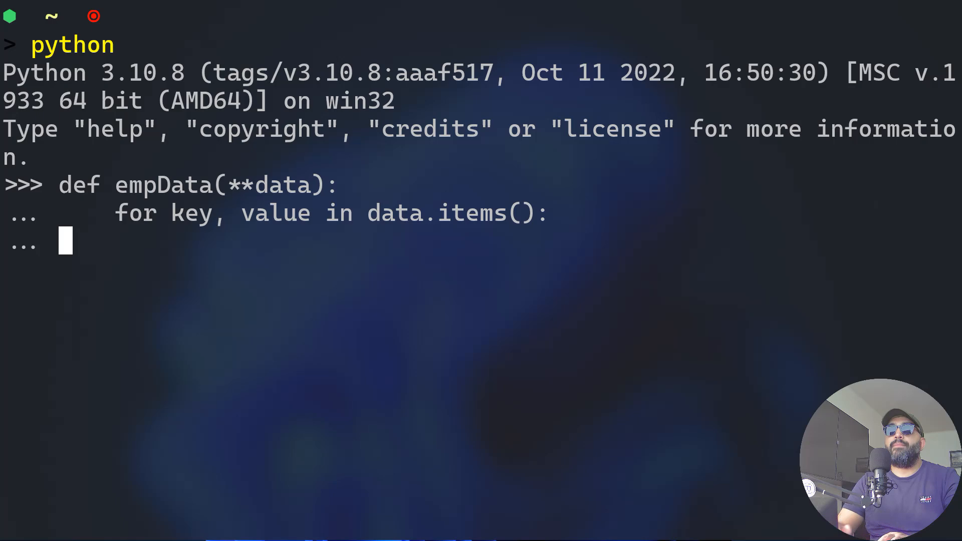
{"action": "key", "text": "Tab"}
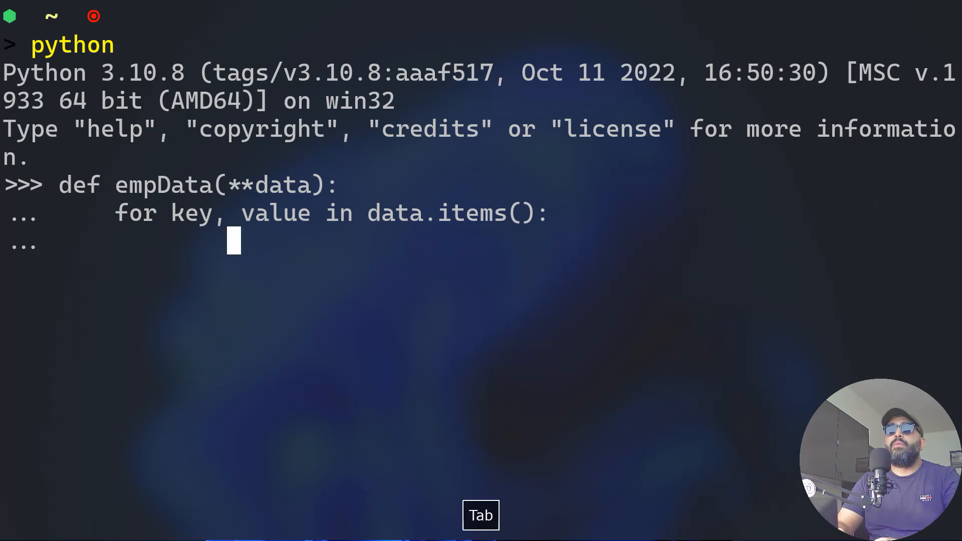
{"action": "type", "text": "print(f\"{key}:{value"}
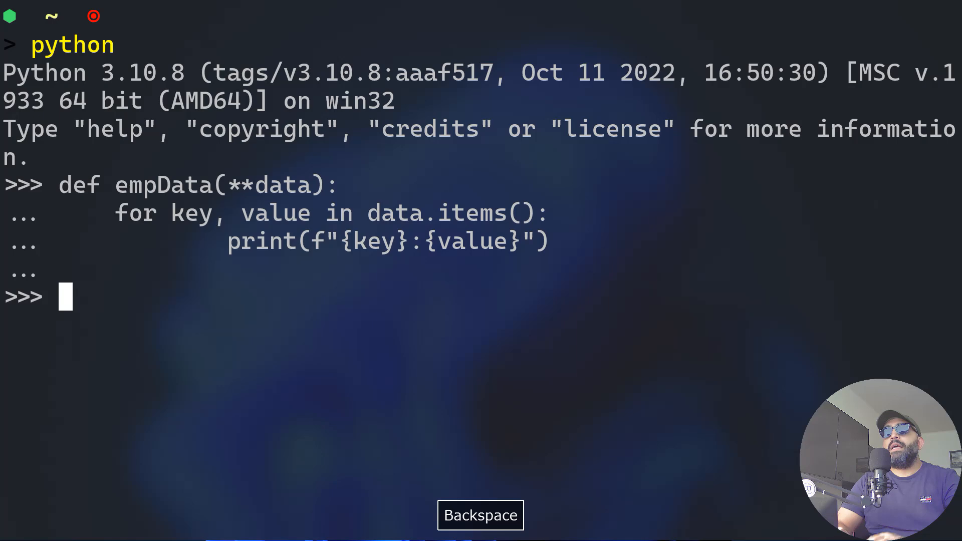
Start an empData call with name "Ajit" and age=30
{"action": "type", "text": "empData("}
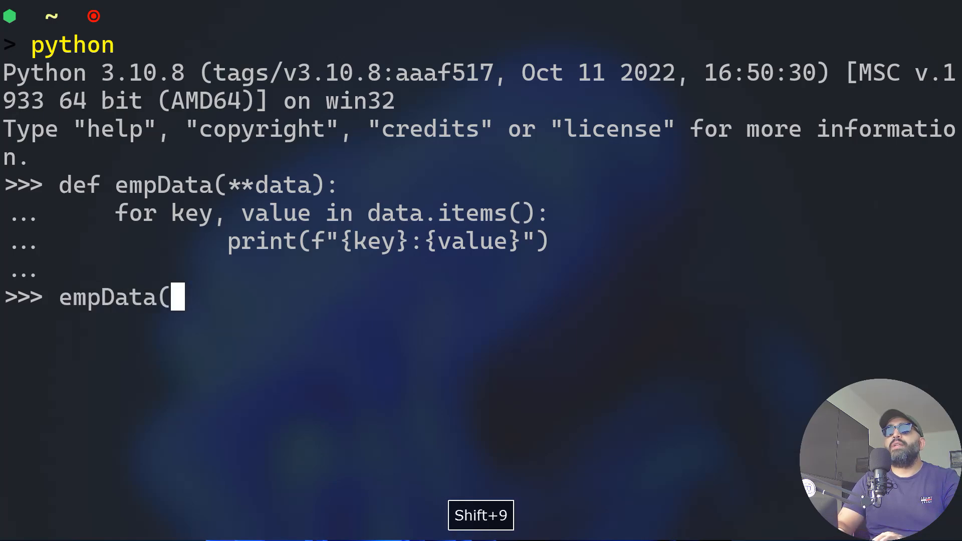
{"action": "type", "text": "name=\""}
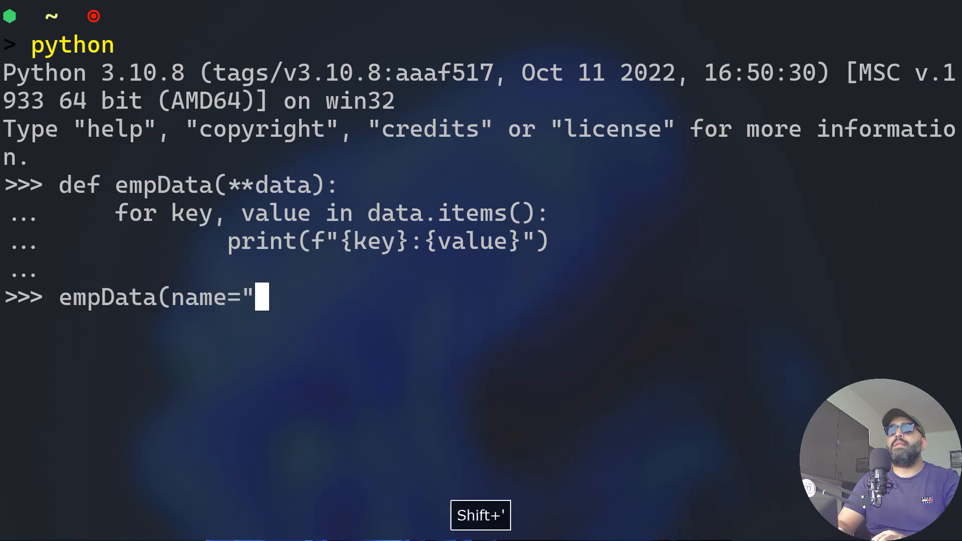
{"action": "type", "text": "Aj"}
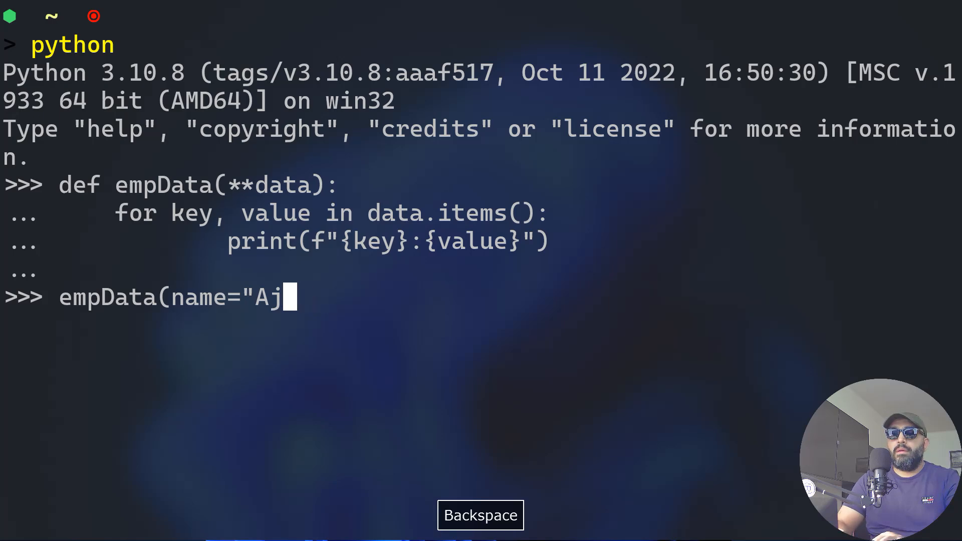
{"action": "type", "text": "it\","}
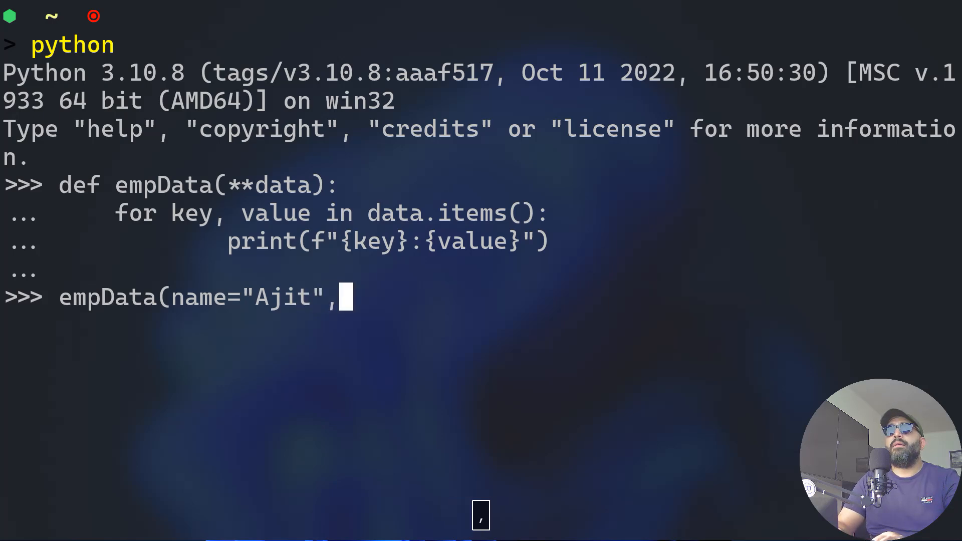
{"action": "type", "text": "age"}
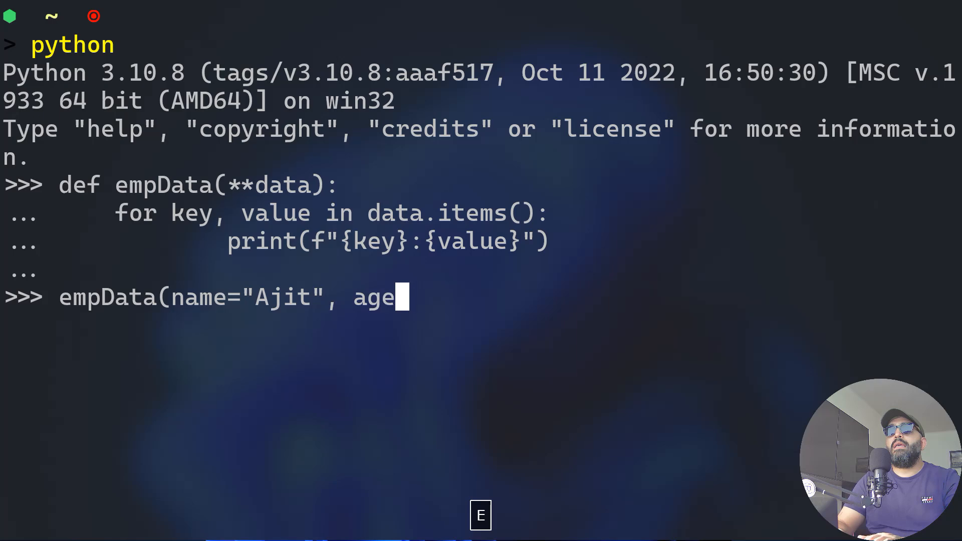
{"action": "type", "text": "=30"}
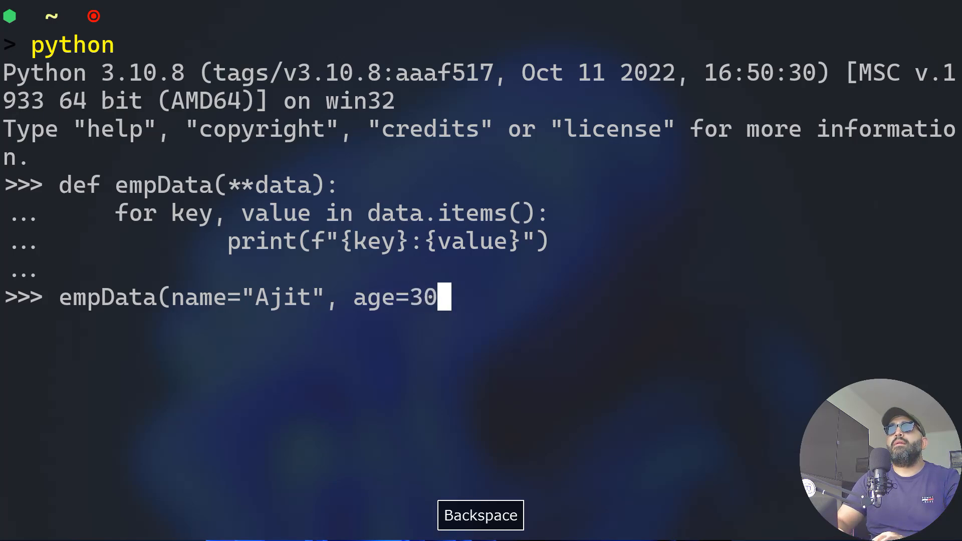
{"action": "type", "text": ","}
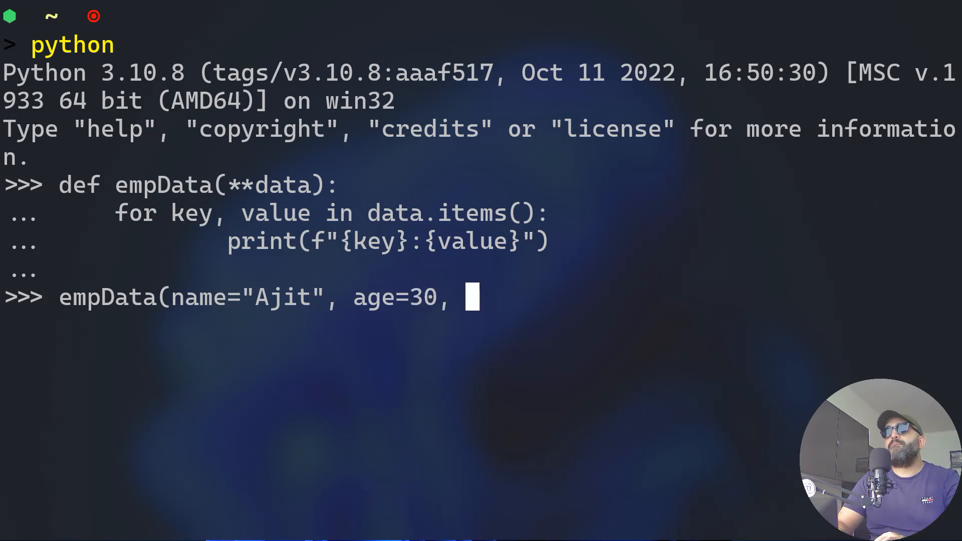
Add phone=225533 and section="production" to the call and run it
{"action": "type", "text": "ogi"}
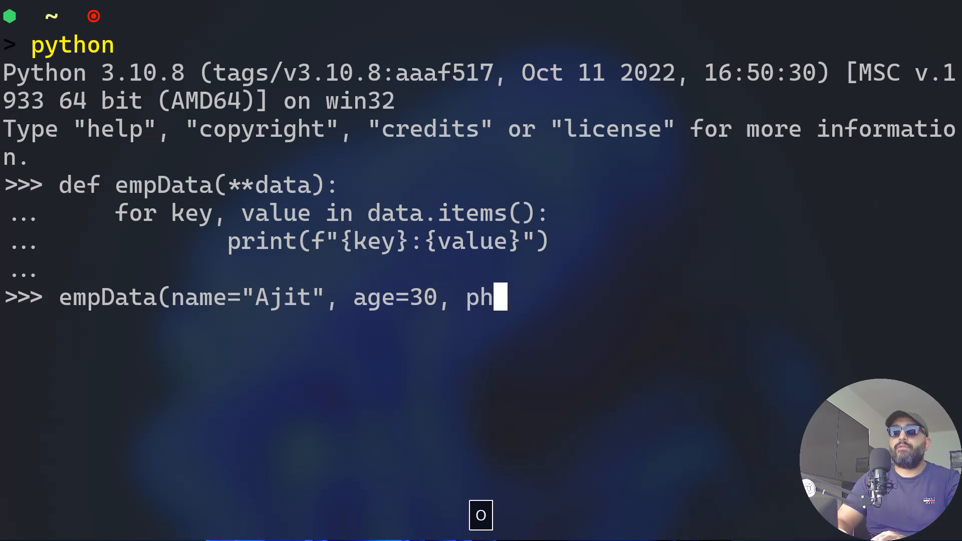
{"action": "type", "text": "one=2"}
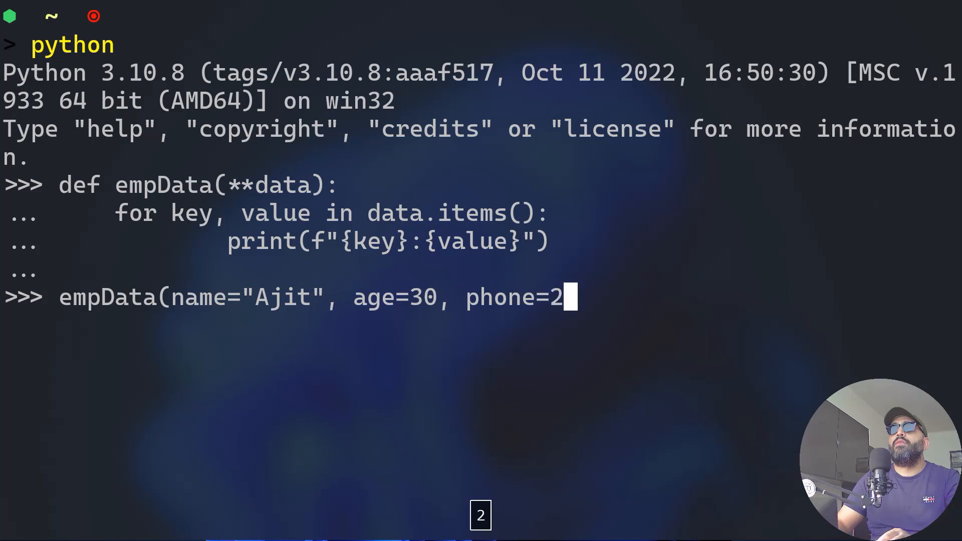
{"action": "type", "text": "25533"}
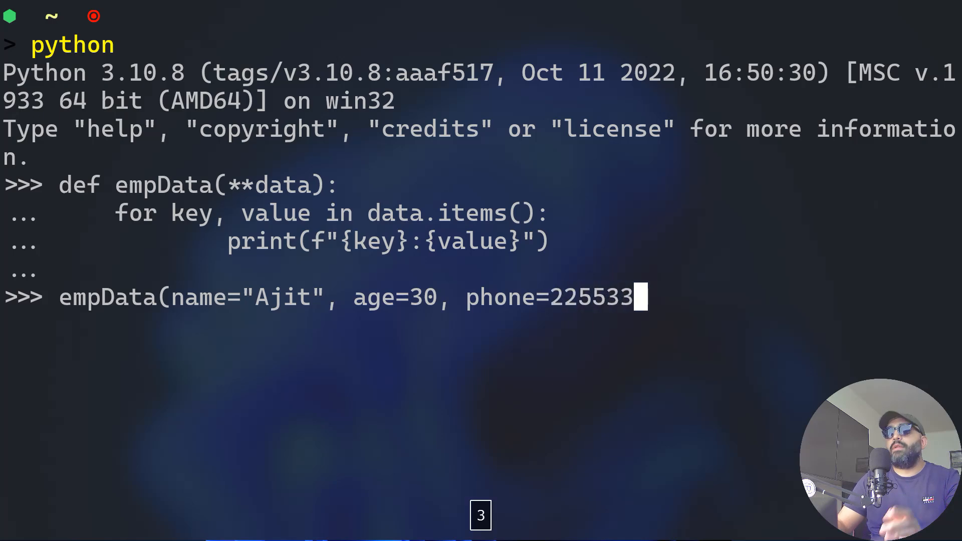
{"action": "type", "text": "\", \""}
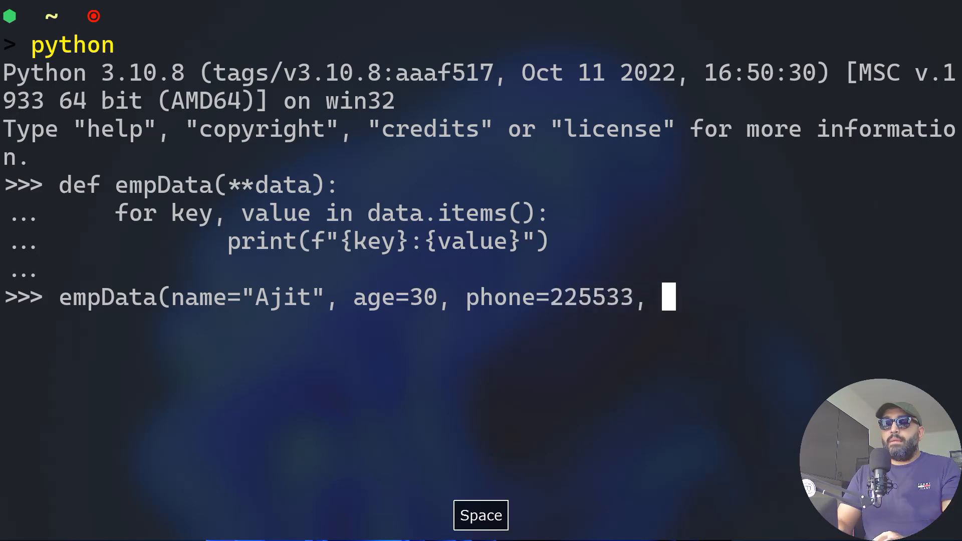
{"action": "type", "text": "section="}
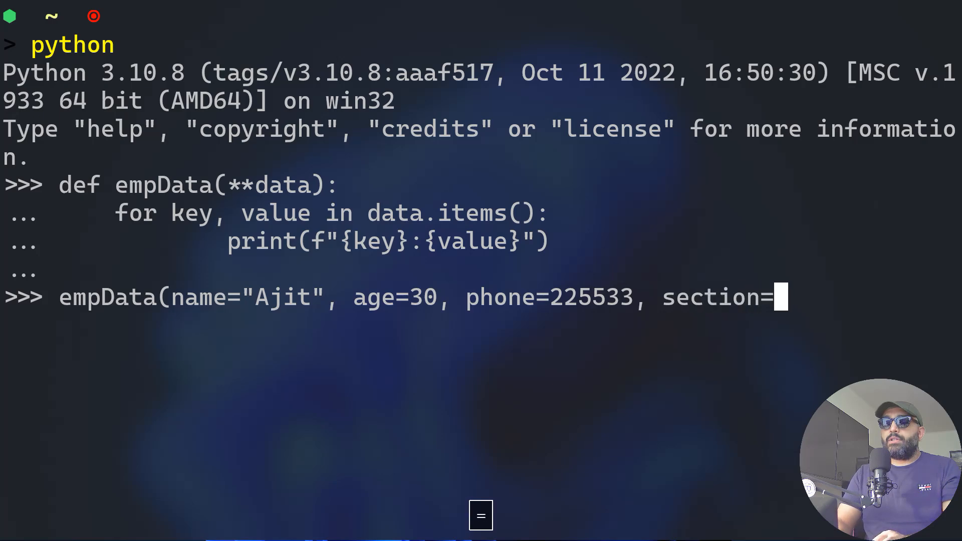
{"action": "type", "text": "\"production"}
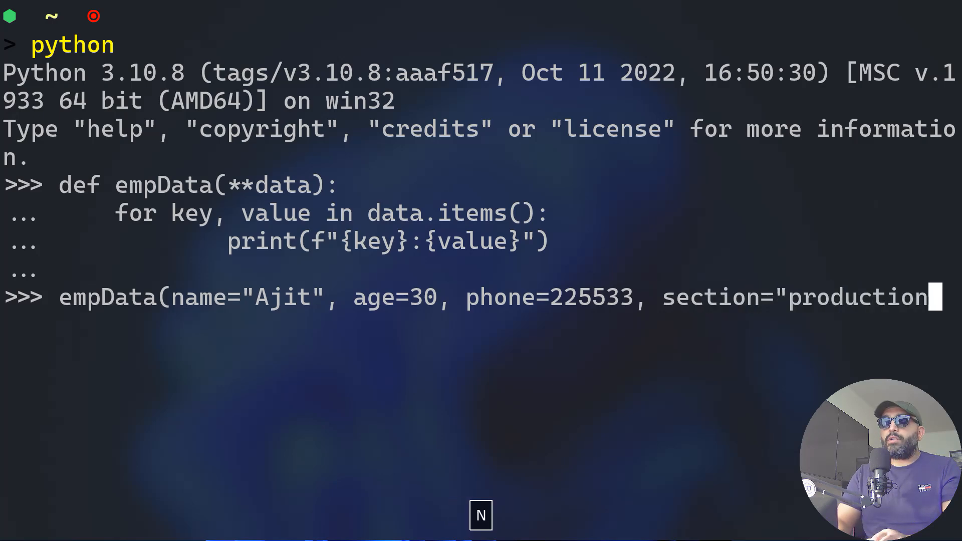
{"action": "type", "text": "\")"}
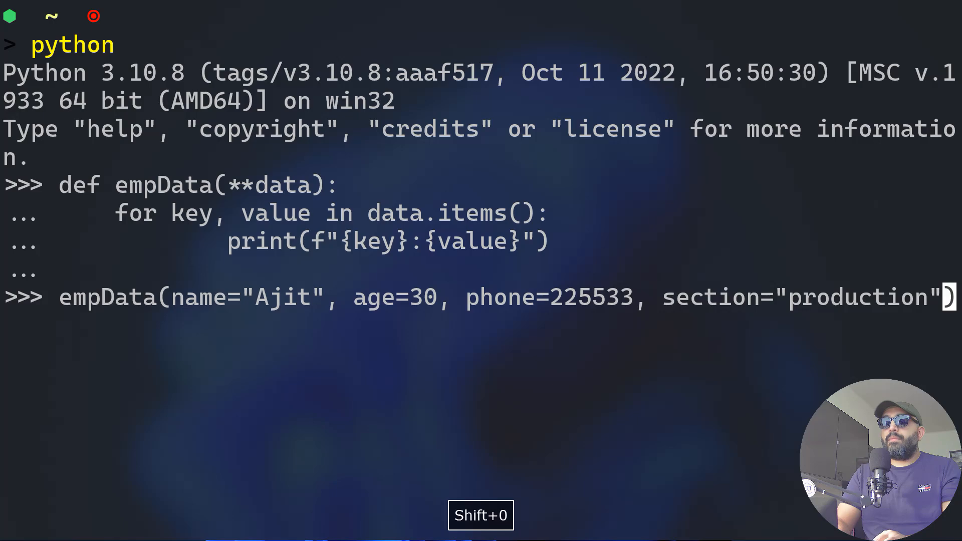
{"action": "key", "text": "Return"}
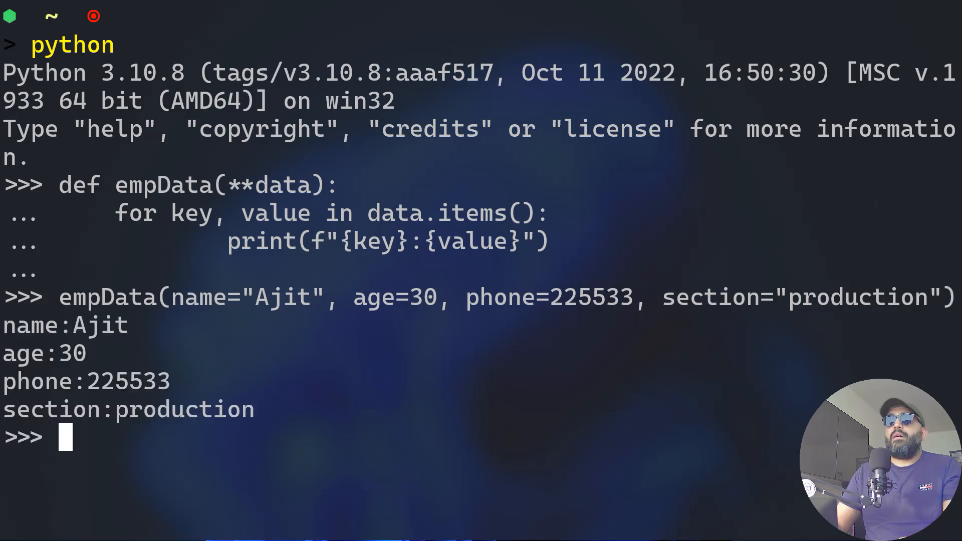